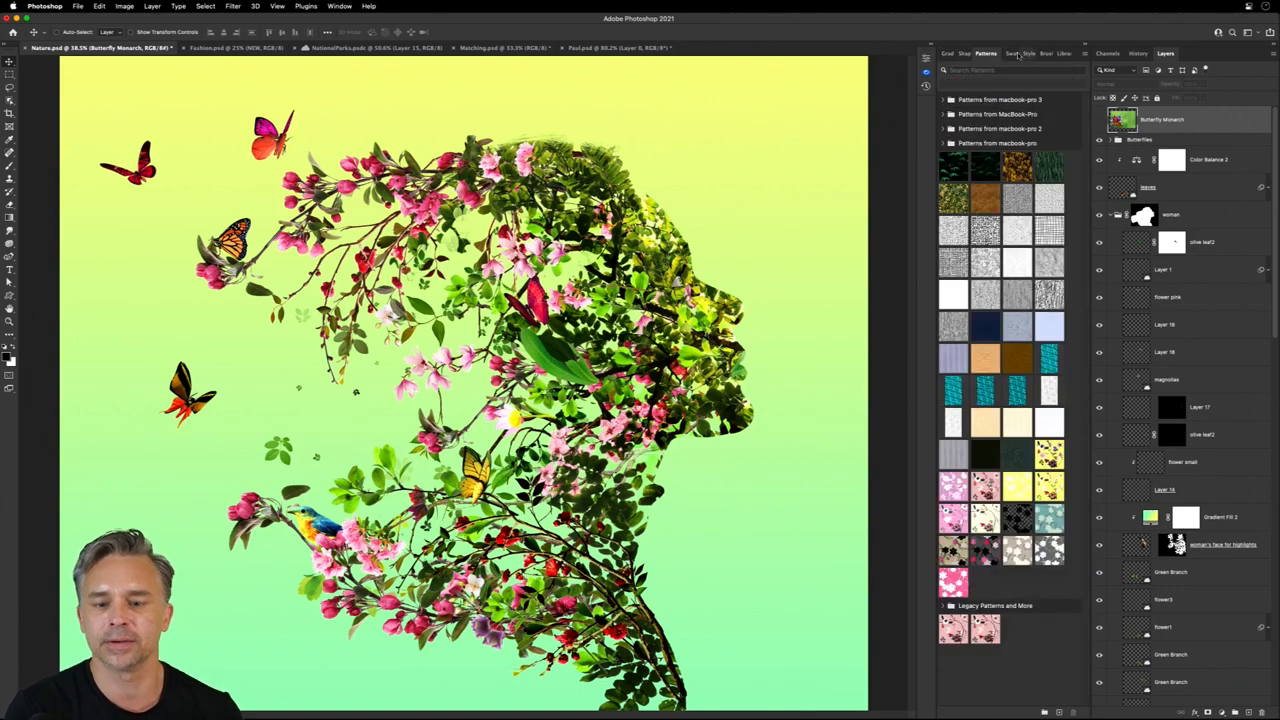
Browse the Styles and Gradients panels, then review General preferences and accept them unchanged.
click(1021, 53)
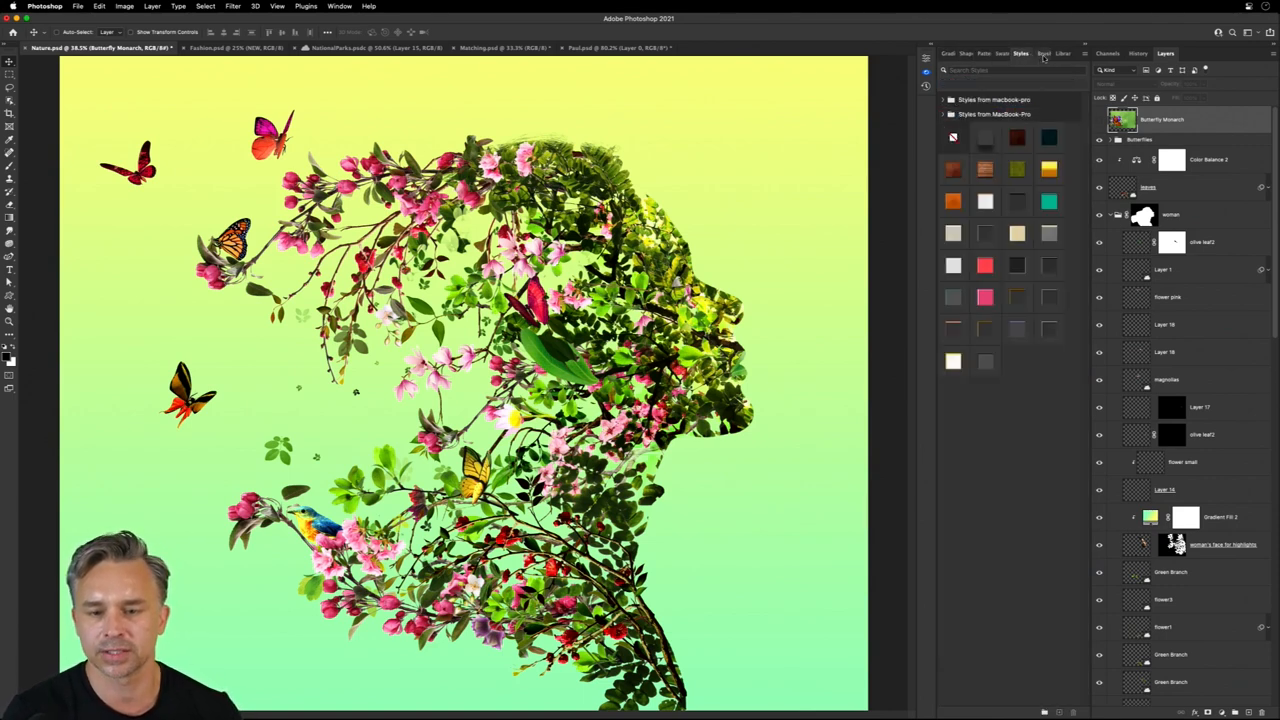
click(953, 53)
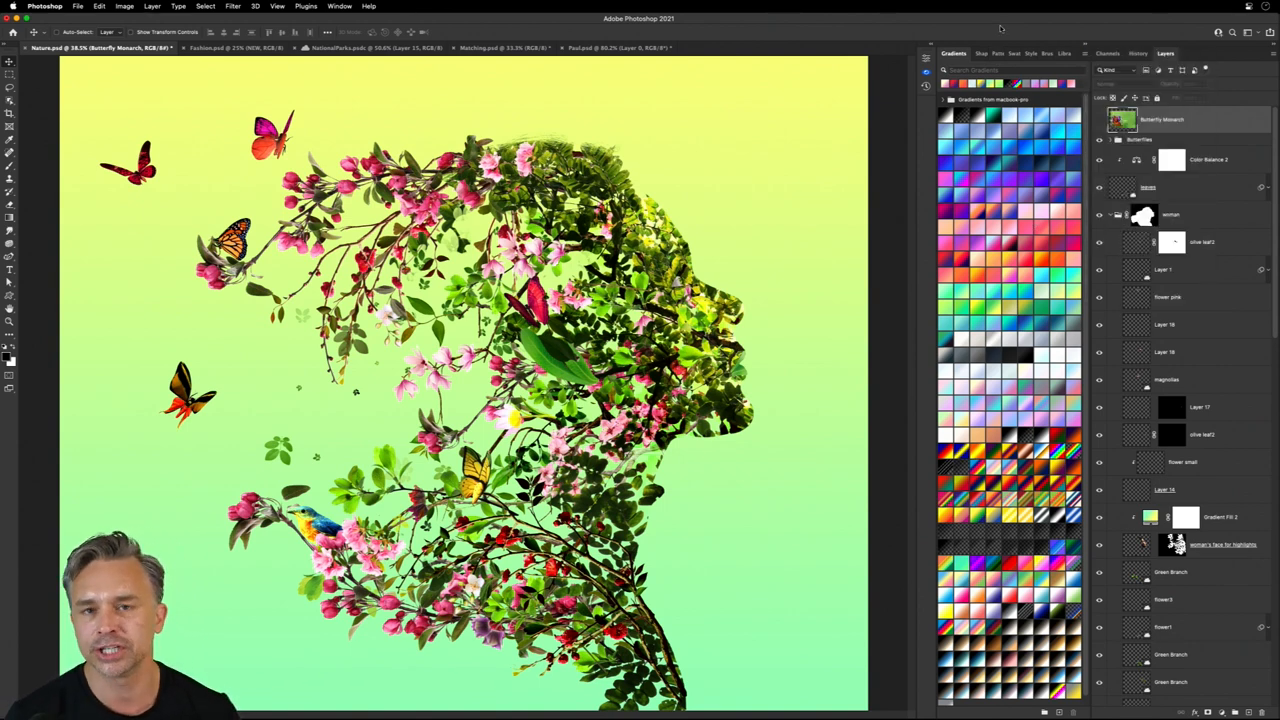
click(44, 6)
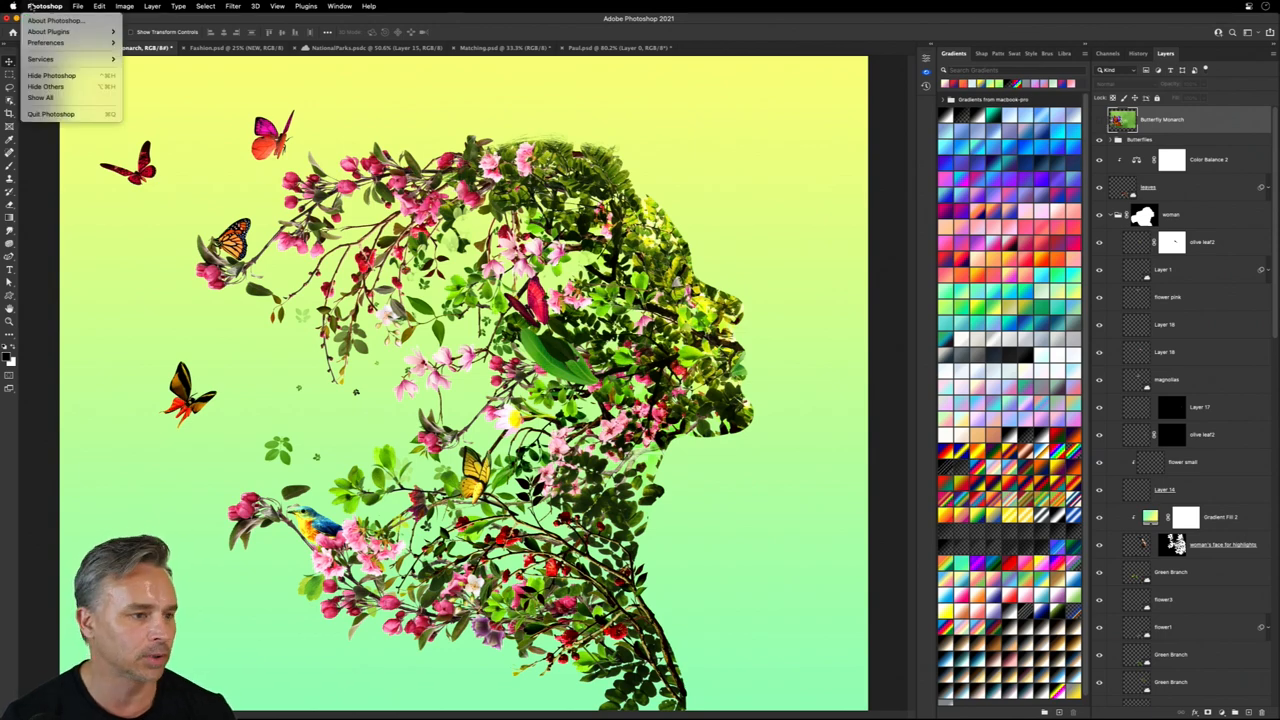
click(46, 43)
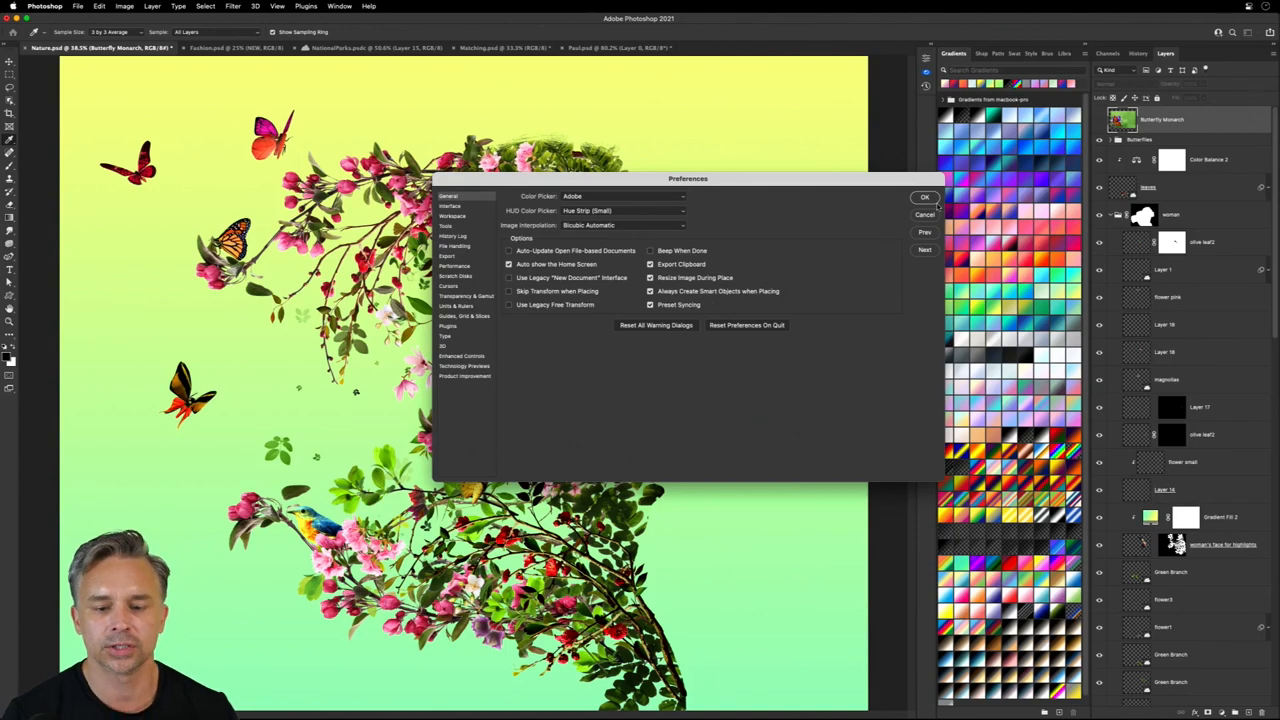
click(924, 197)
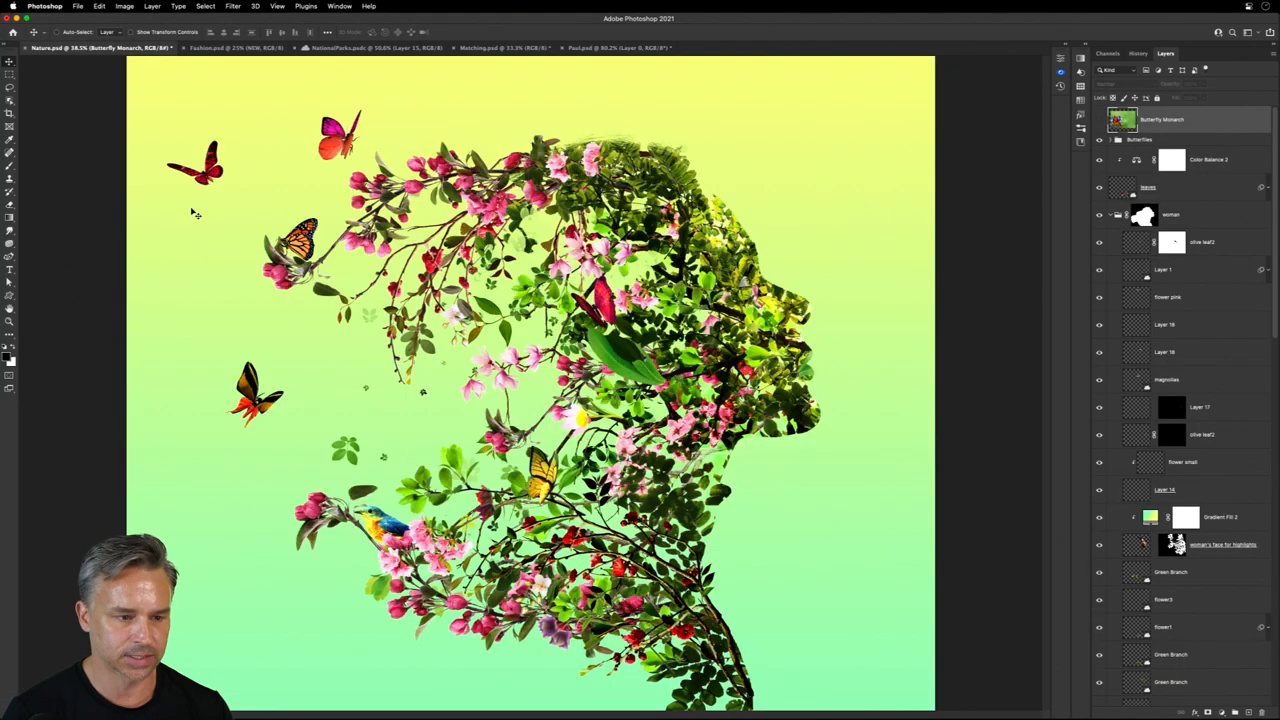
Make the Fashion.psd New York City poster active and bring up its tab options.
click(235, 47)
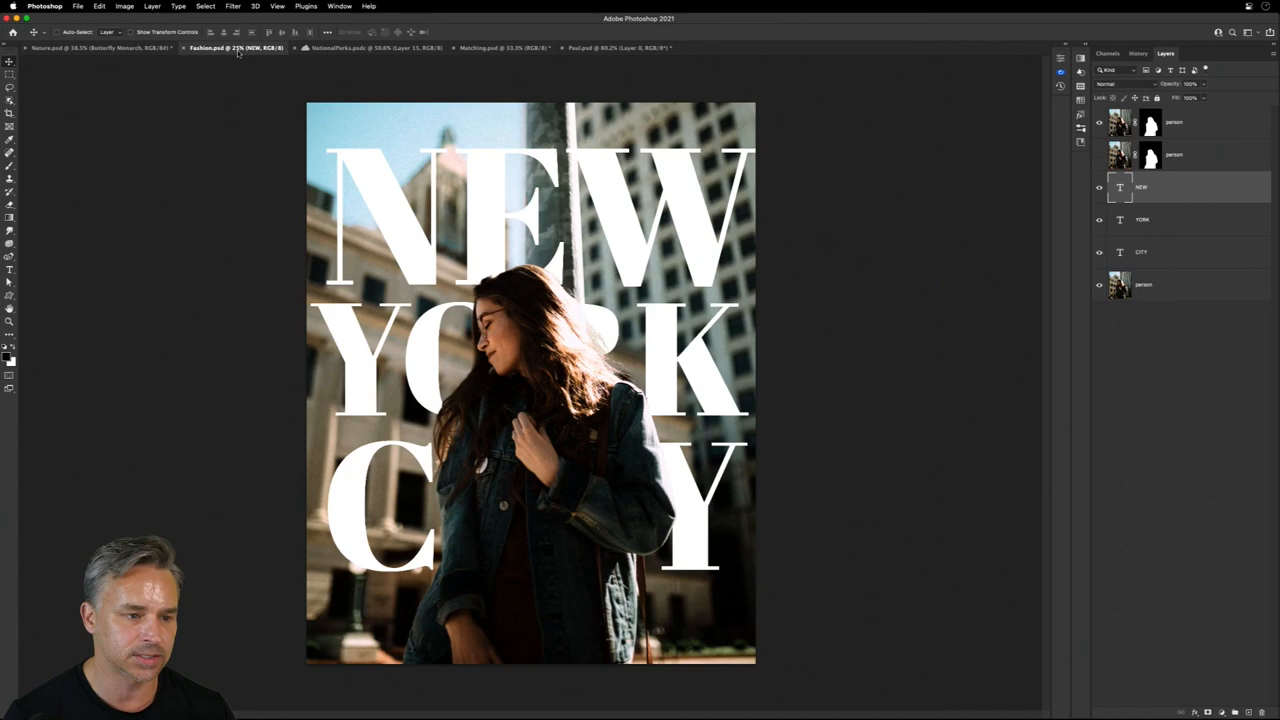
mouse_move(237, 48)
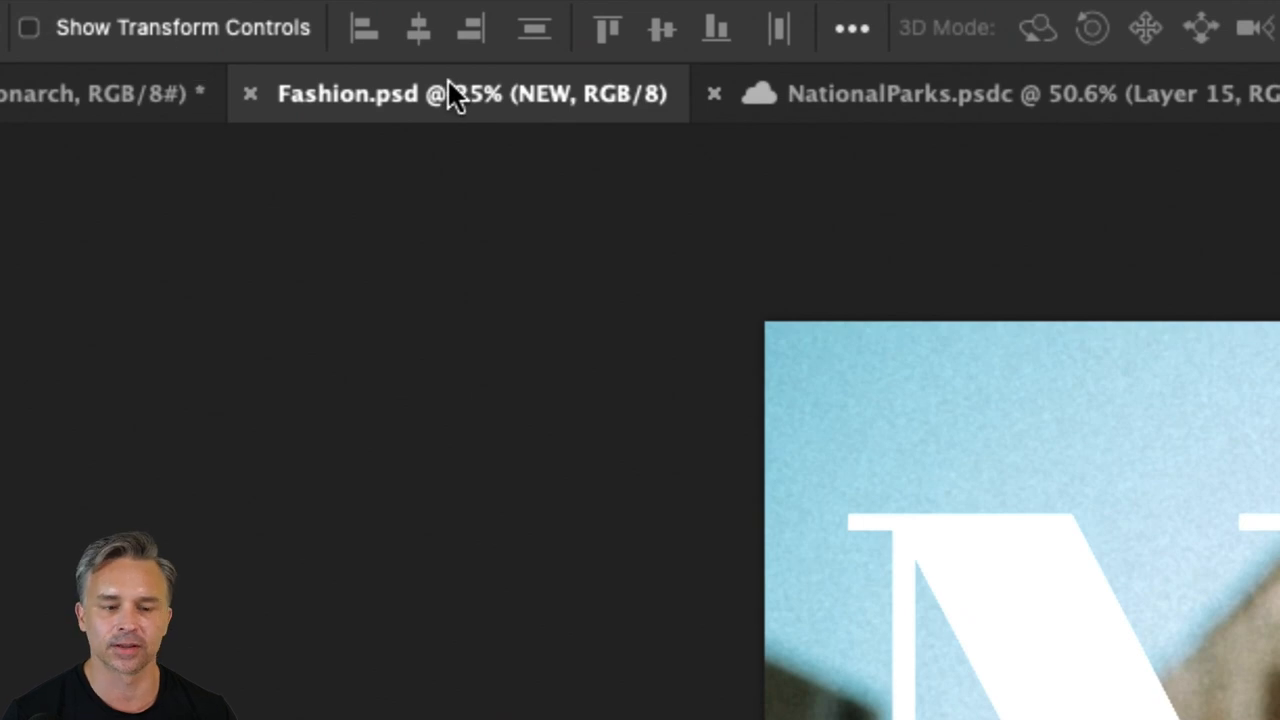
mouse_move(470, 110)
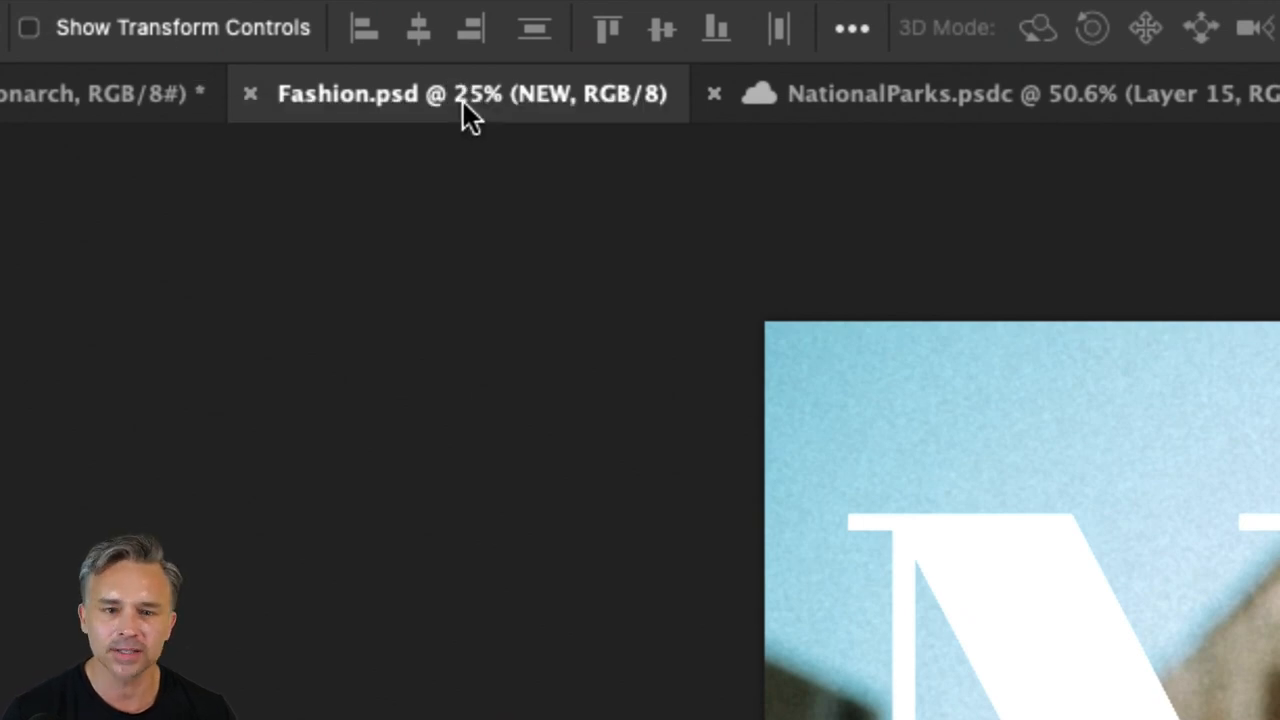
right_click(470, 93)
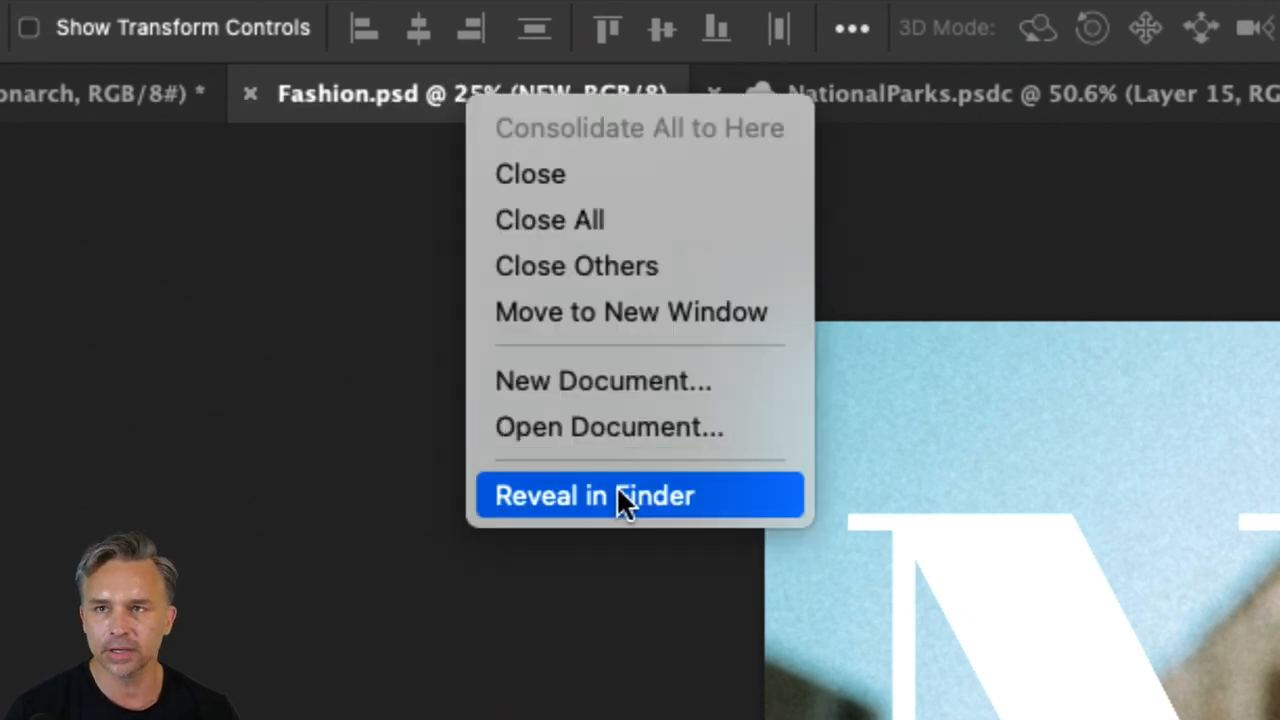
Reveal the poster in Finder and rename its copy to Template.psdt, confirming the extension change.
click(594, 495)
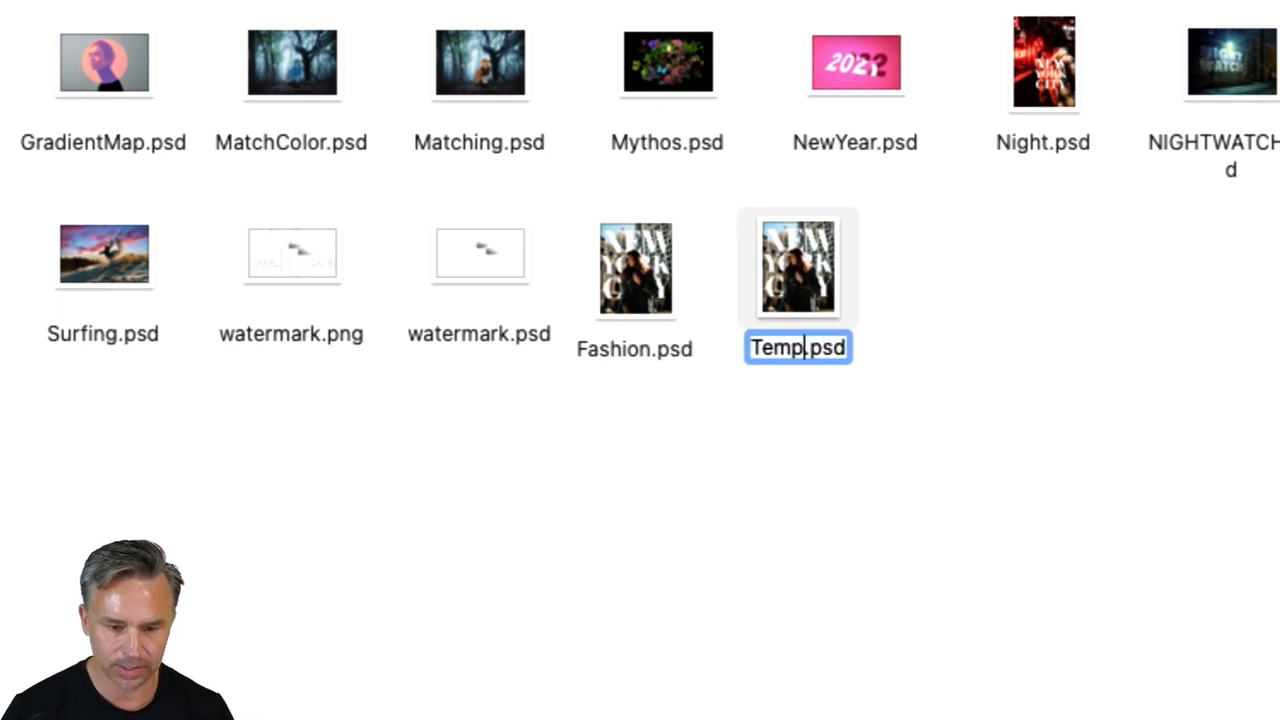
text(ate)
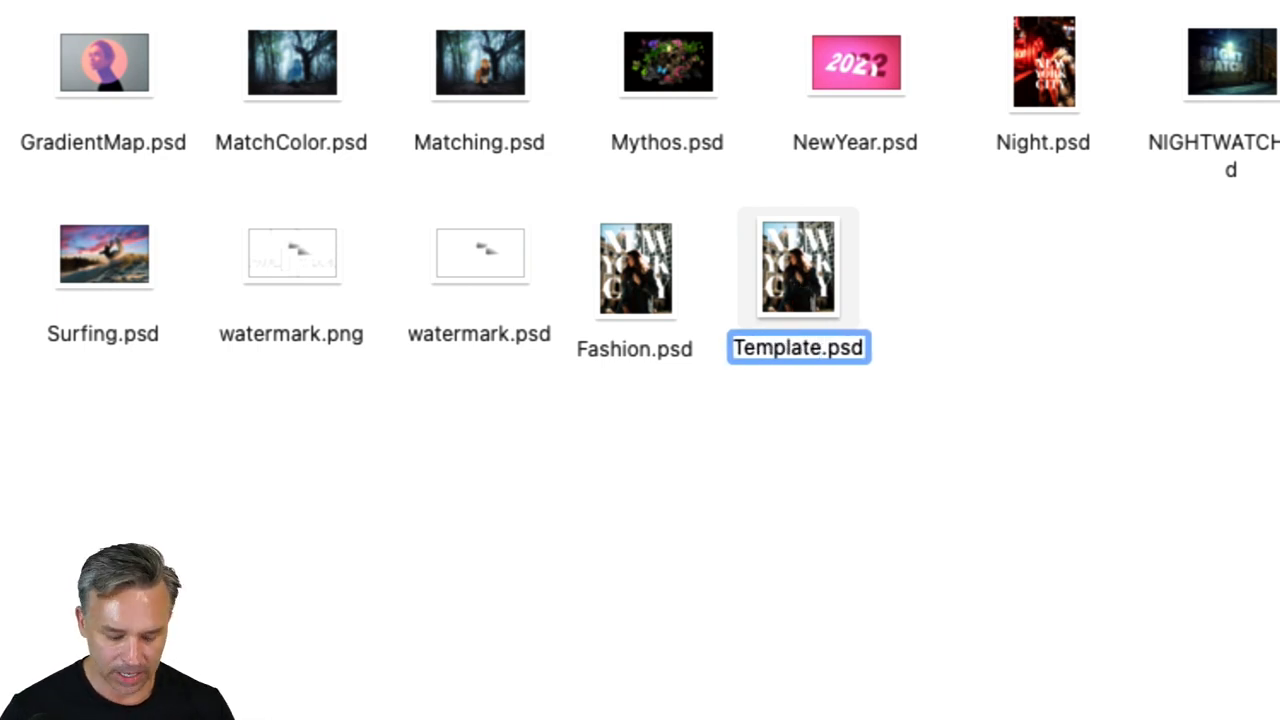
text(t)
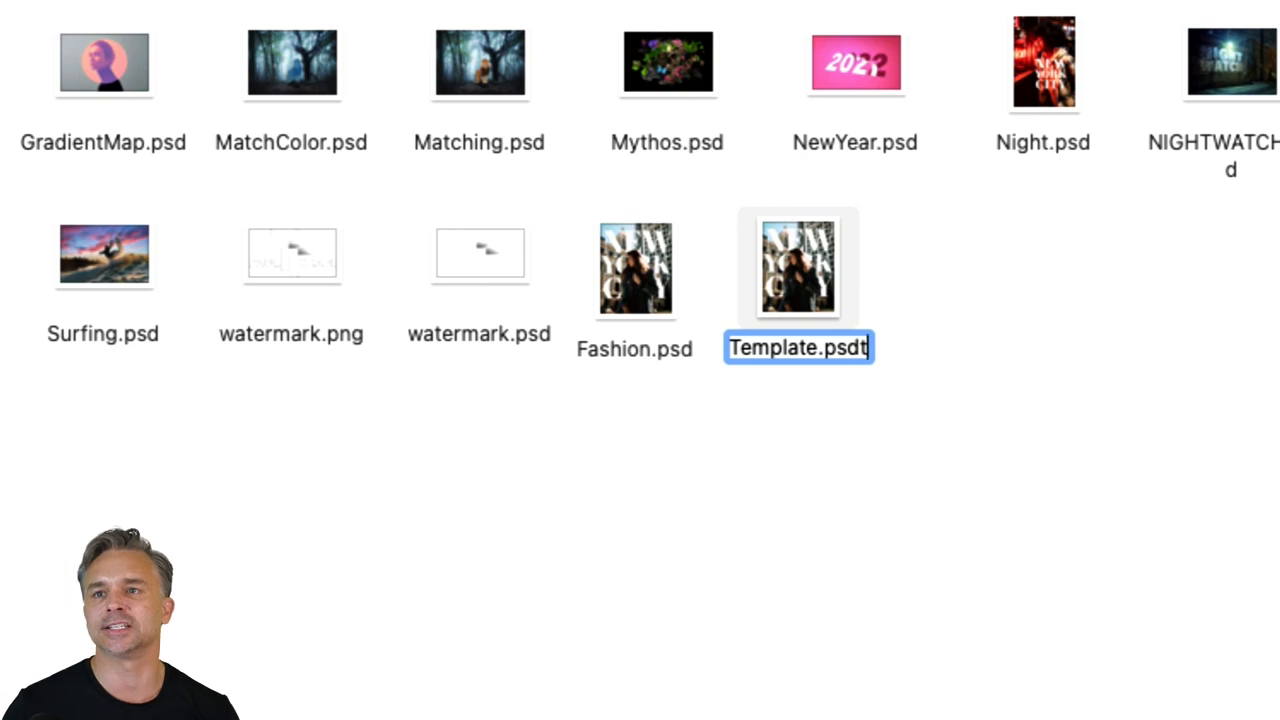
click(807, 380)
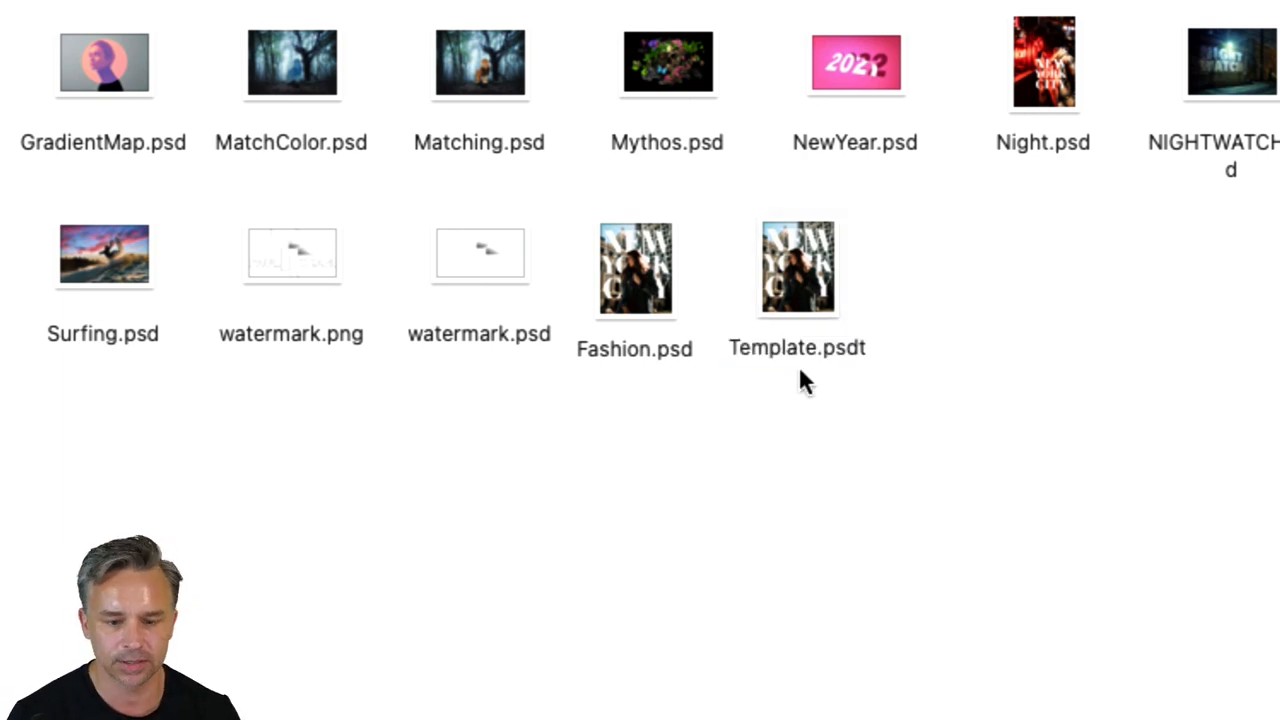
click(797, 267)
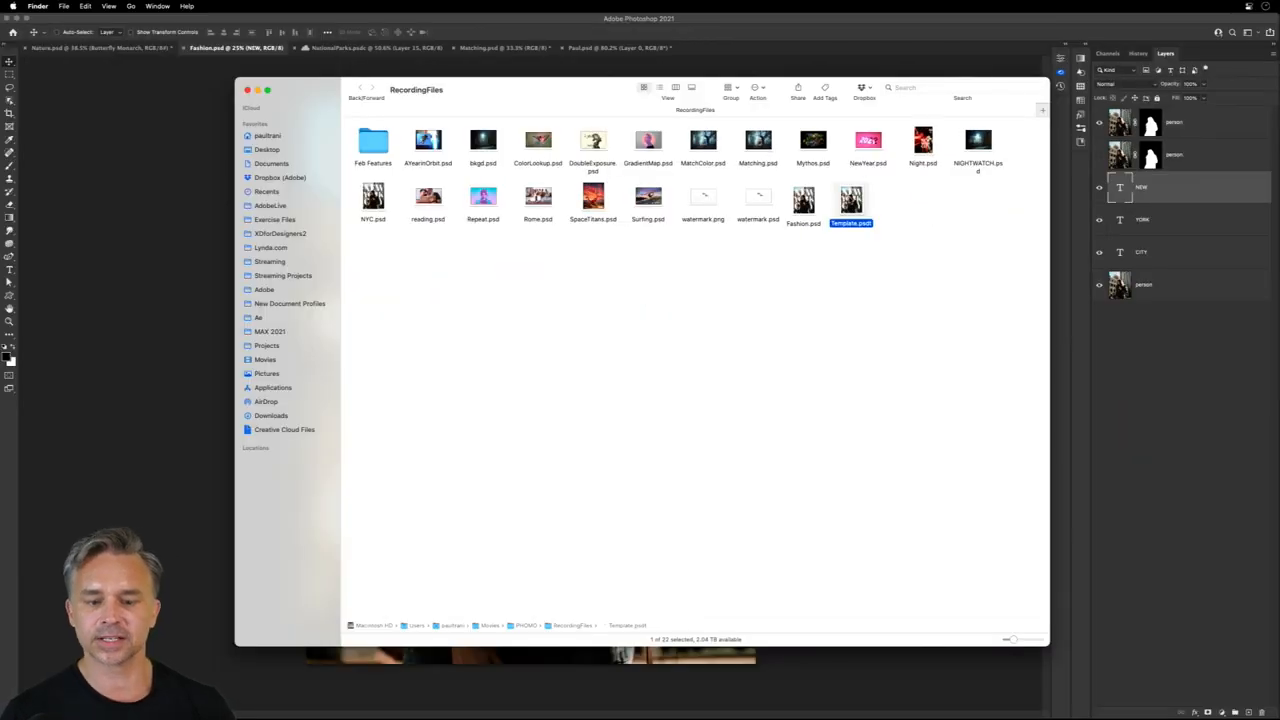
Open Template.psdt as an untitled copy and give the NEW text a gradient overlay.
double_click(851, 197)
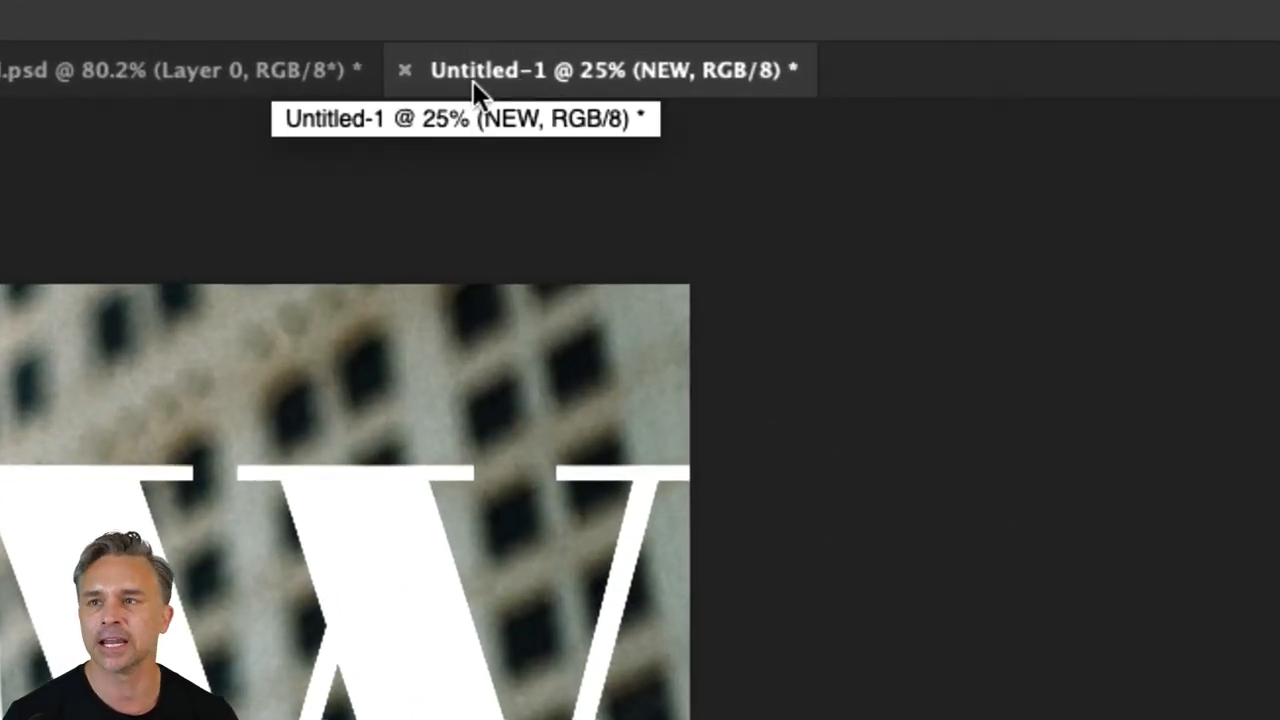
mouse_move(670, 88)
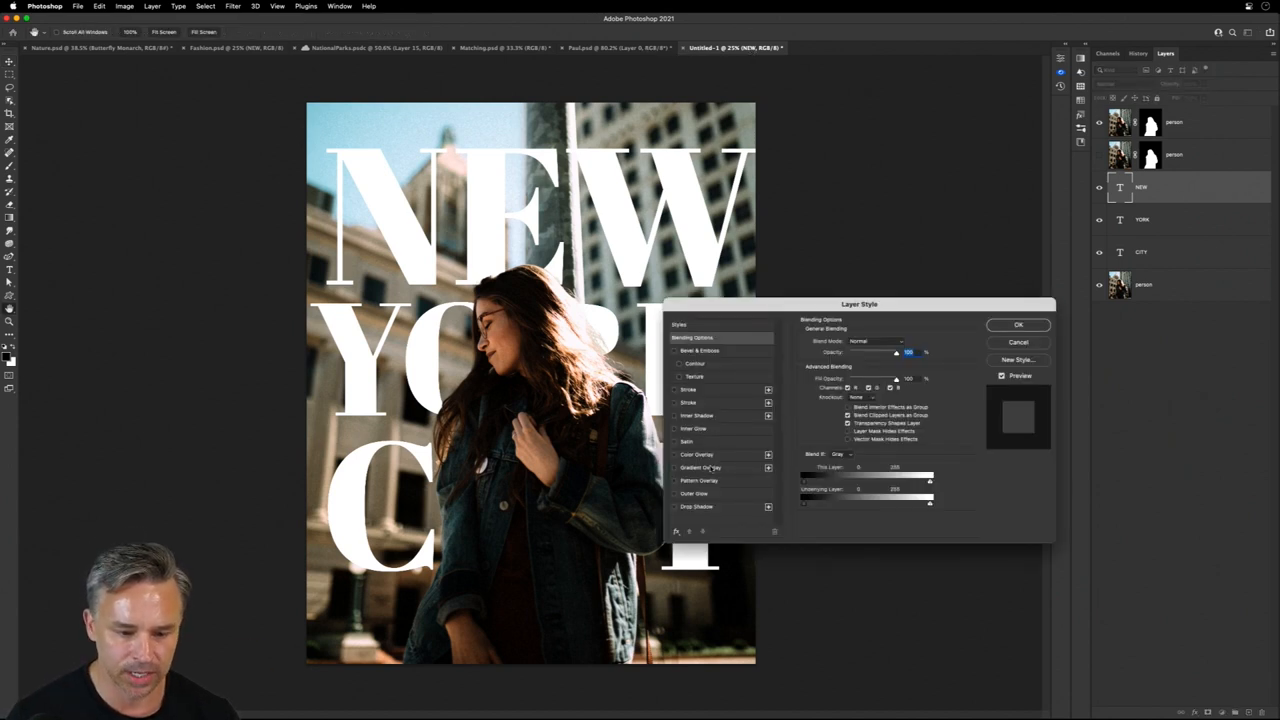
click(1018, 324)
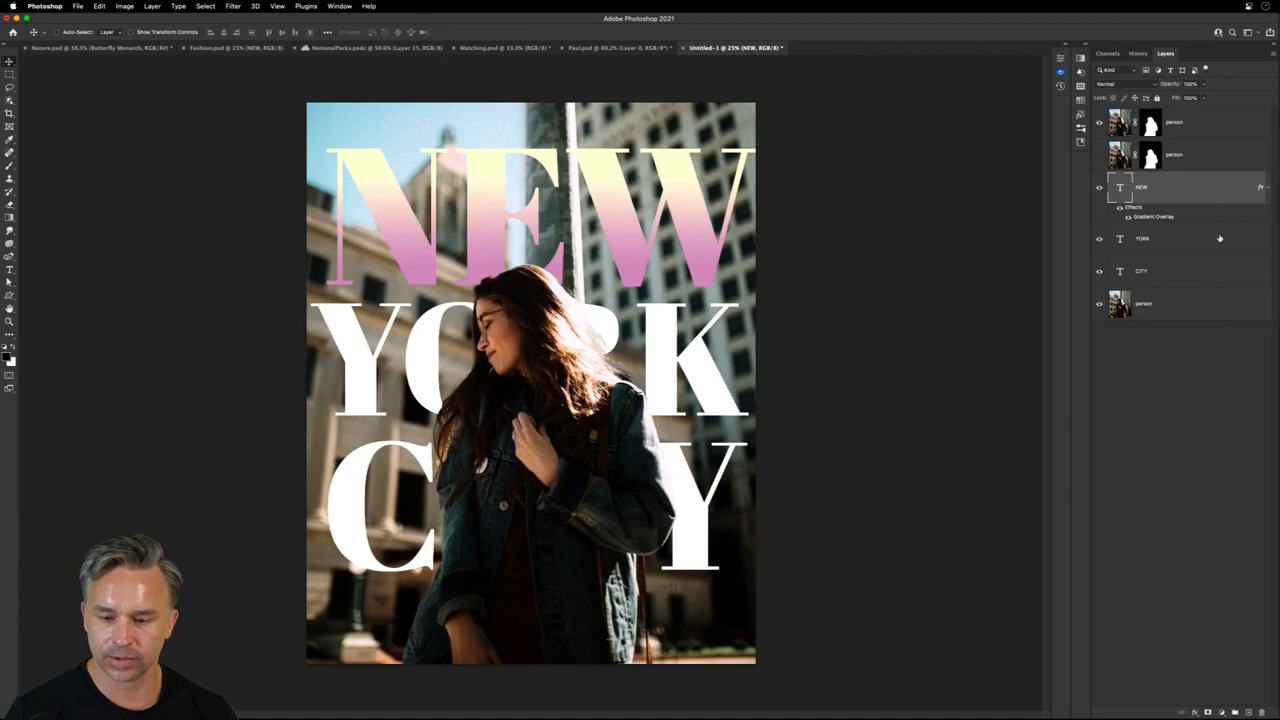
Give YORK a gradient overlay, copy the effect onto CITY, then close the untitled copy without keeping it.
double_click(1142, 238)
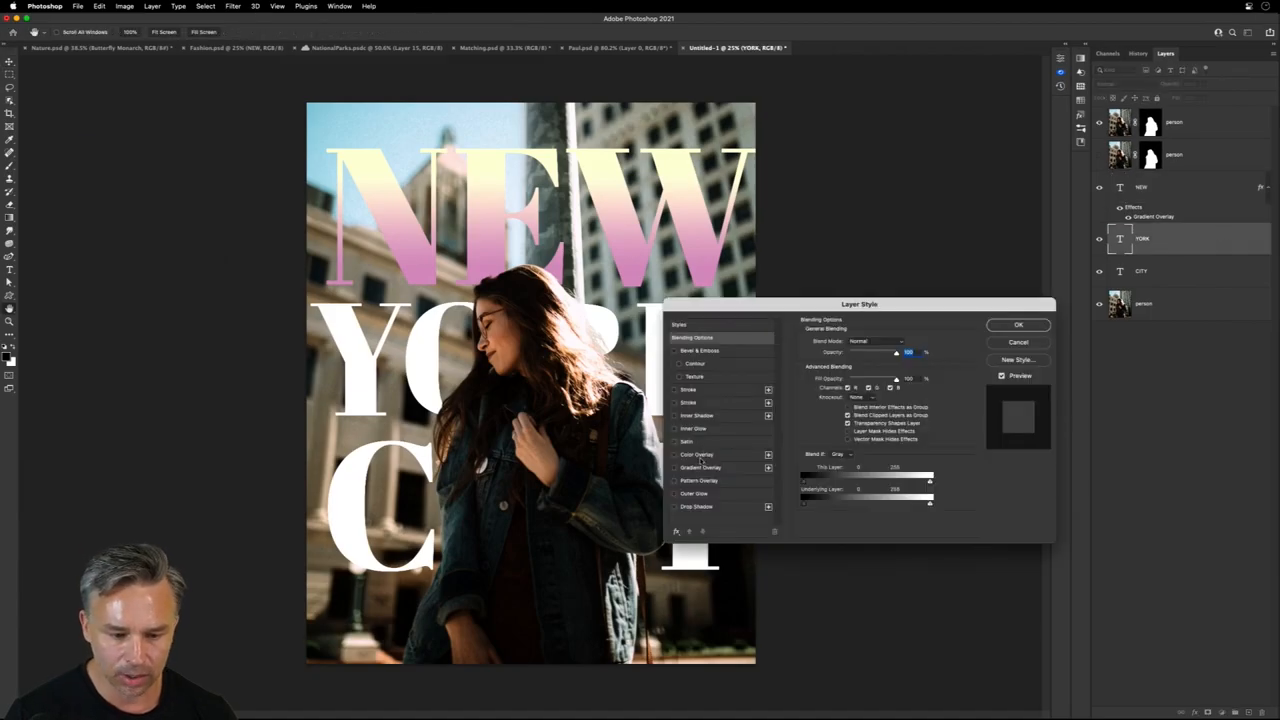
click(1018, 324)
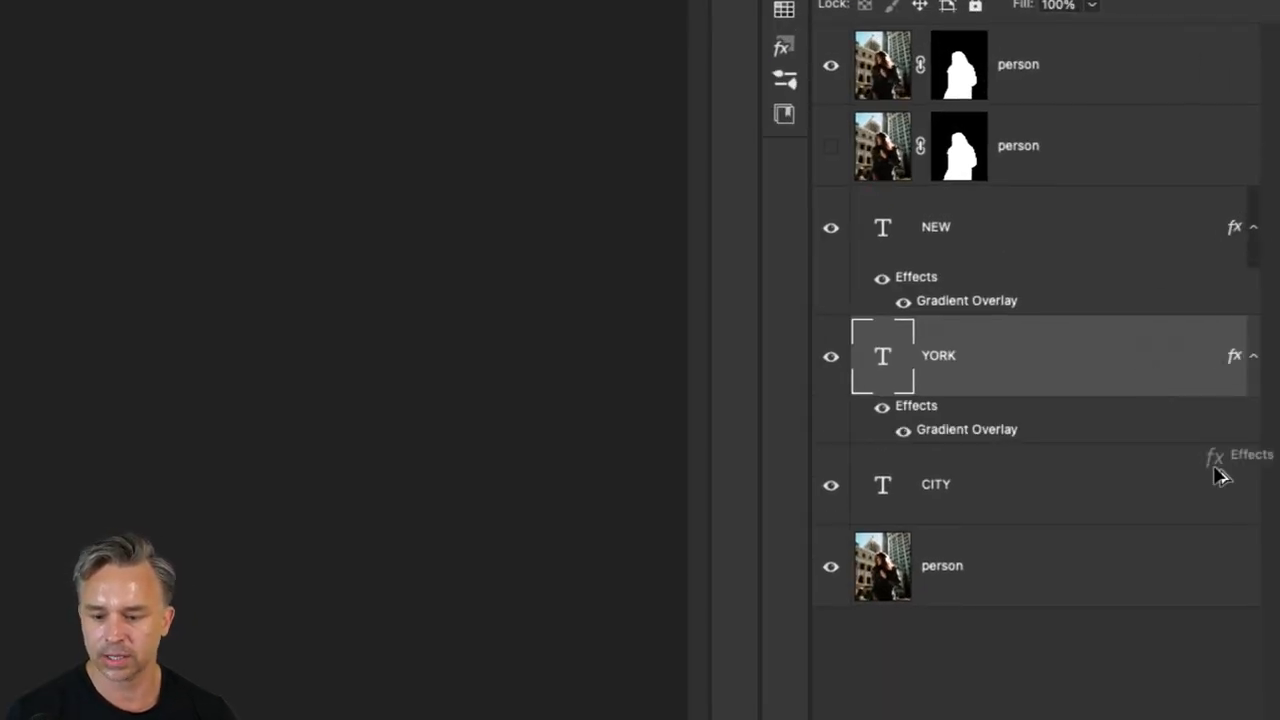
click(1253, 483)
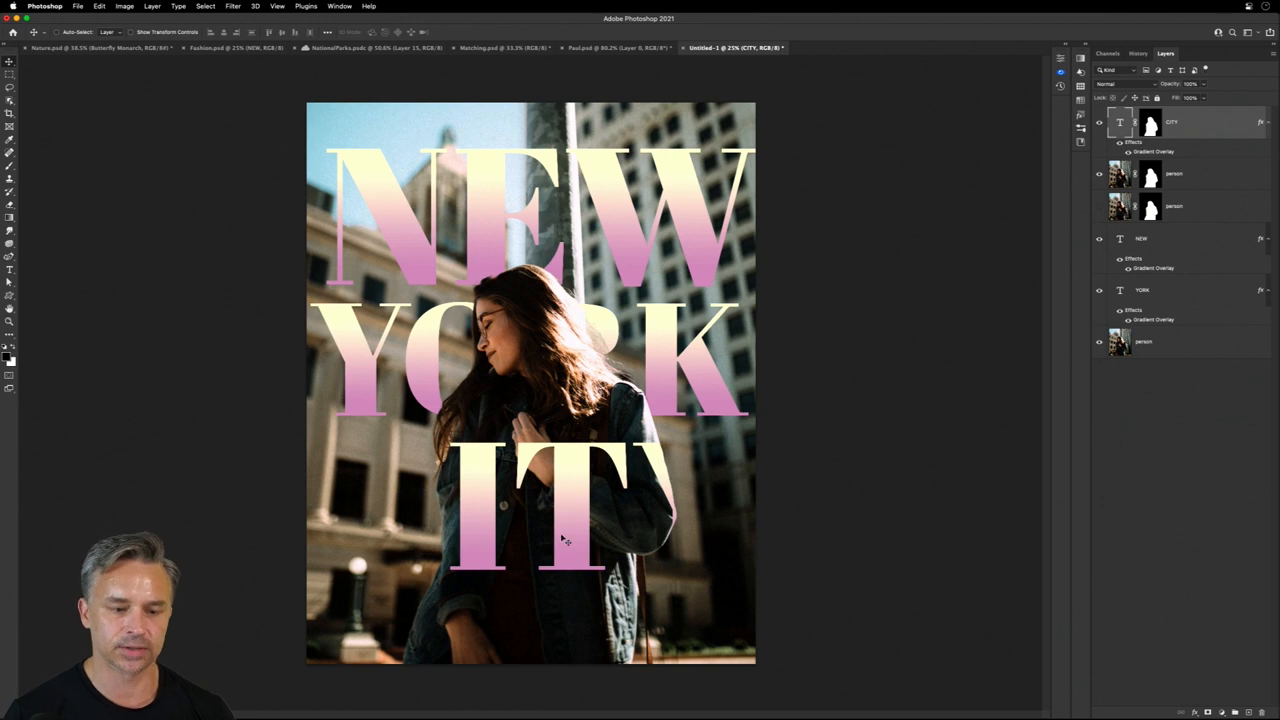
mouse_move(662, 182)
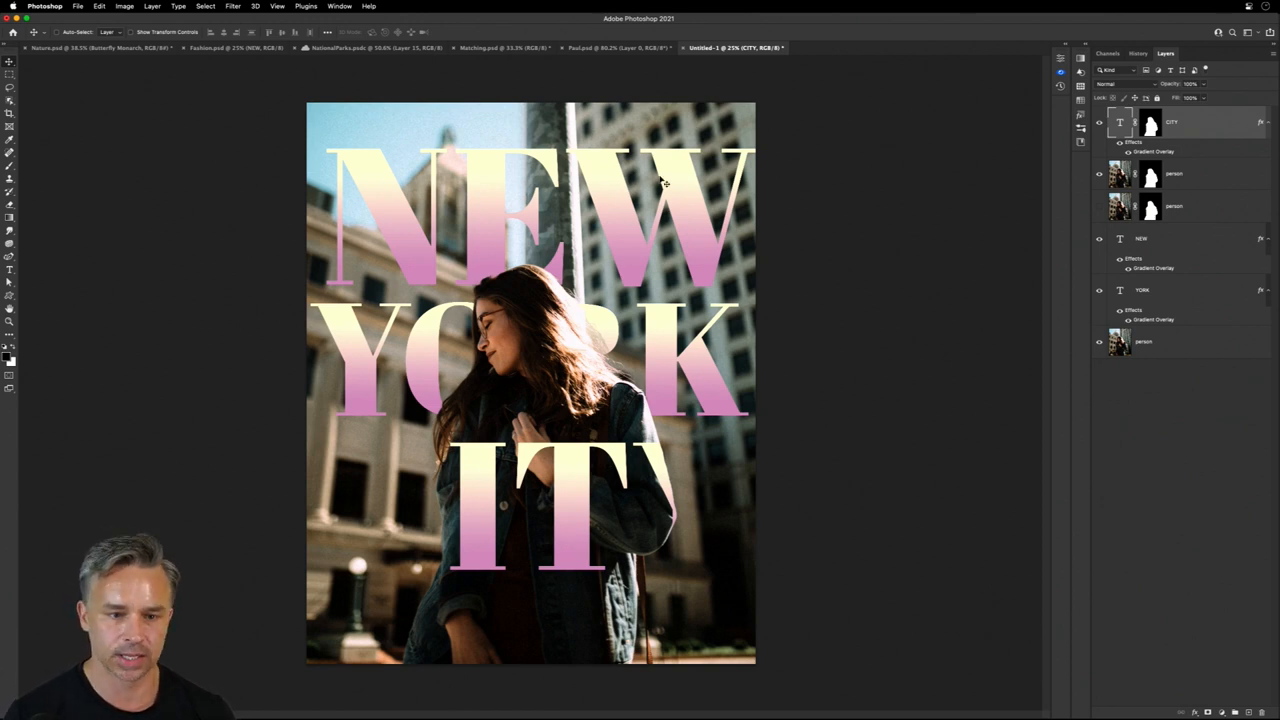
mouse_move(735, 47)
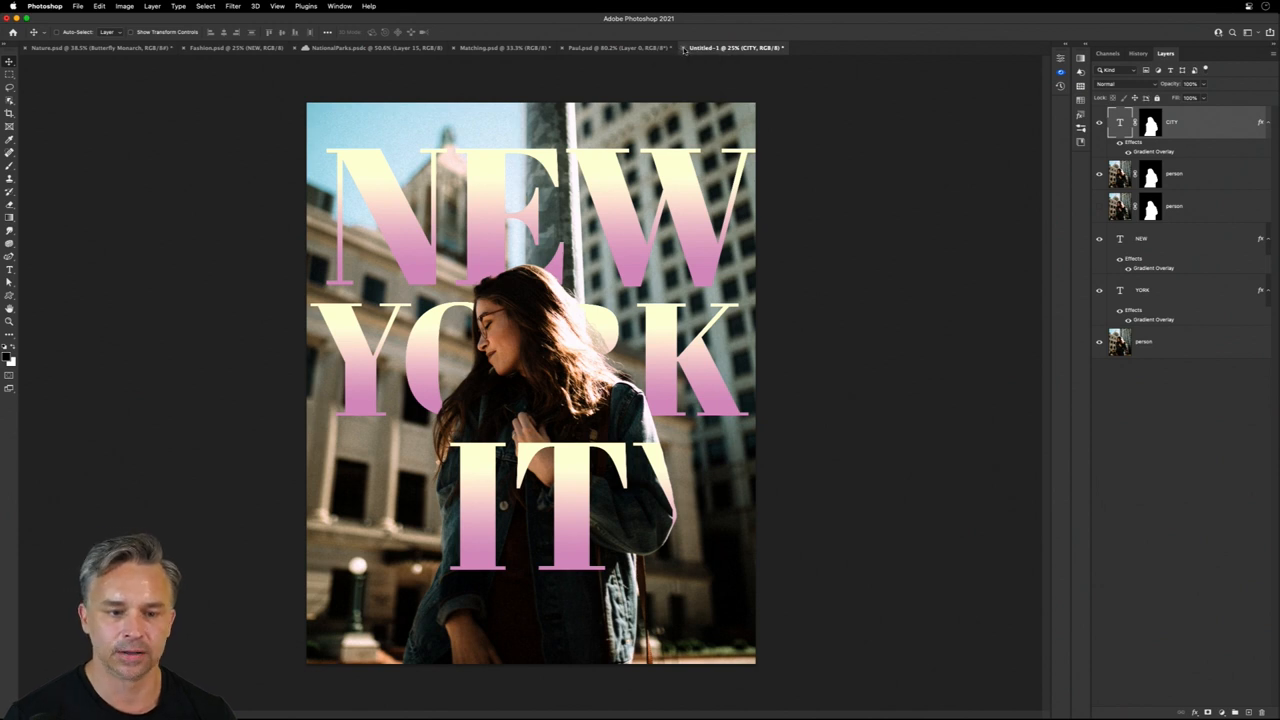
click(783, 47)
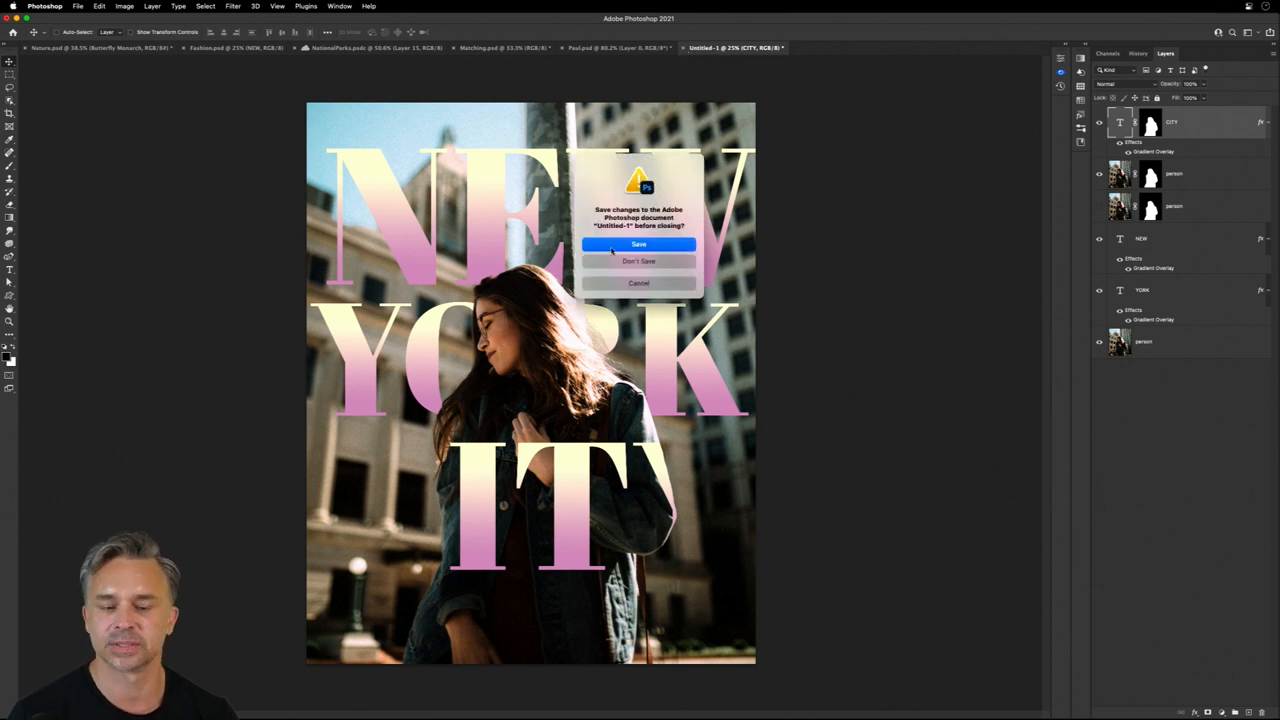
click(639, 261)
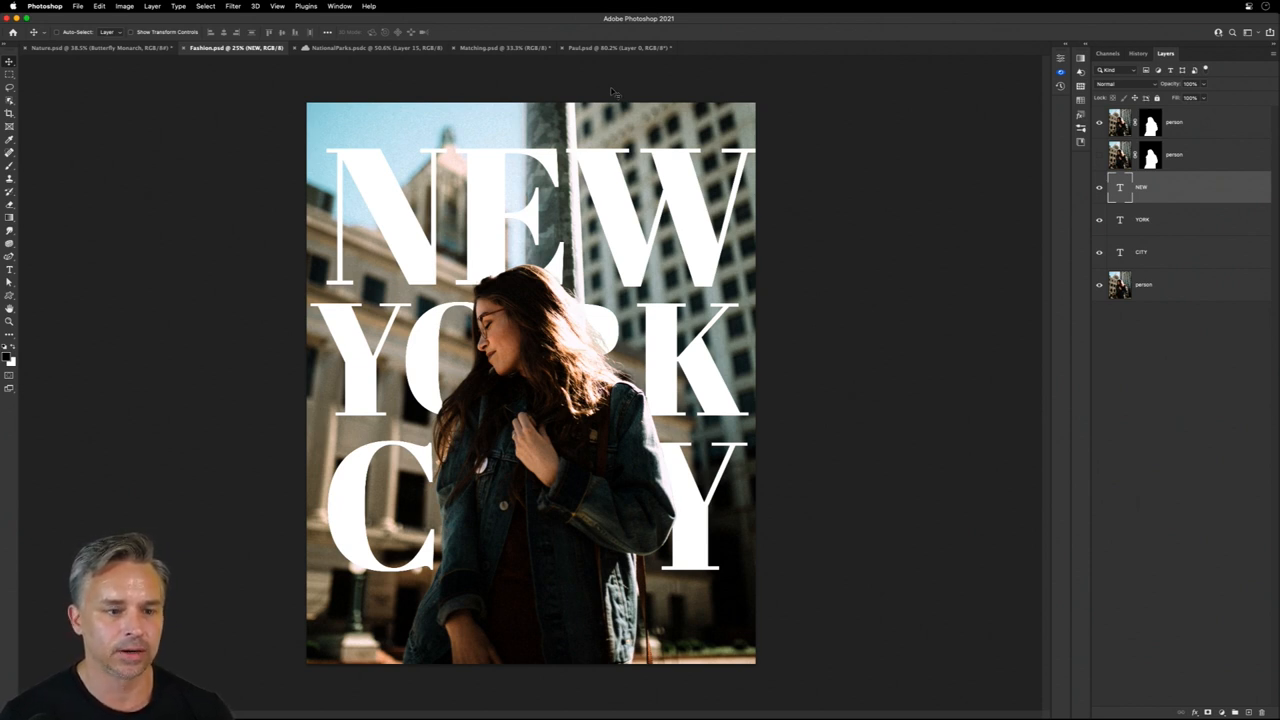
mouse_move(350, 48)
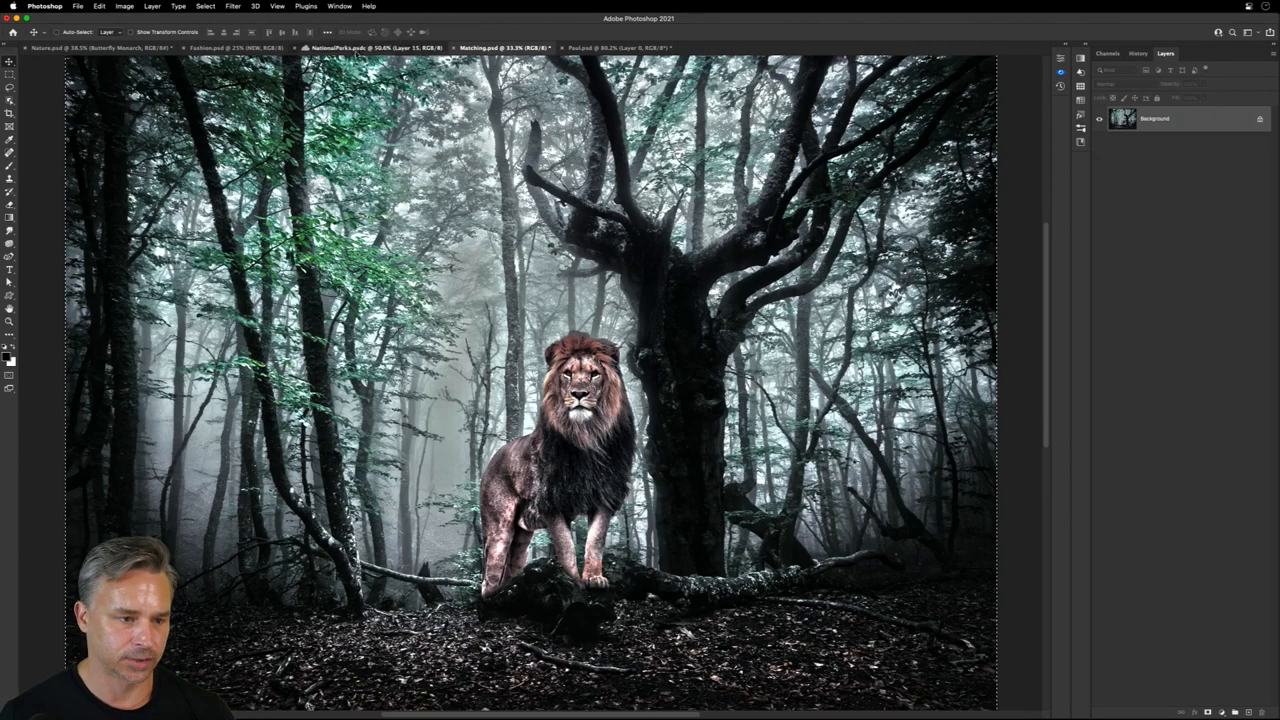
In NationalParks.psdc's Save As dialog, compare computer and cloud saving, then cancel.
click(375, 48)
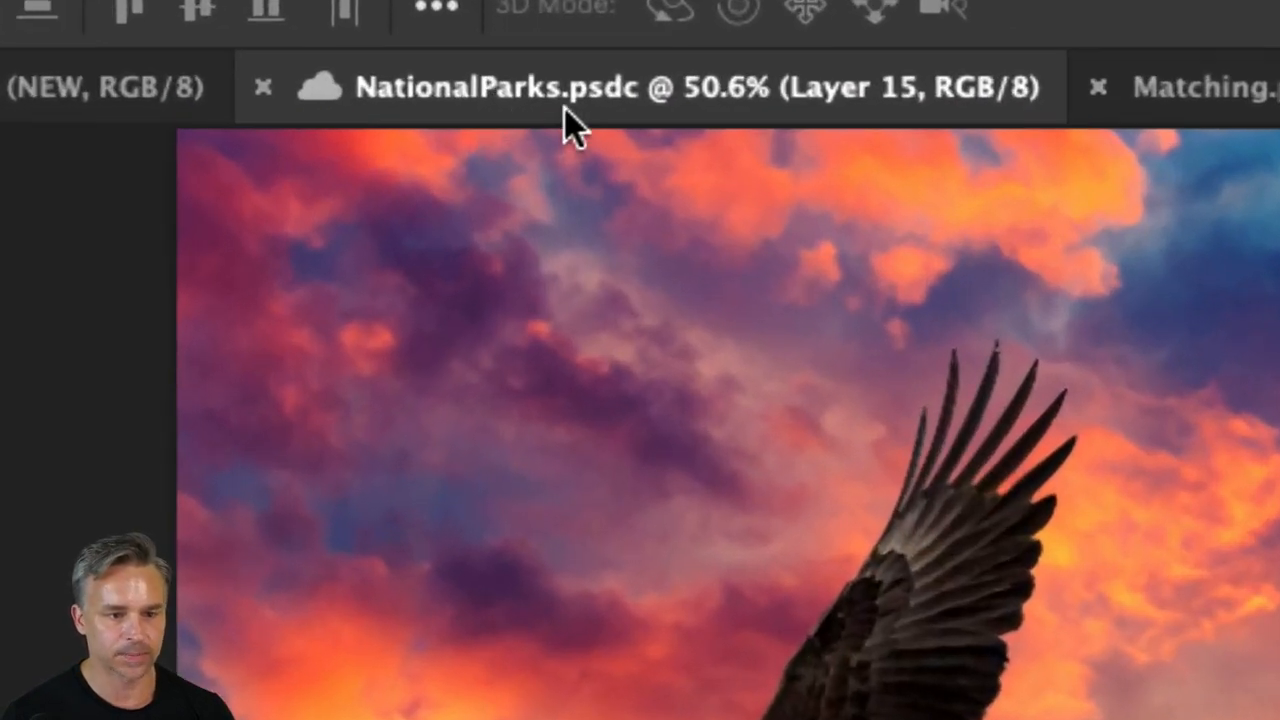
click(78, 6)
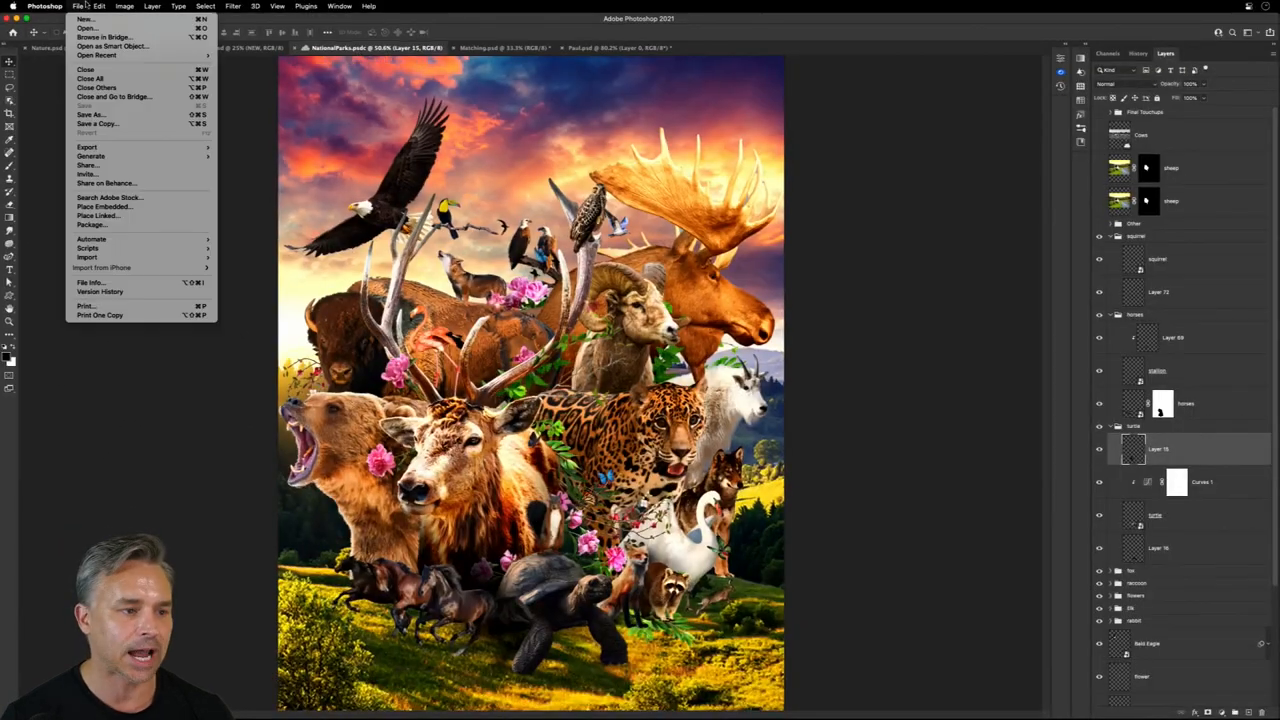
click(91, 114)
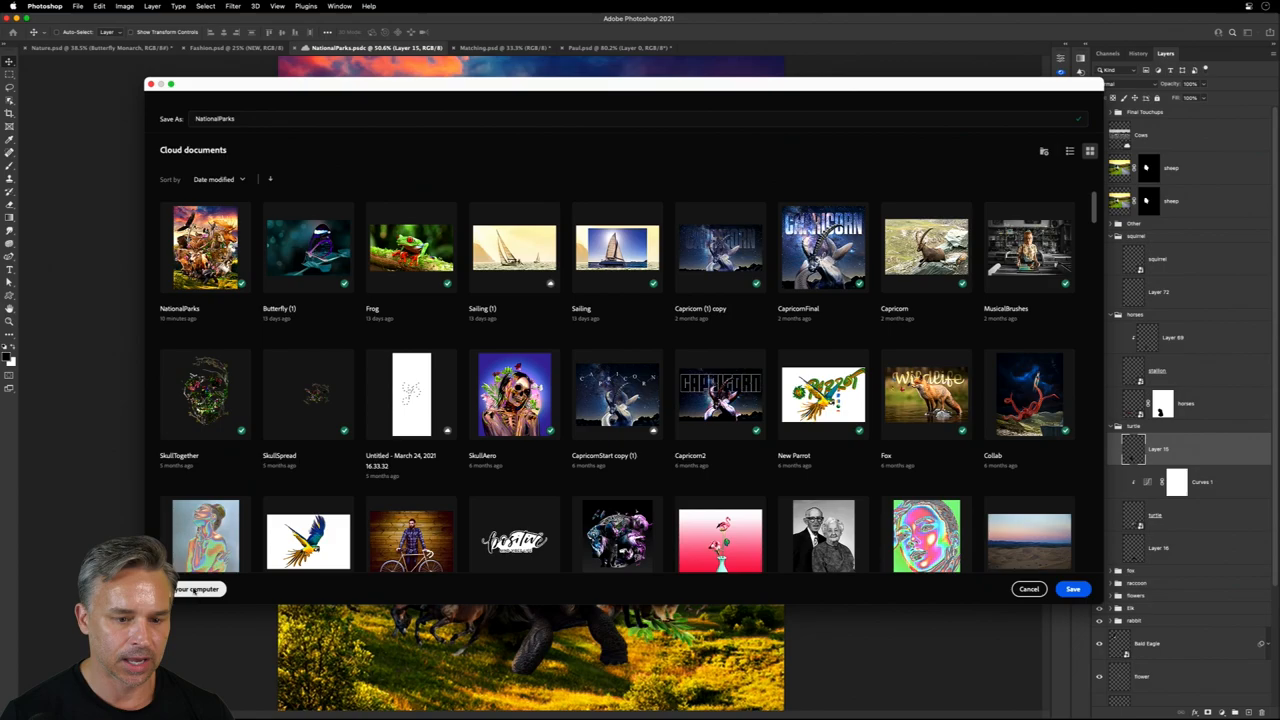
click(197, 589)
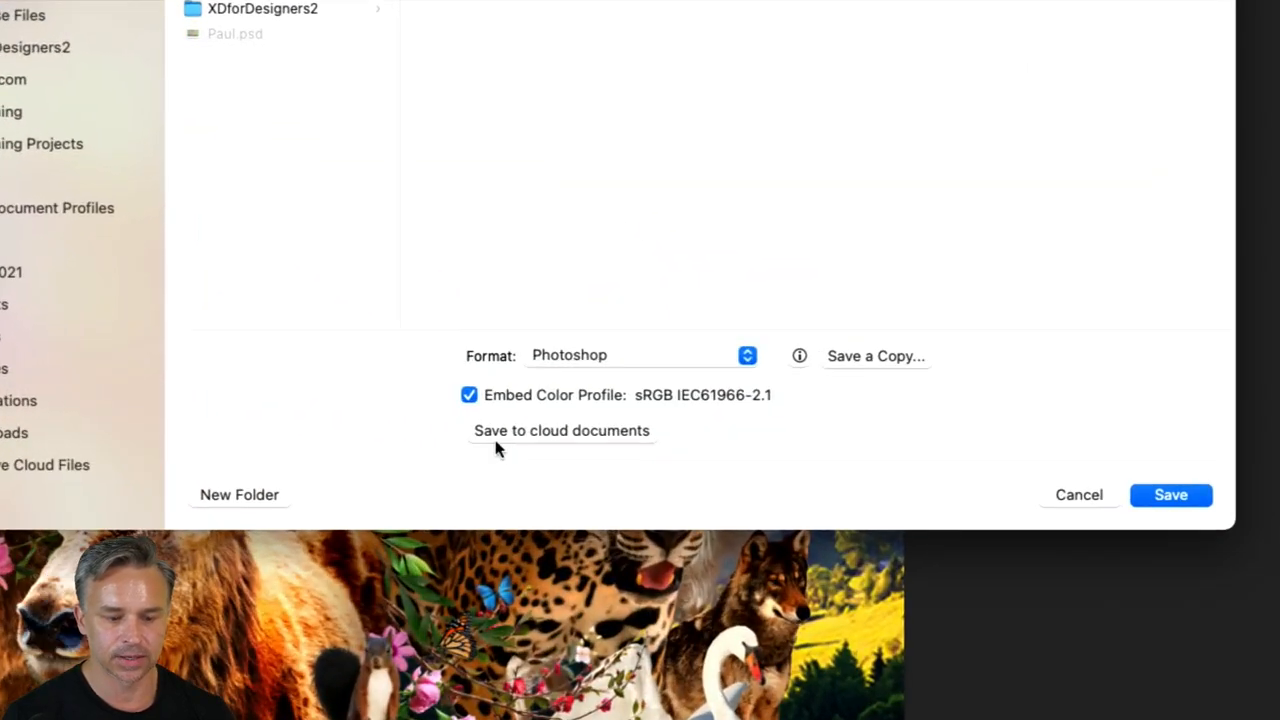
click(561, 430)
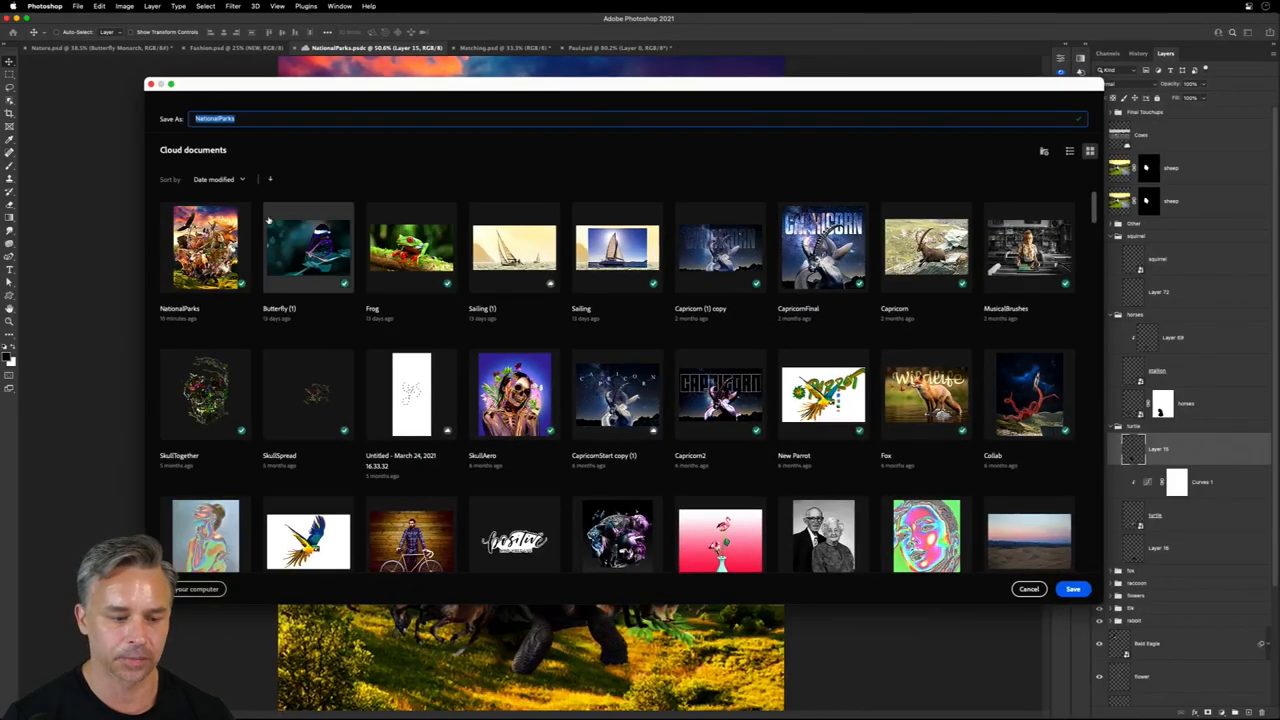
click(1073, 588)
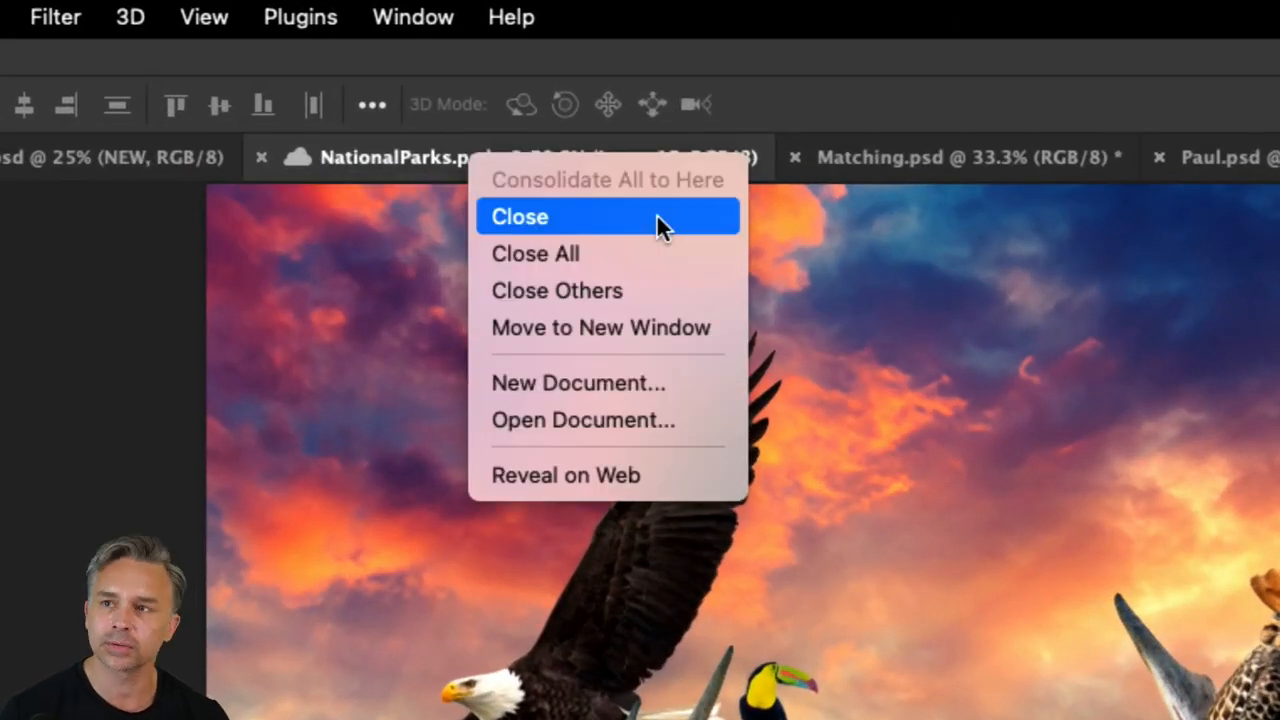
click(520, 217)
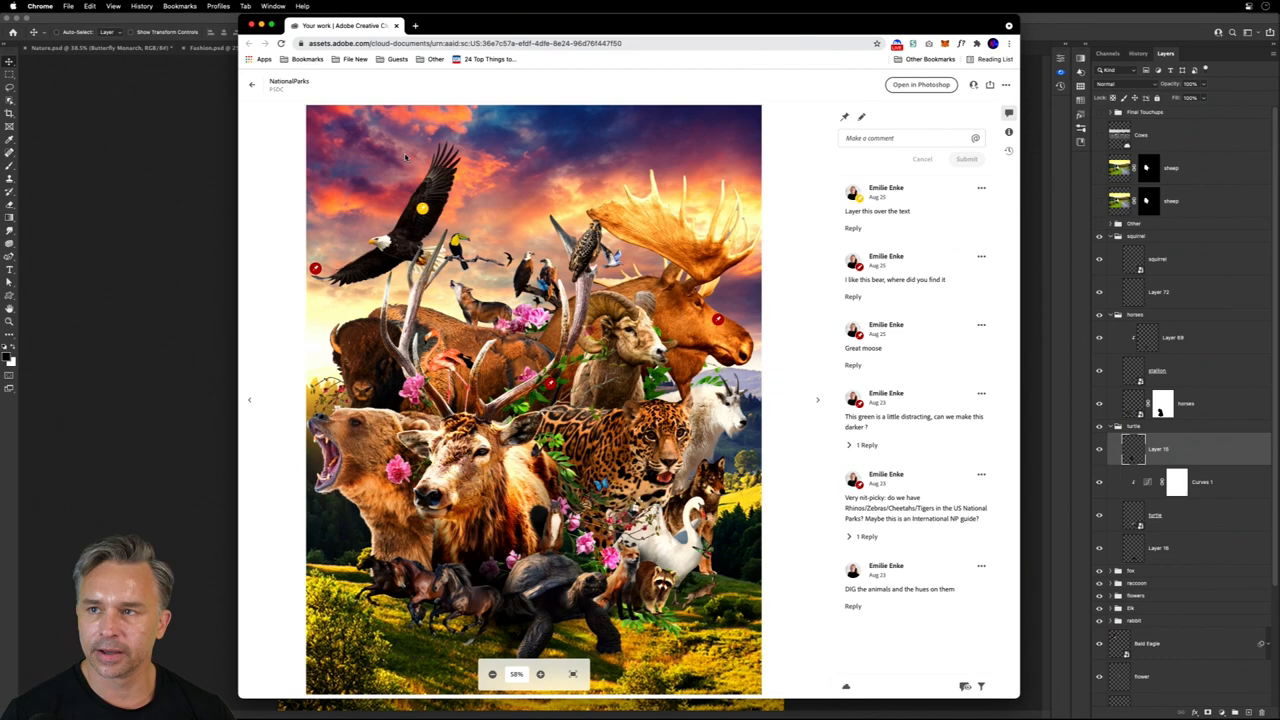
mouse_move(1003, 33)
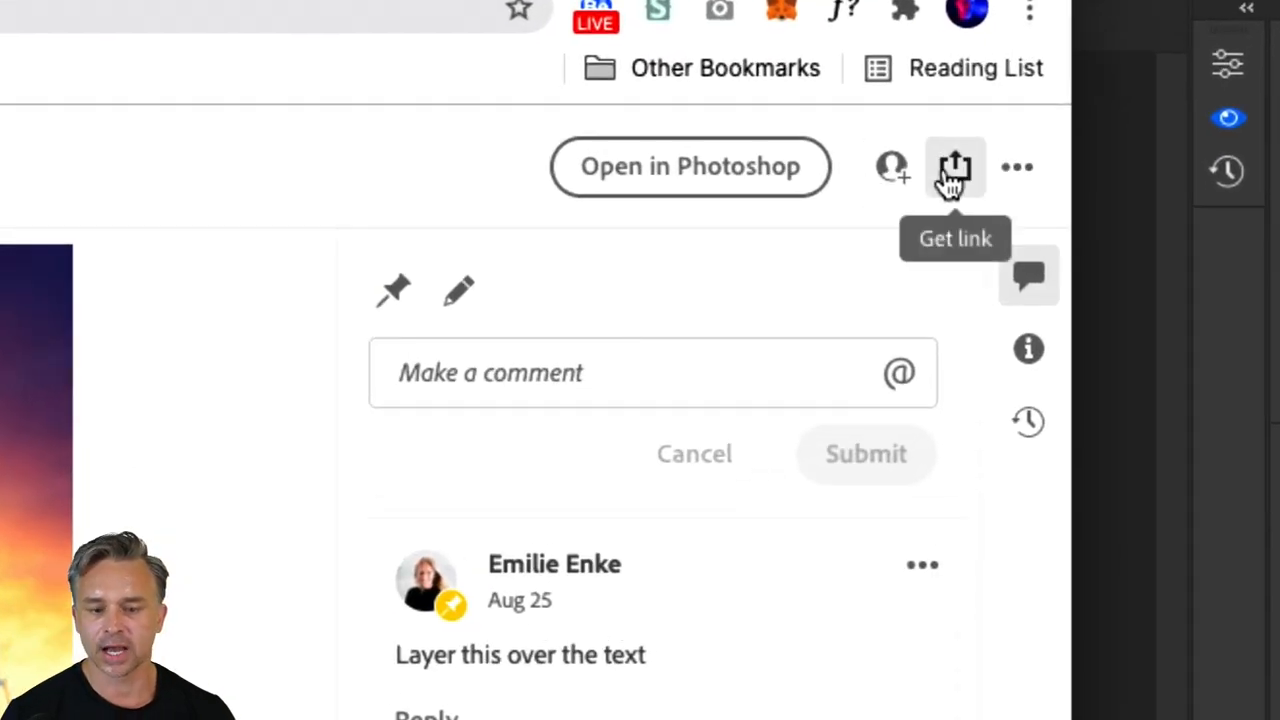
mouse_move(891, 166)
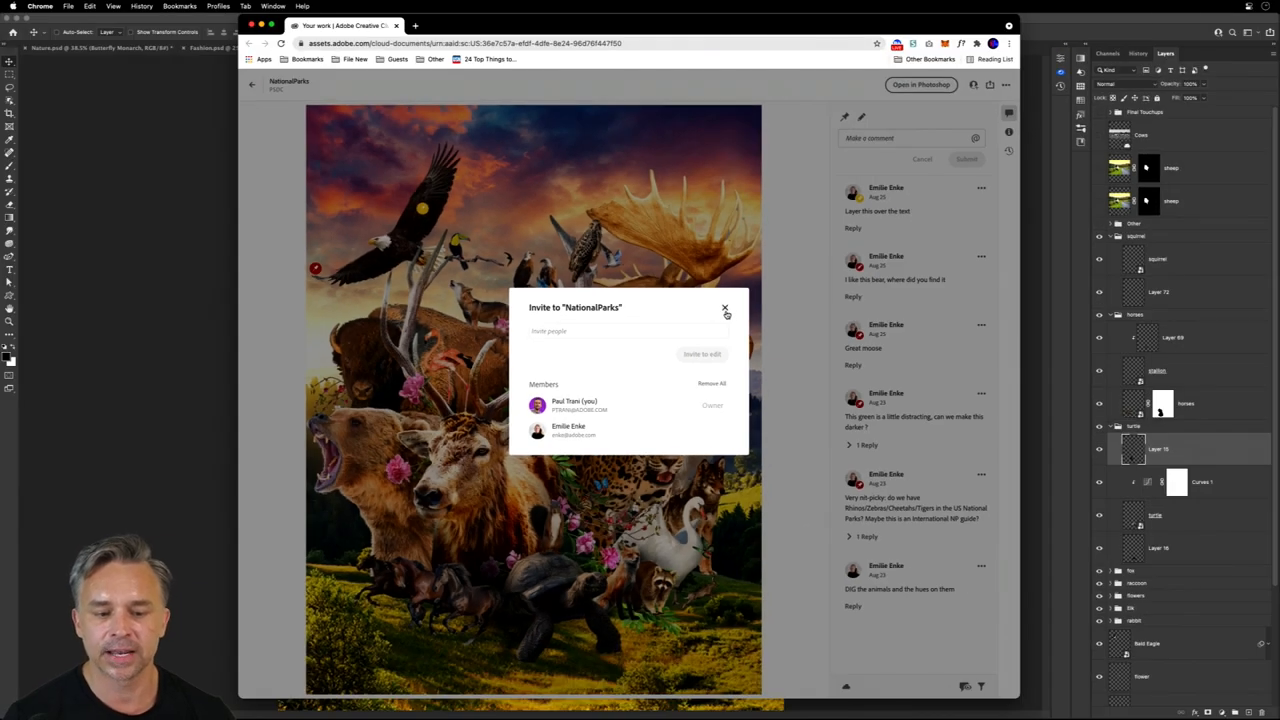
click(725, 308)
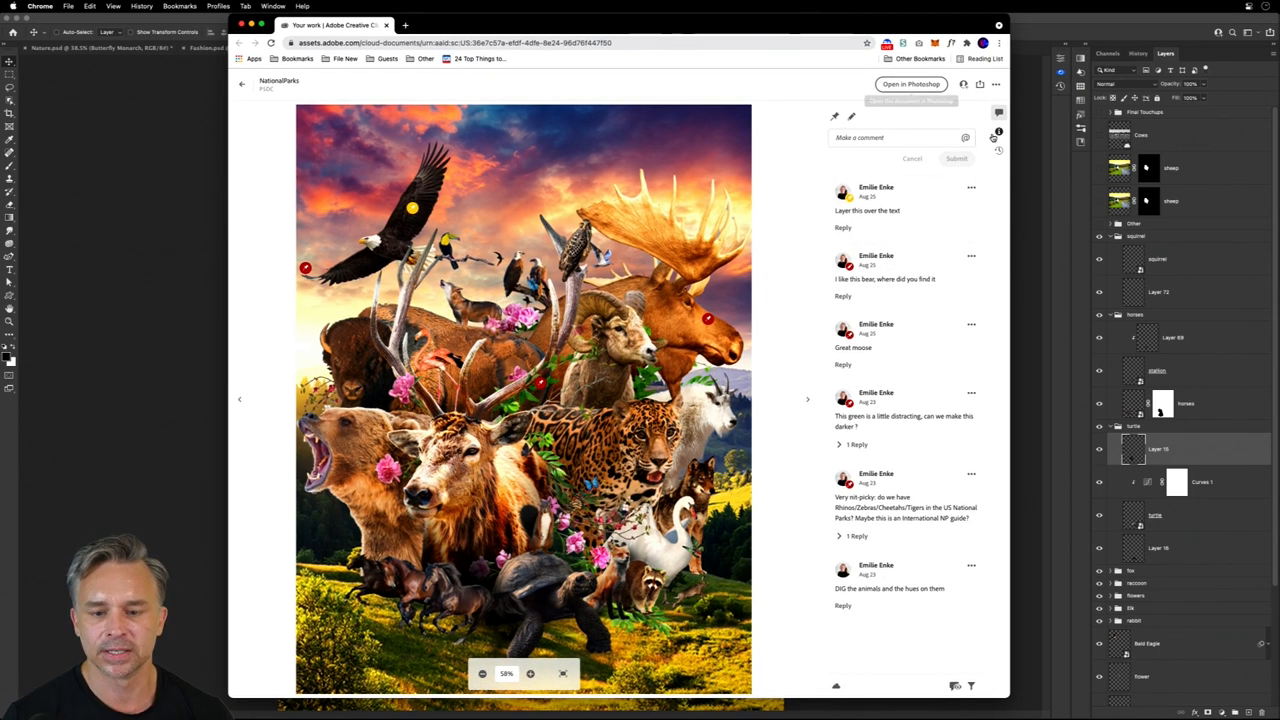
Show the cover's version history and list last week's saved versions.
click(998, 151)
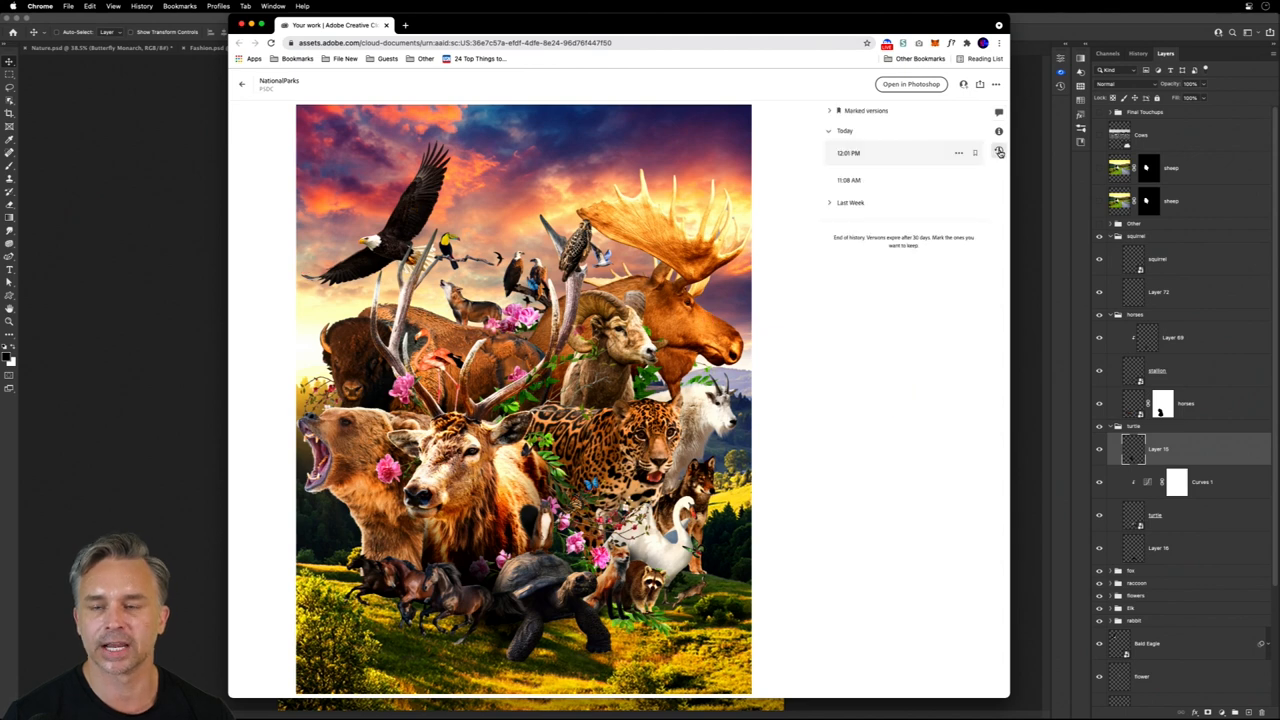
click(830, 202)
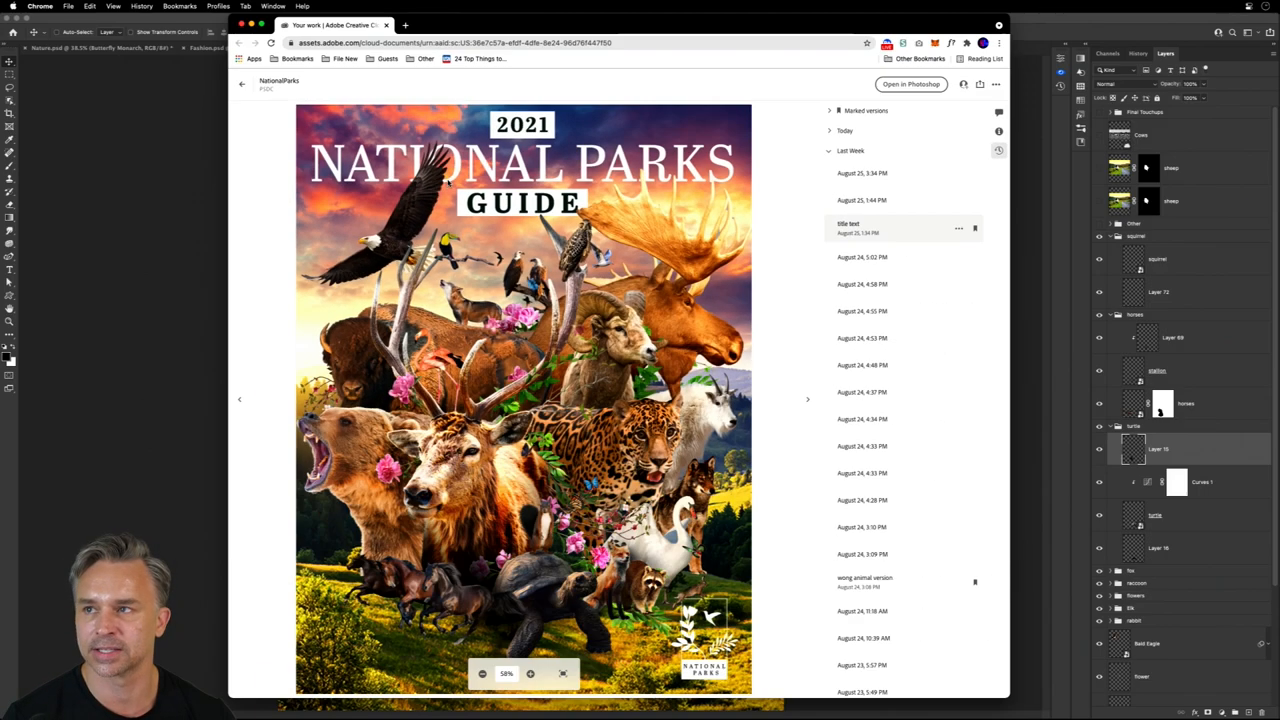
mouse_move(898, 257)
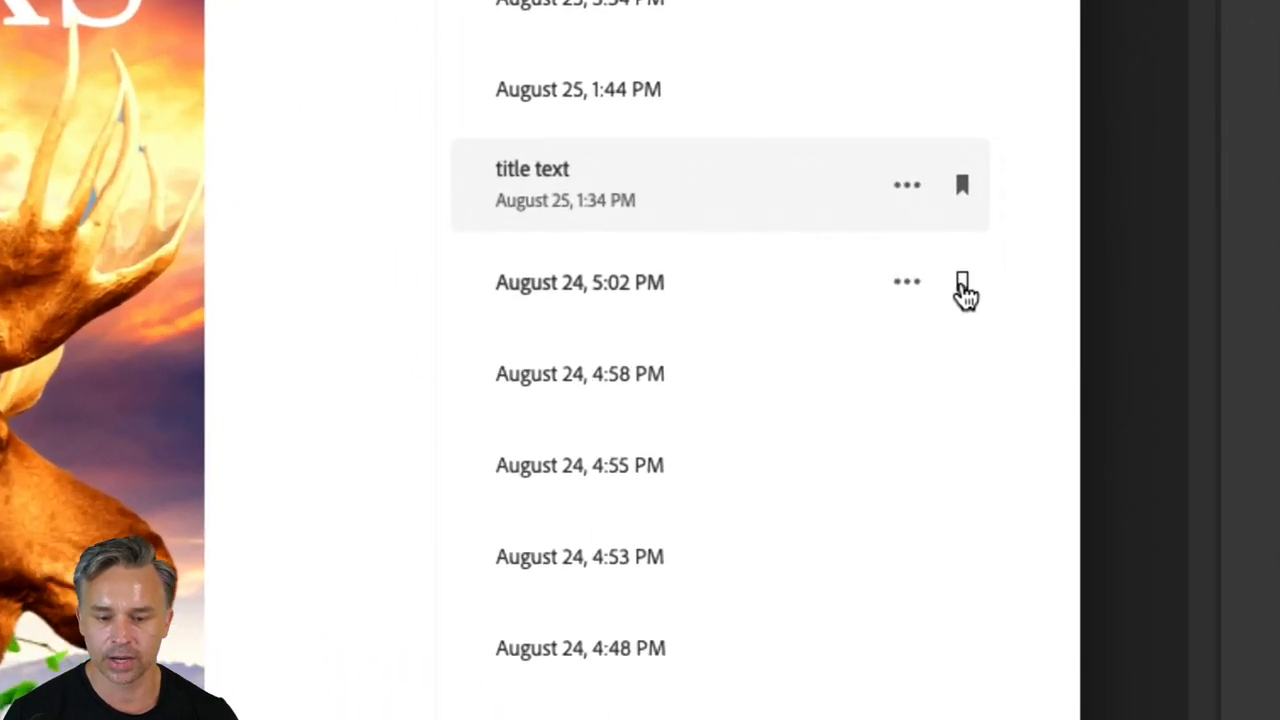
mouse_move(961, 282)
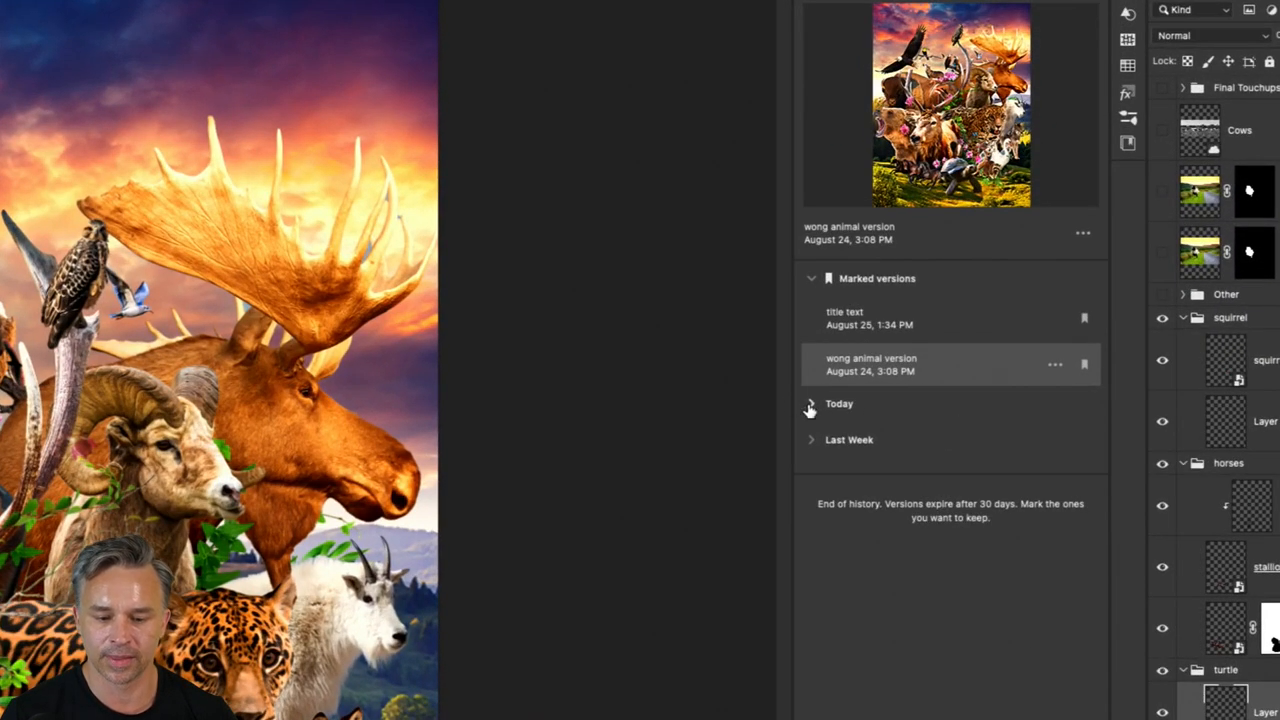
Review today's versions, collapse the lists, and make the Nature.psd composite active.
click(811, 404)
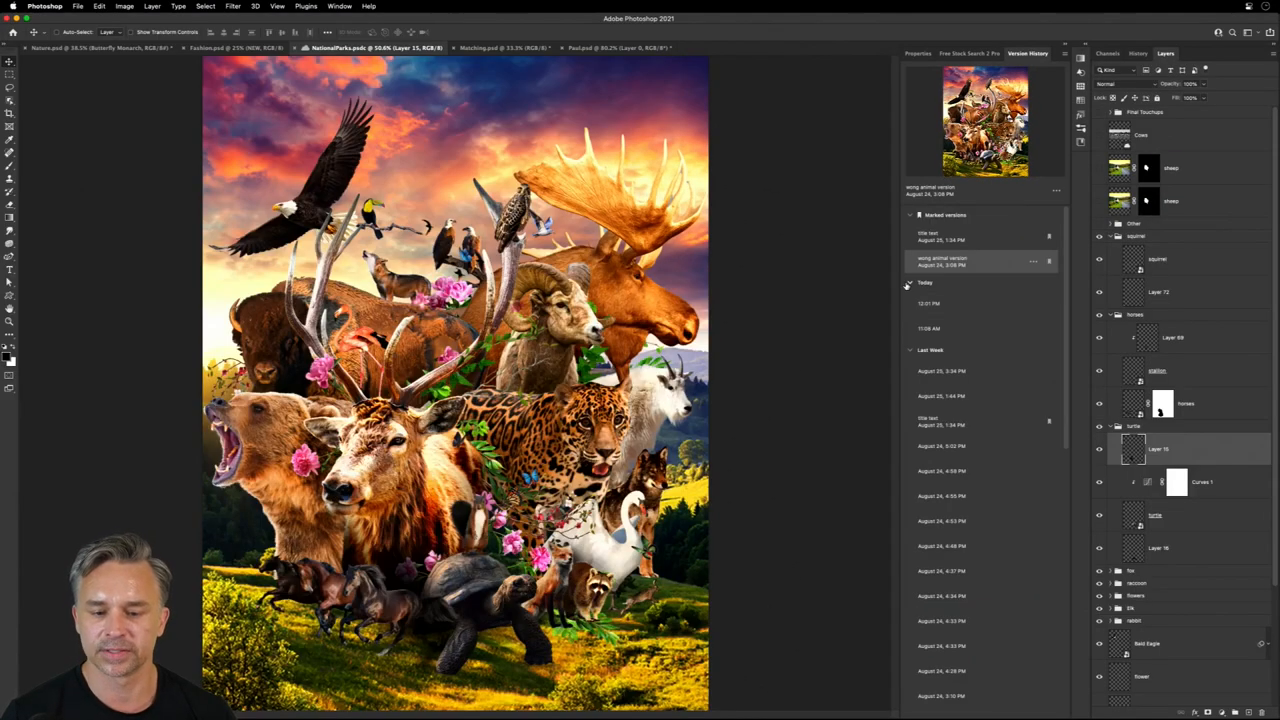
click(925, 282)
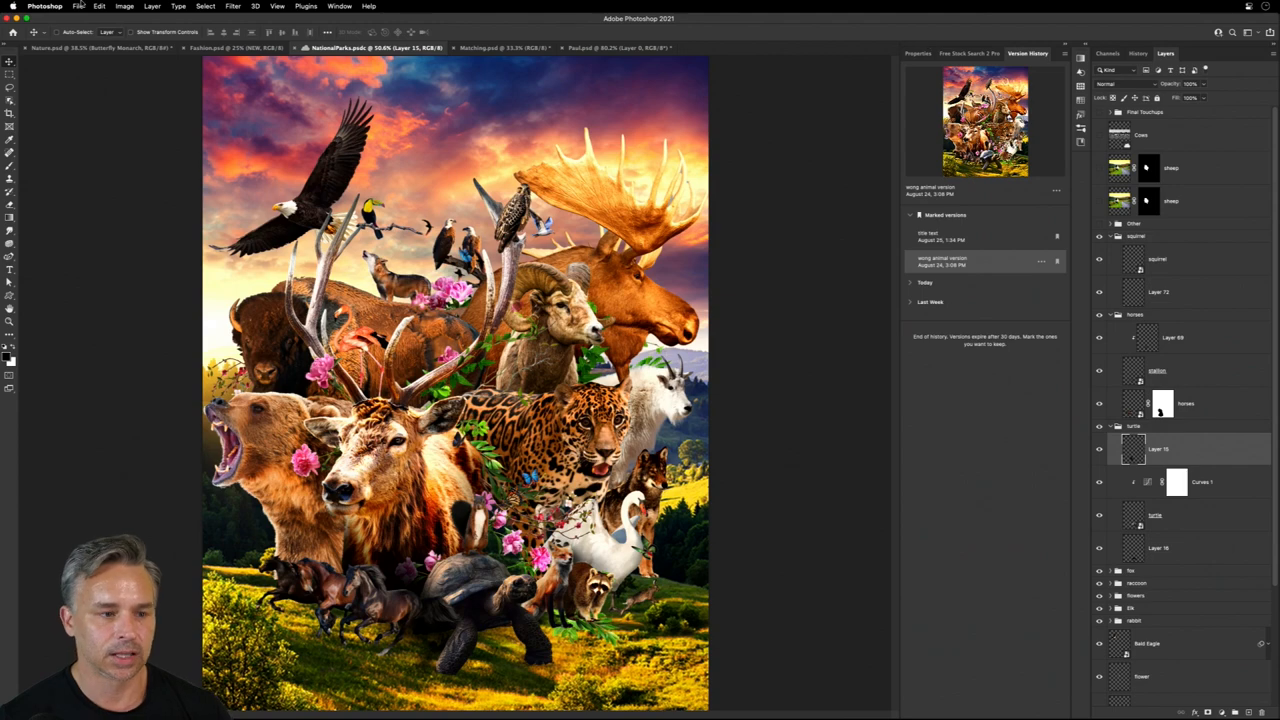
click(95, 48)
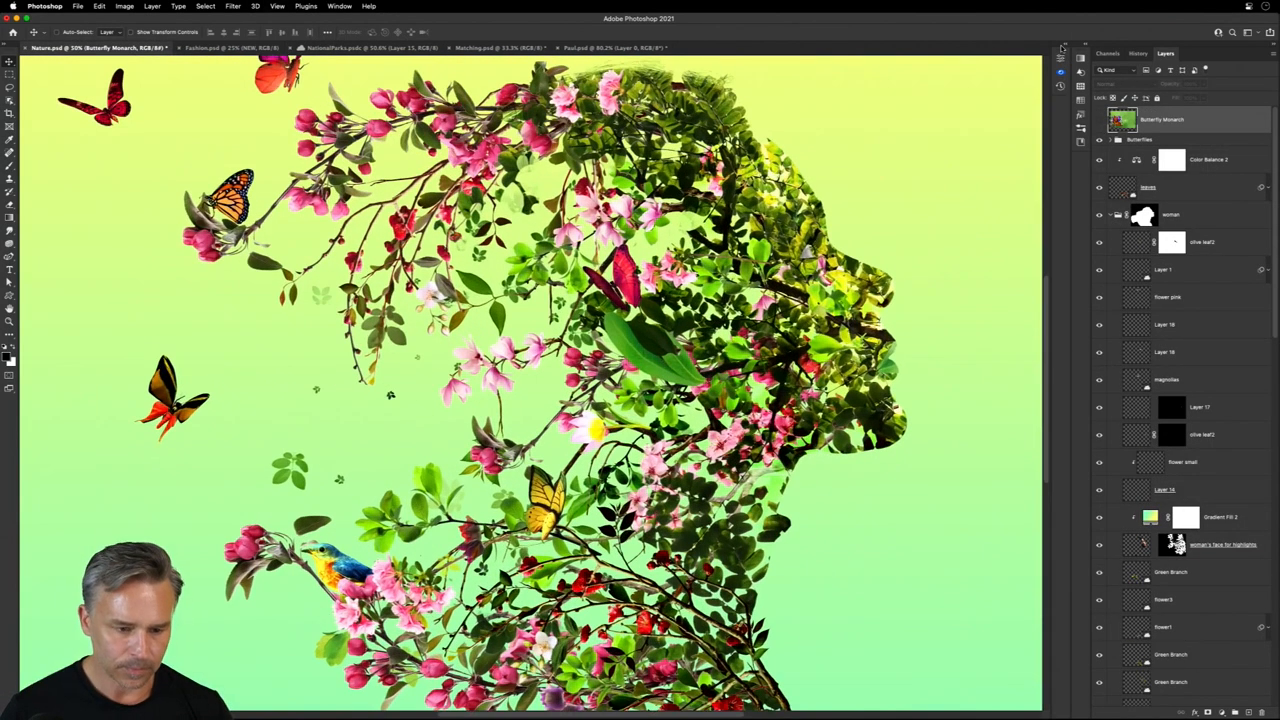
Make Layer 18 in the woman group the active layer.
click(1165, 269)
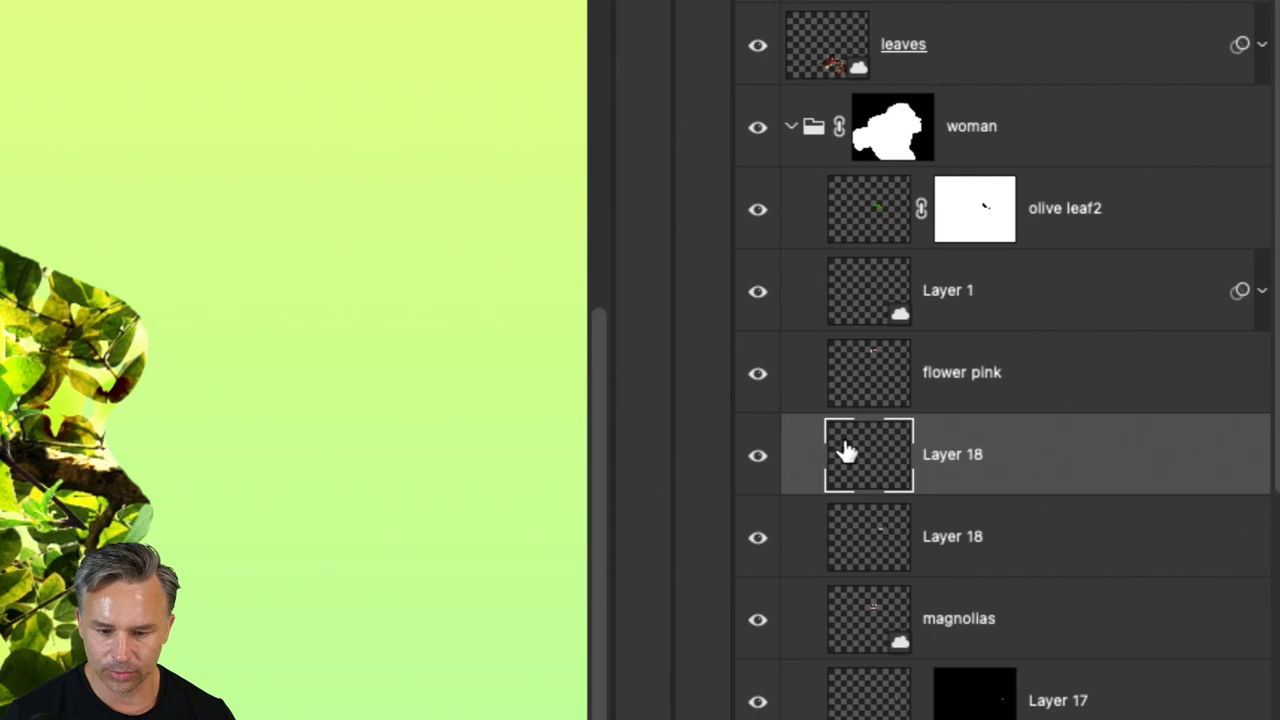
mouse_move(900, 425)
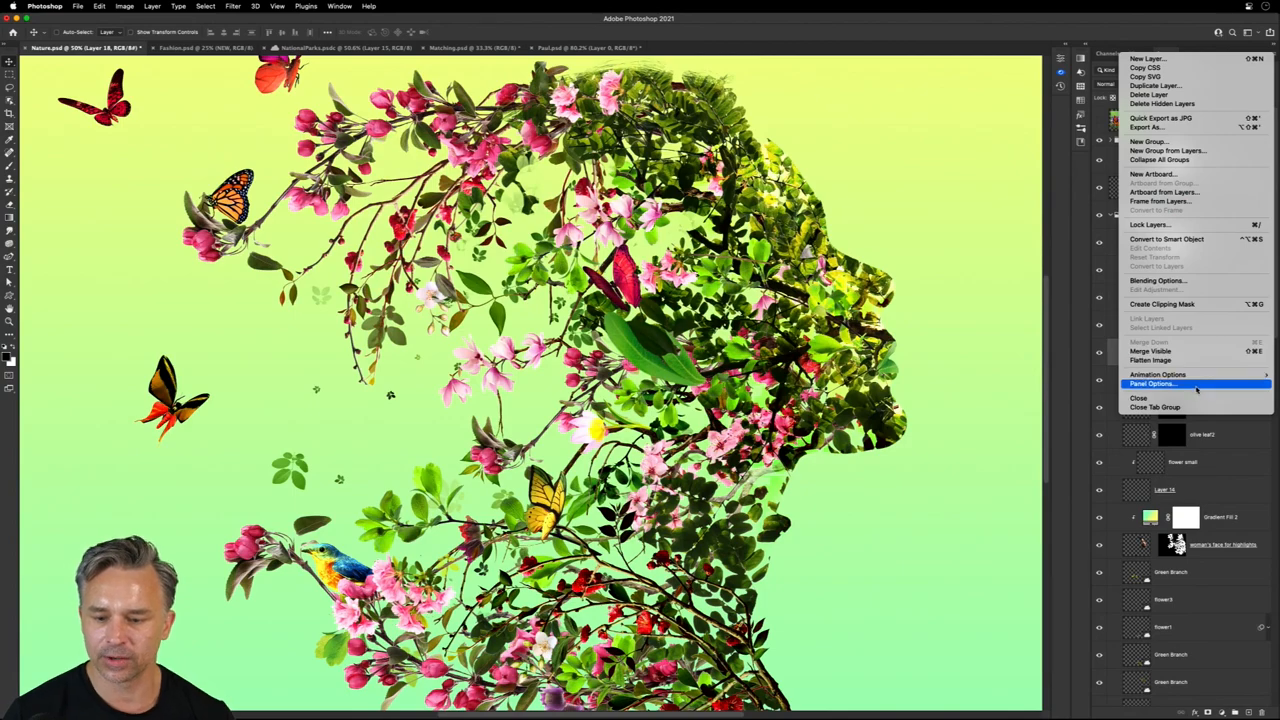
Set layer thumbnails to Layer Bounds and disable Expand New Effects and 'copy' suffixes.
click(1152, 383)
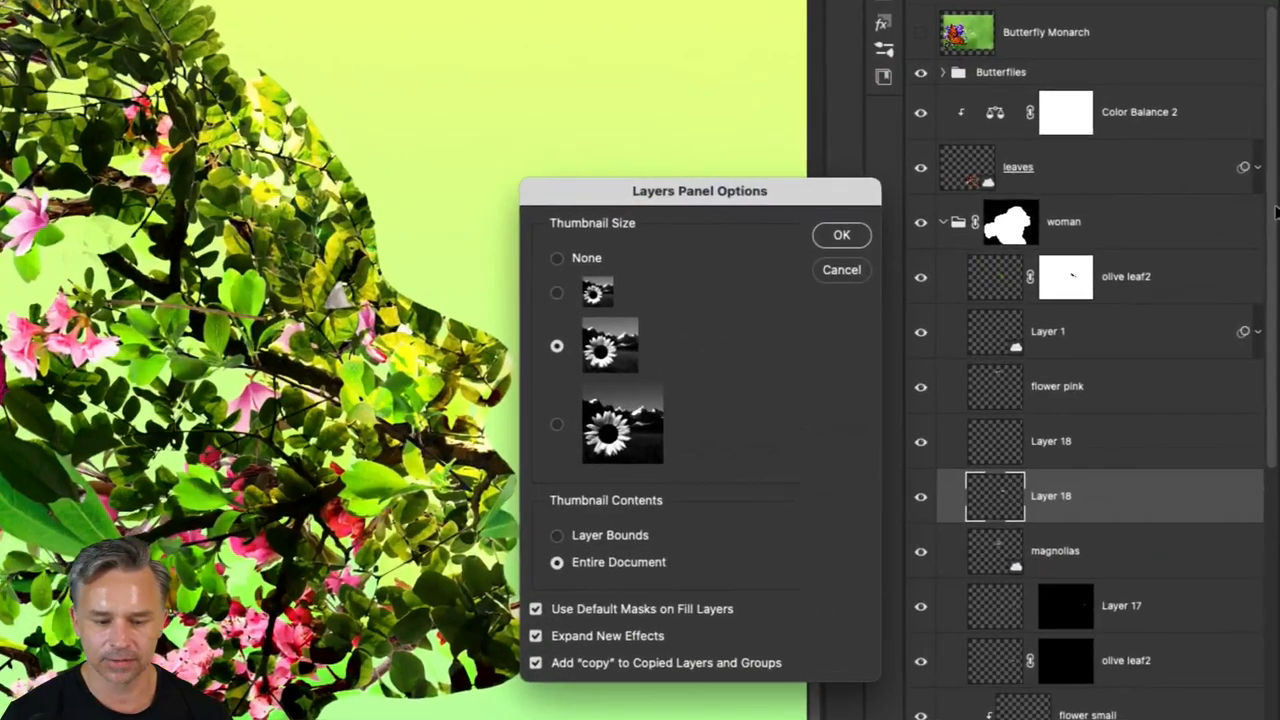
click(557, 535)
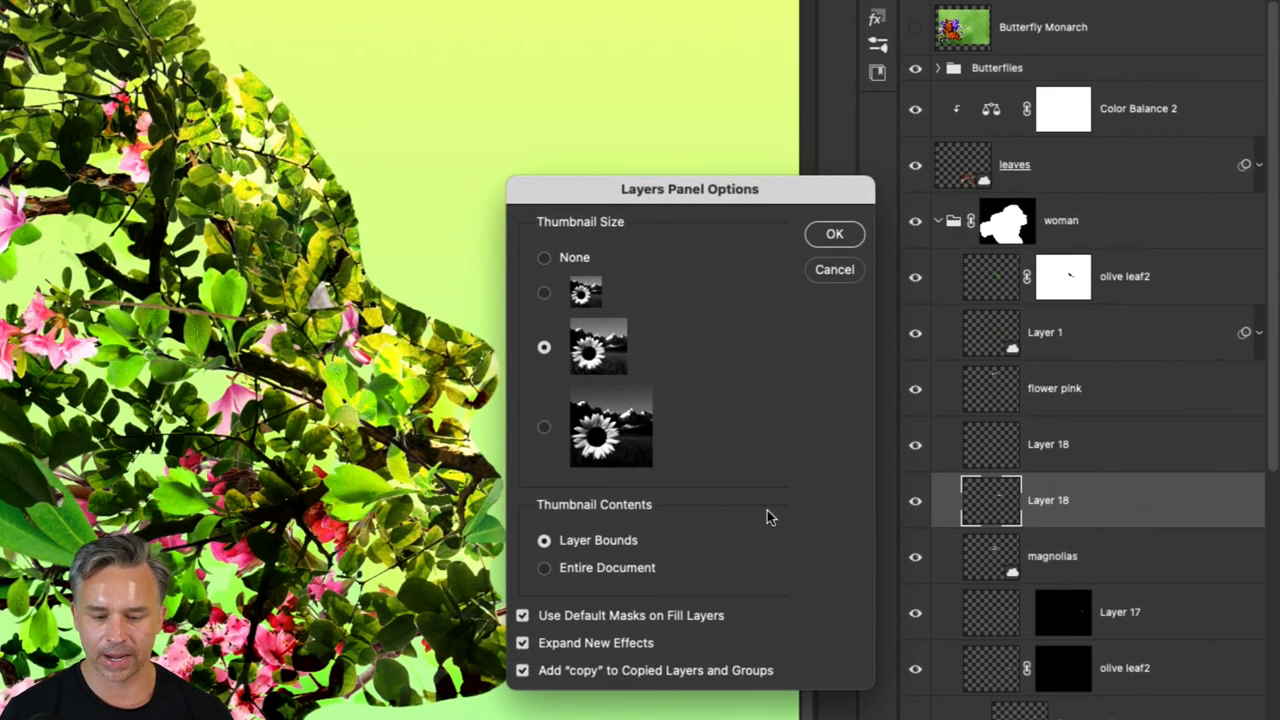
click(522, 642)
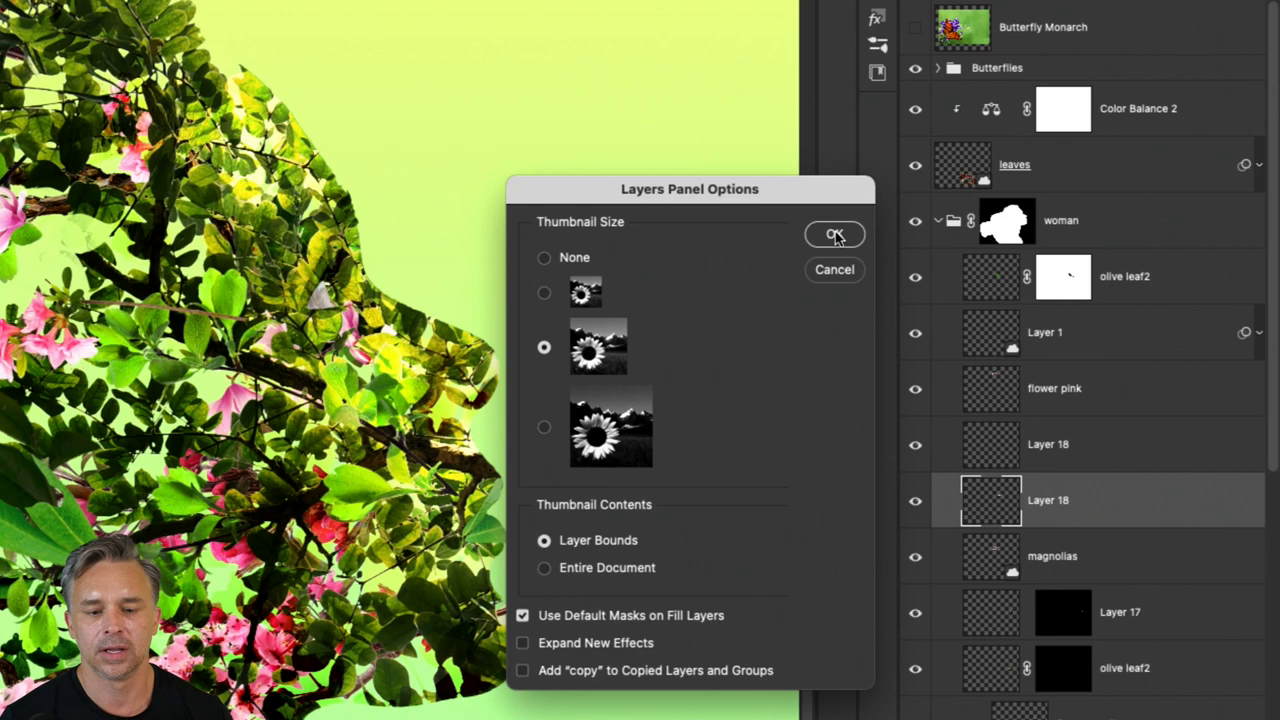
click(835, 234)
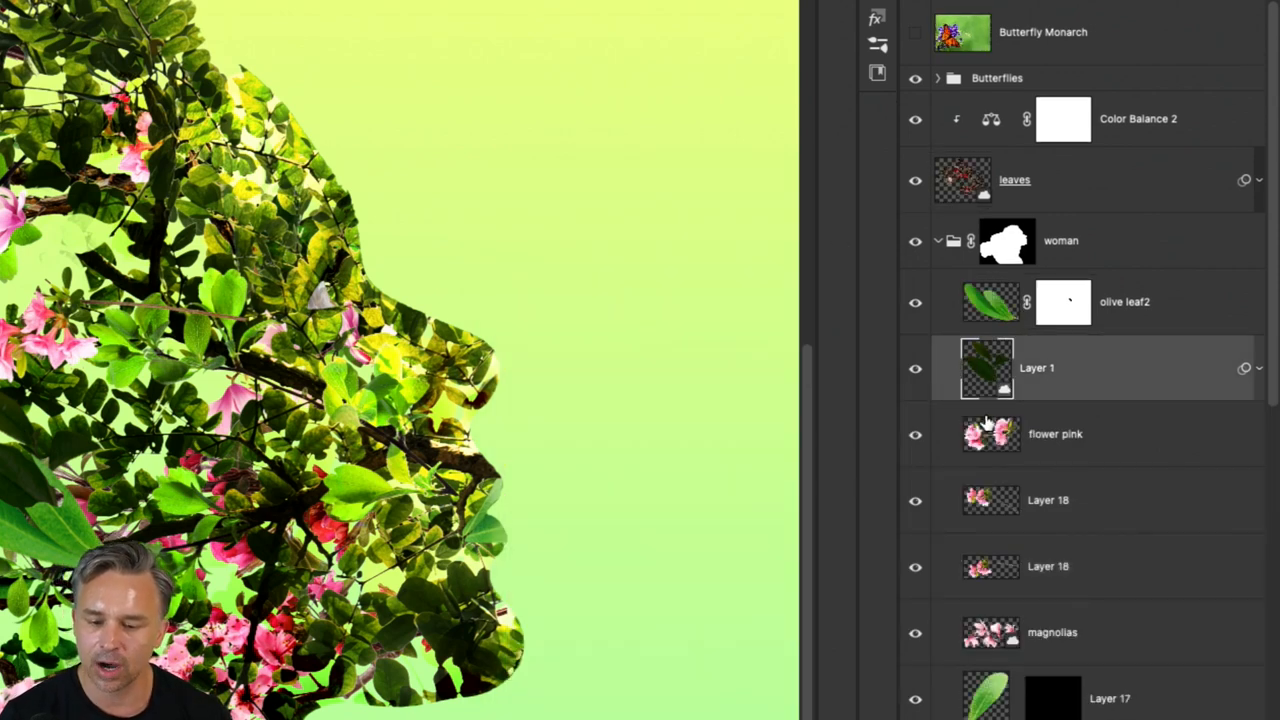
Make the flower pink layer active and show the gradient presets library.
click(1048, 500)
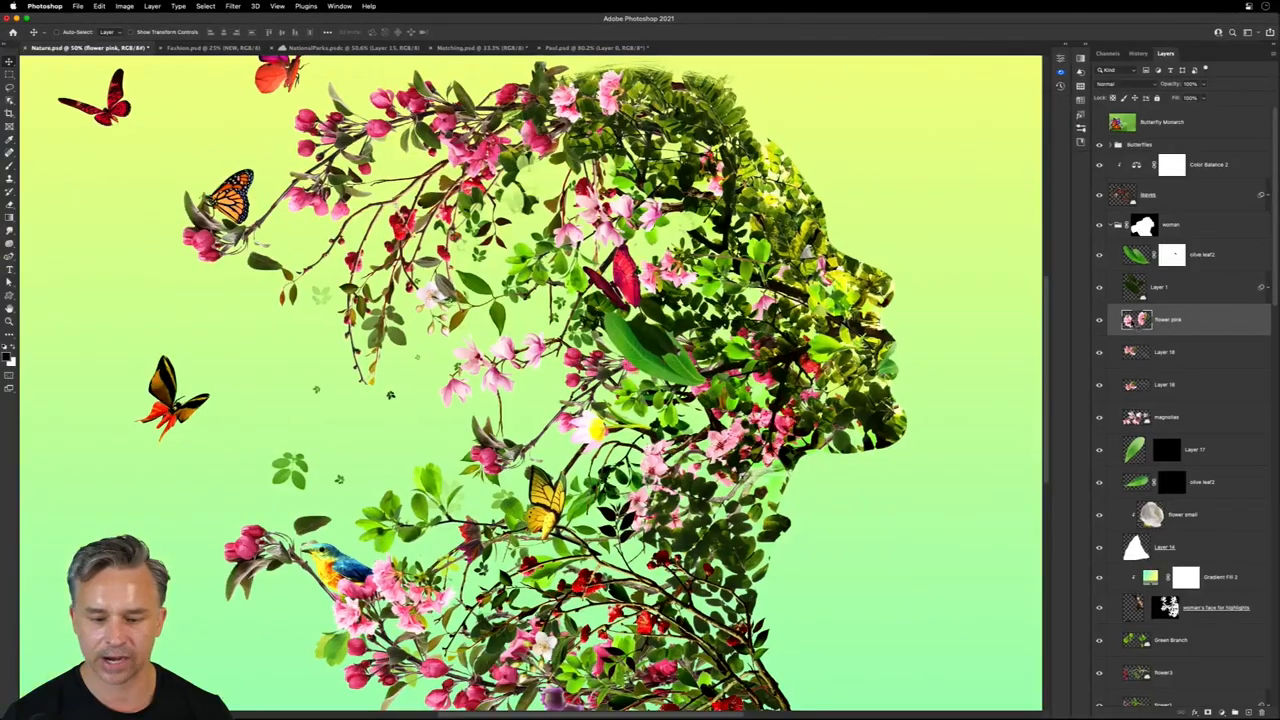
click(1099, 320)
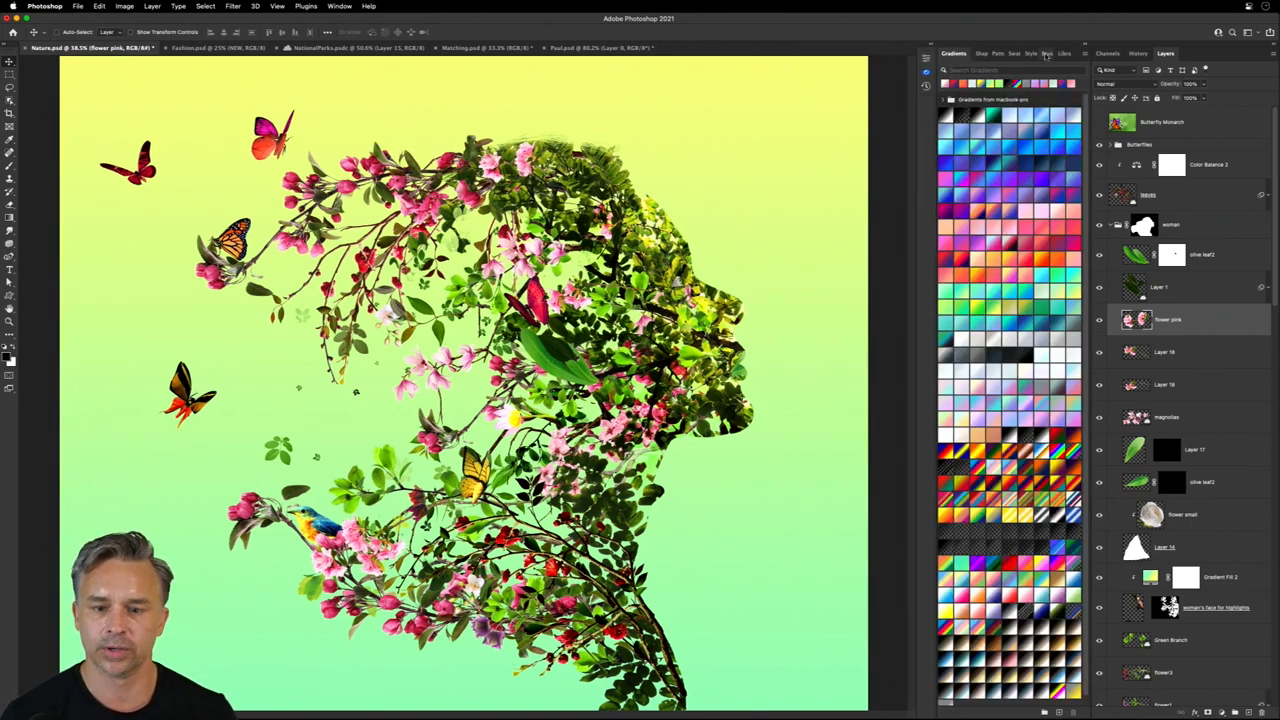
Close the gradient panels and launch the Free Stock Search 2 Pro plugin.
click(1054, 53)
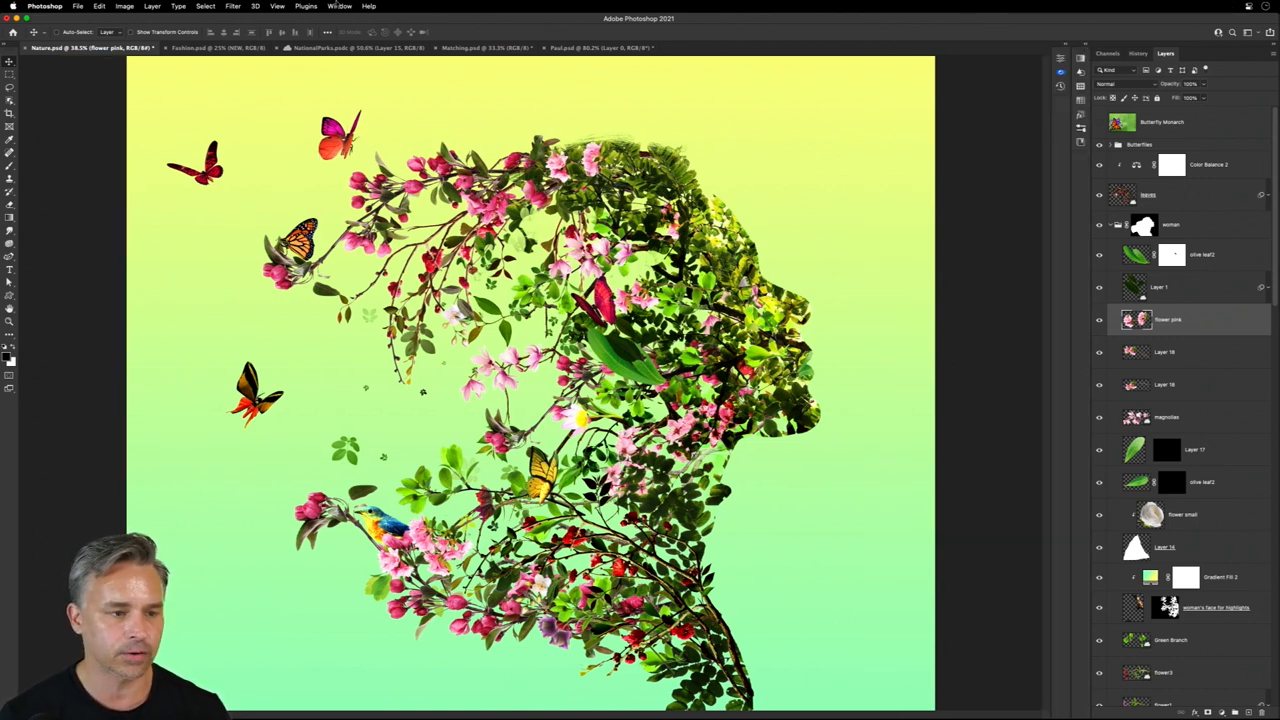
click(306, 6)
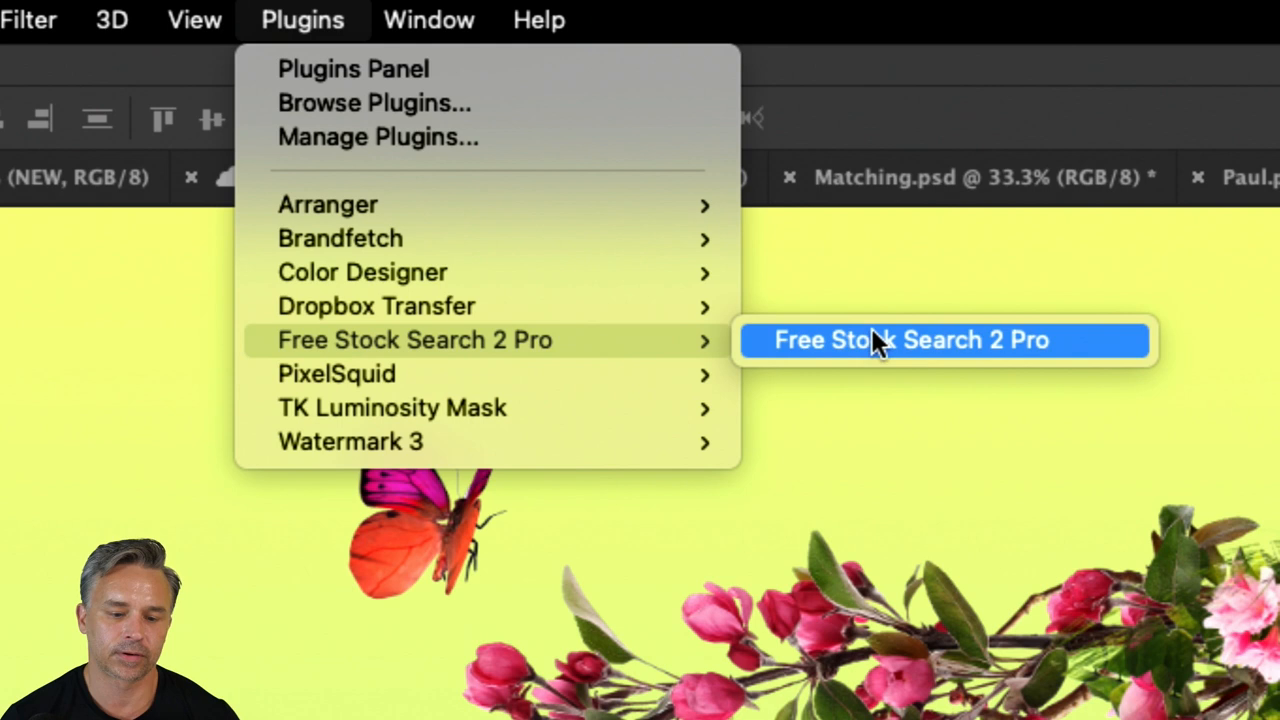
mouse_move(862, 352)
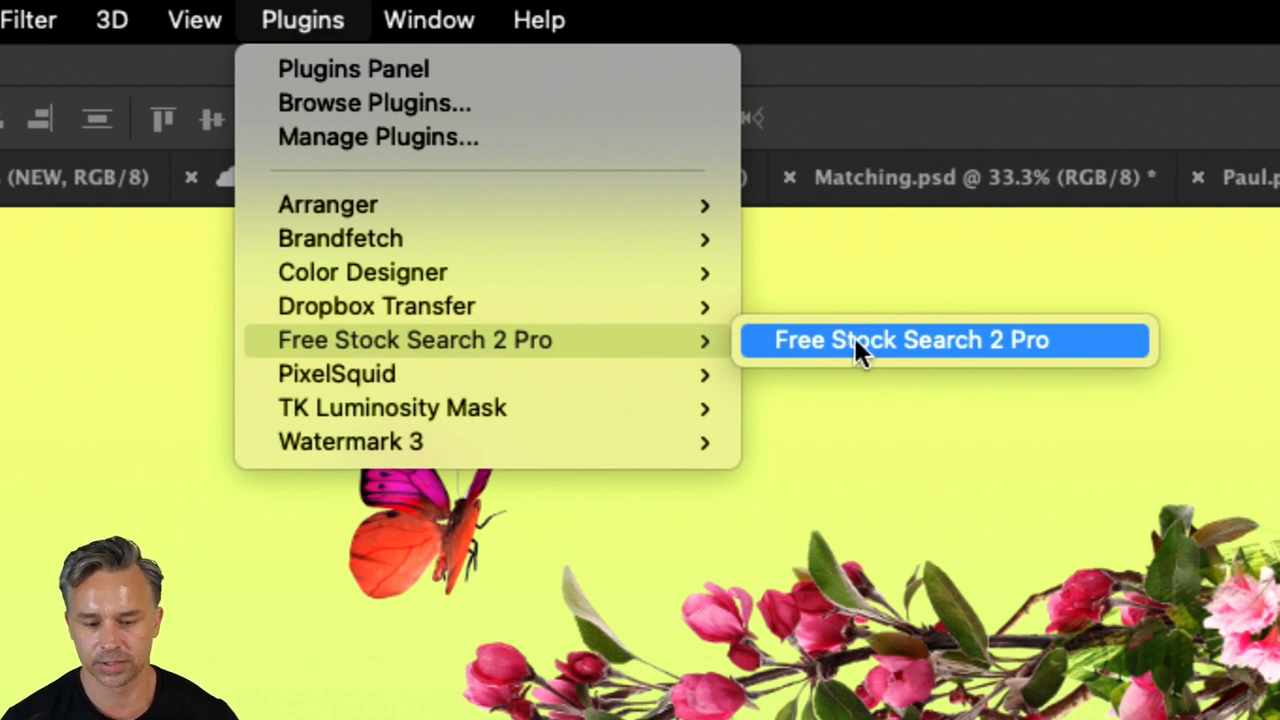
click(910, 340)
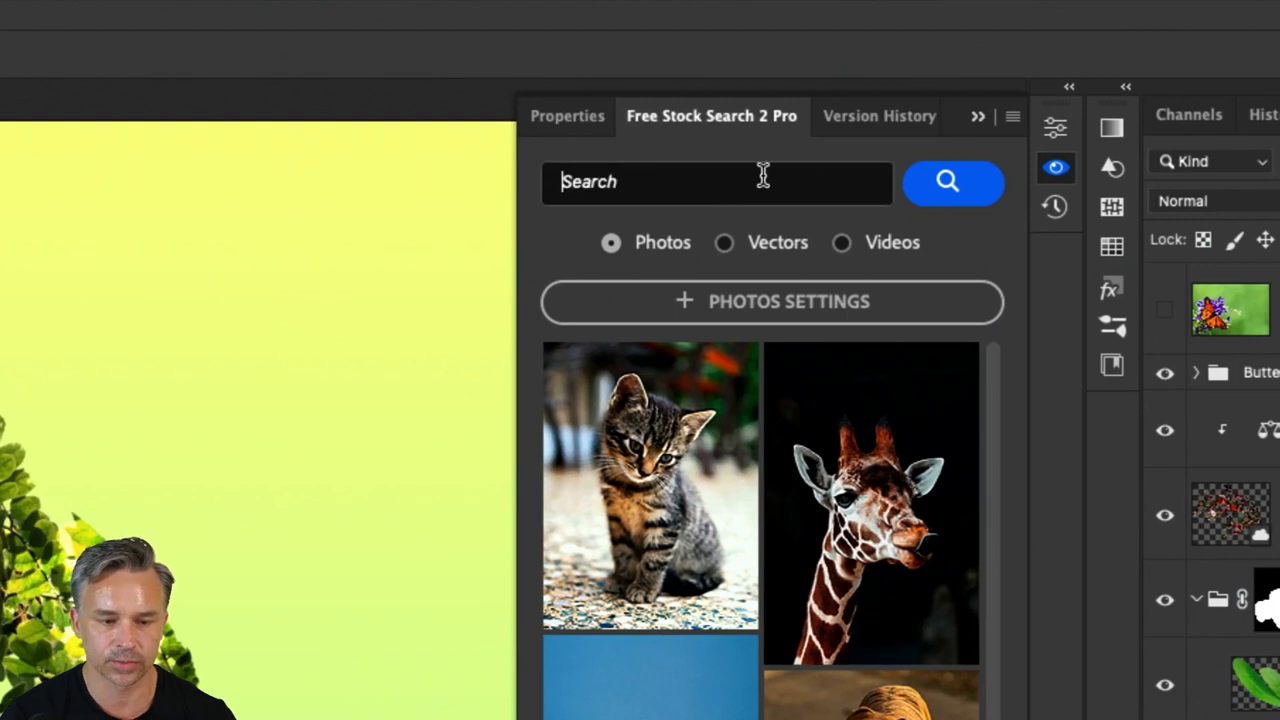
Search the stock plugin for 'butterfly' and fetch the first photo result.
text(butterf)
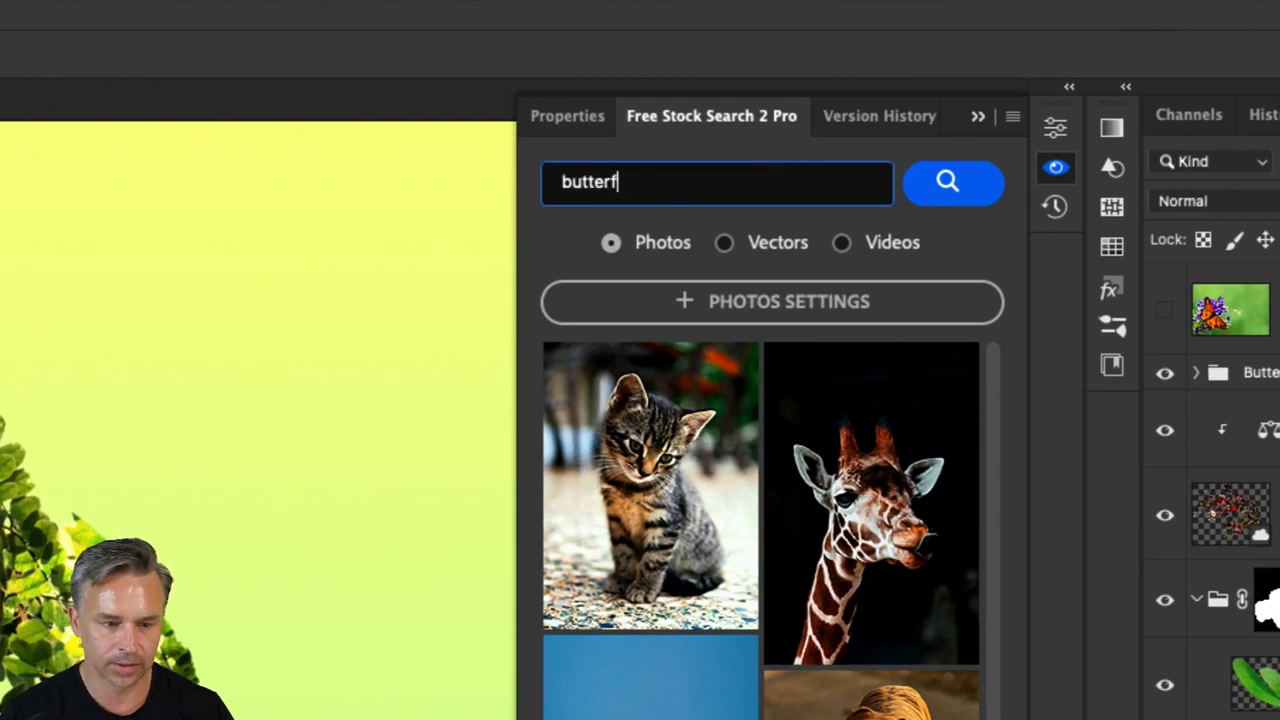
click(951, 182)
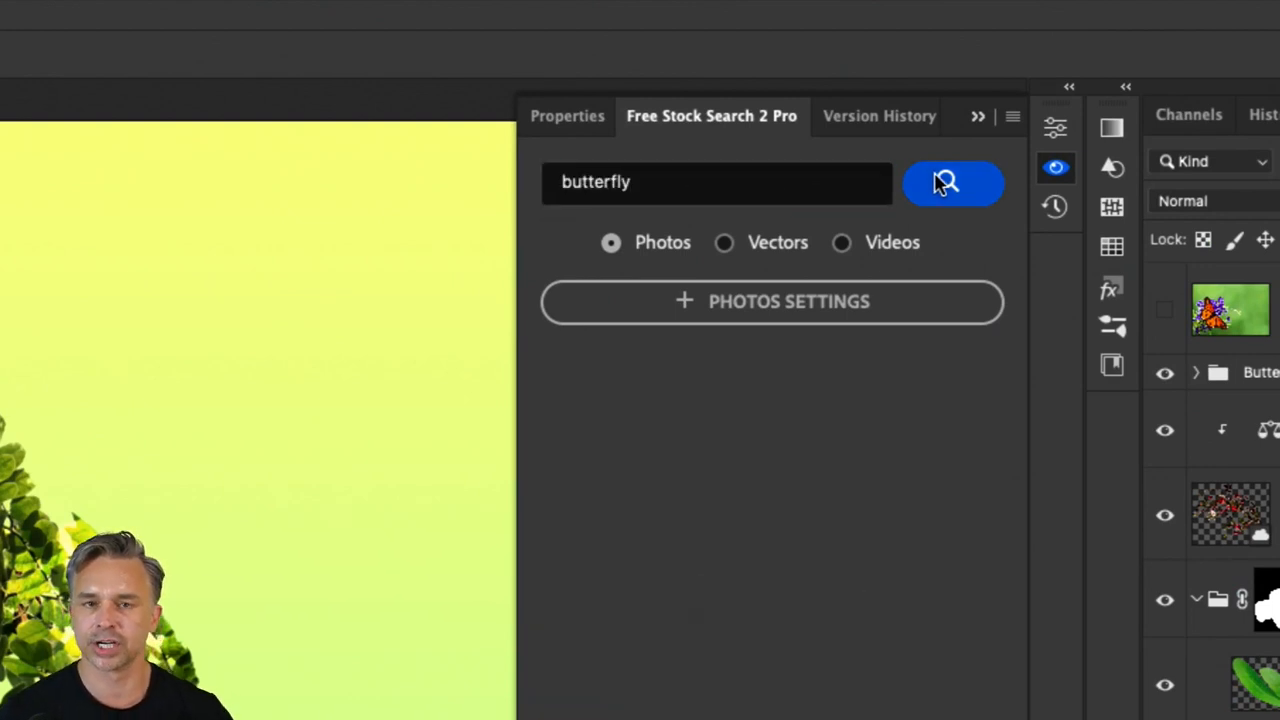
click(951, 182)
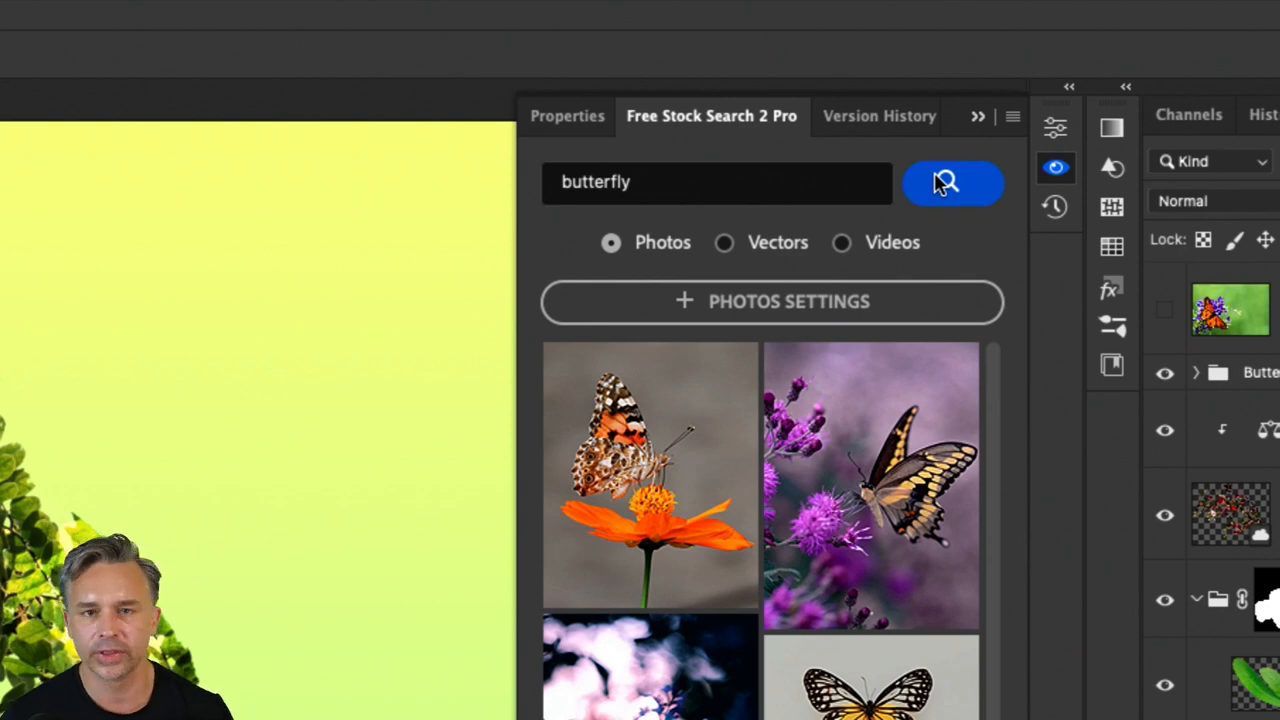
mouse_move(825, 550)
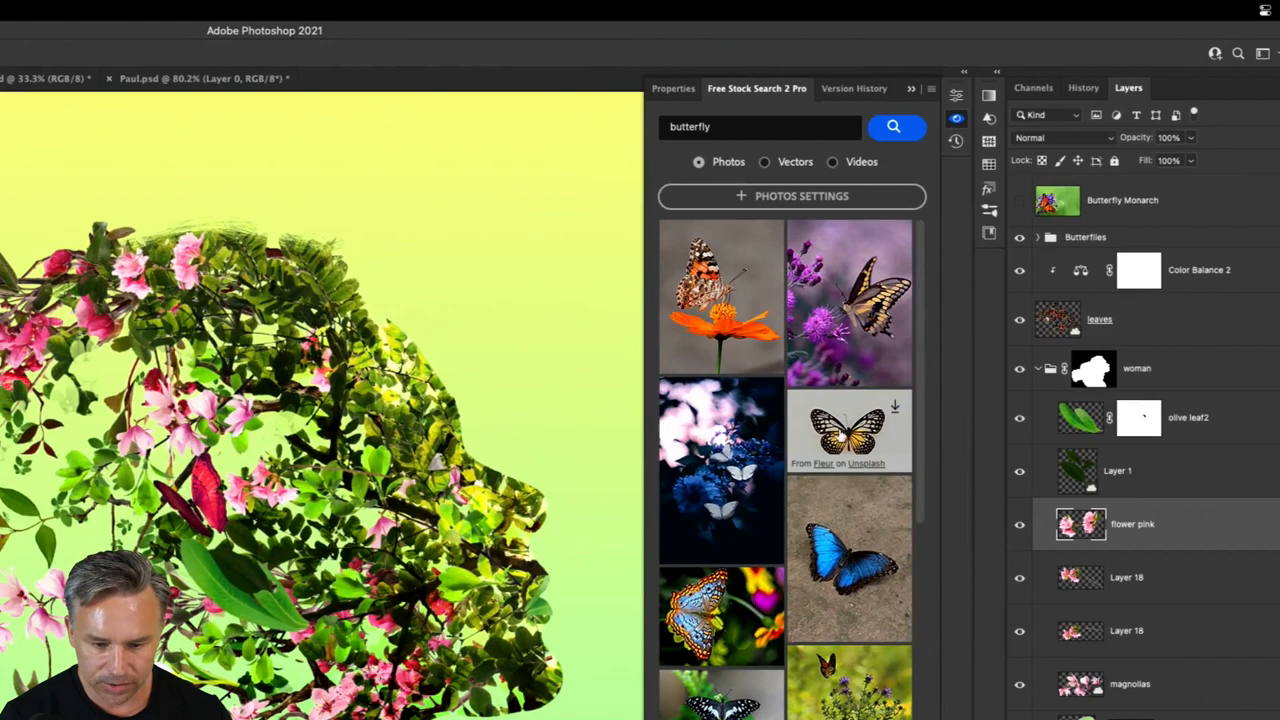
mouse_move(720, 295)
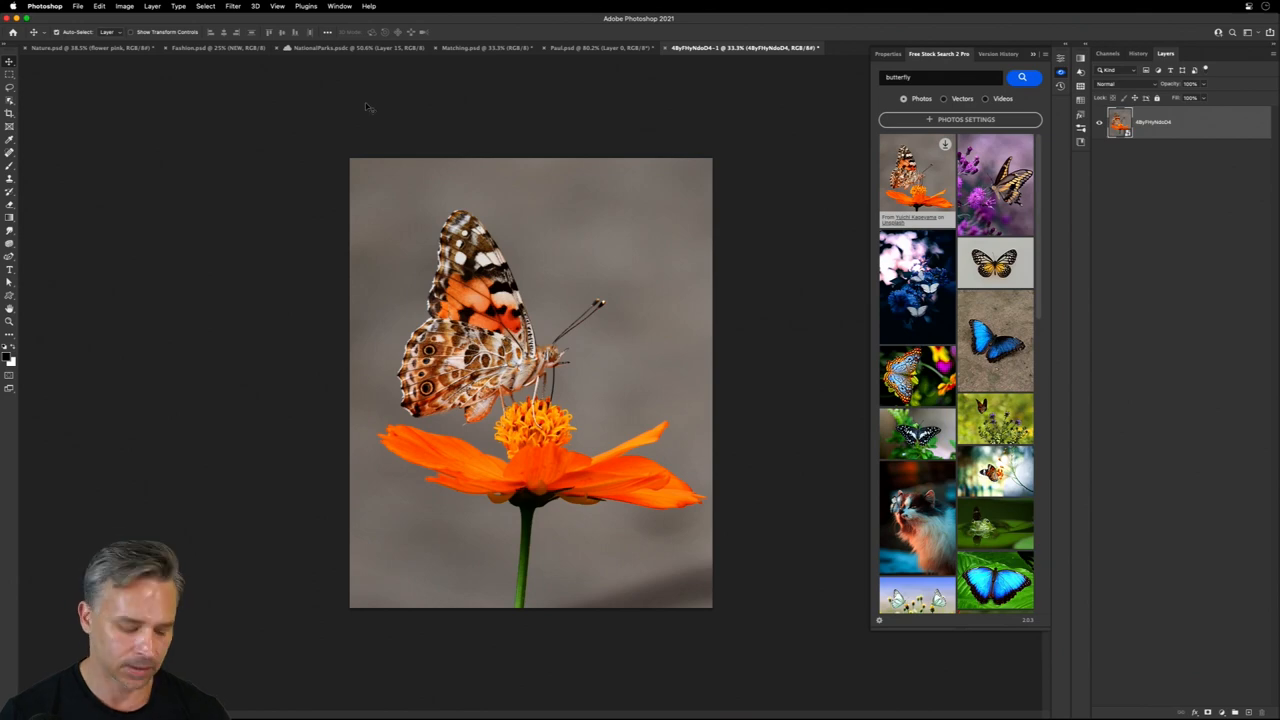
Close the downloaded butterfly stock photo document.
click(90, 47)
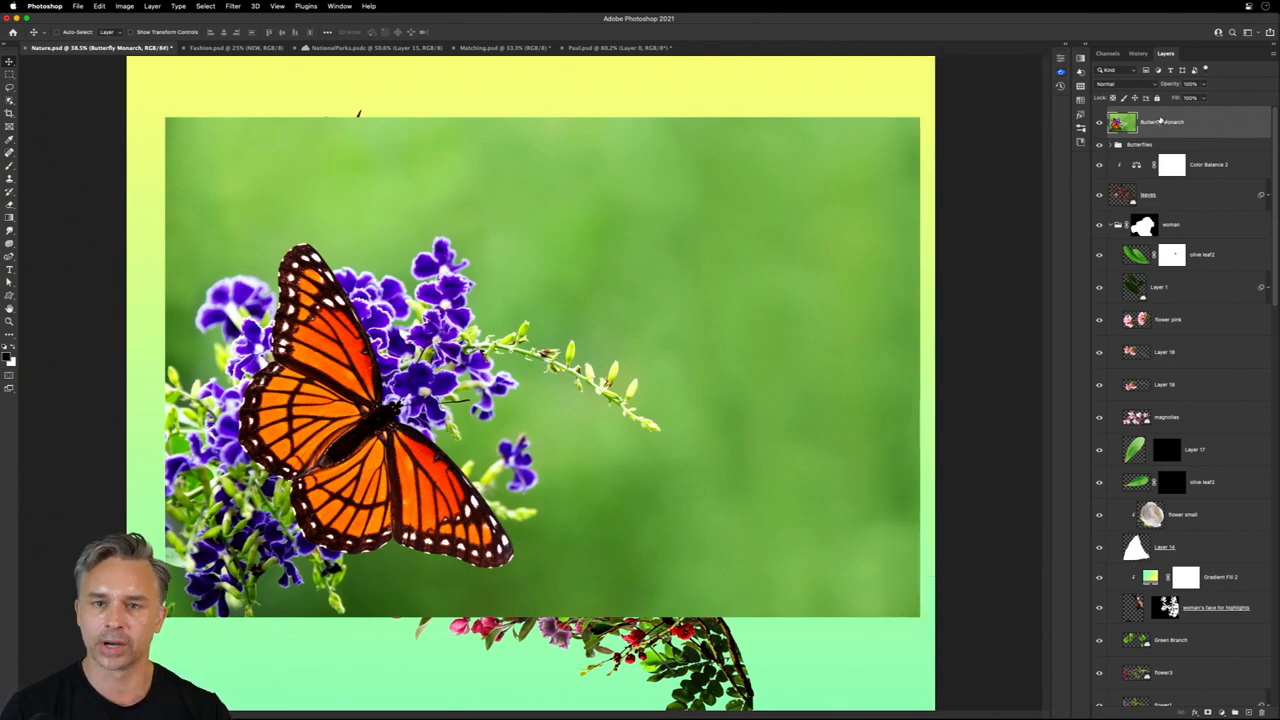
mouse_move(1067, 41)
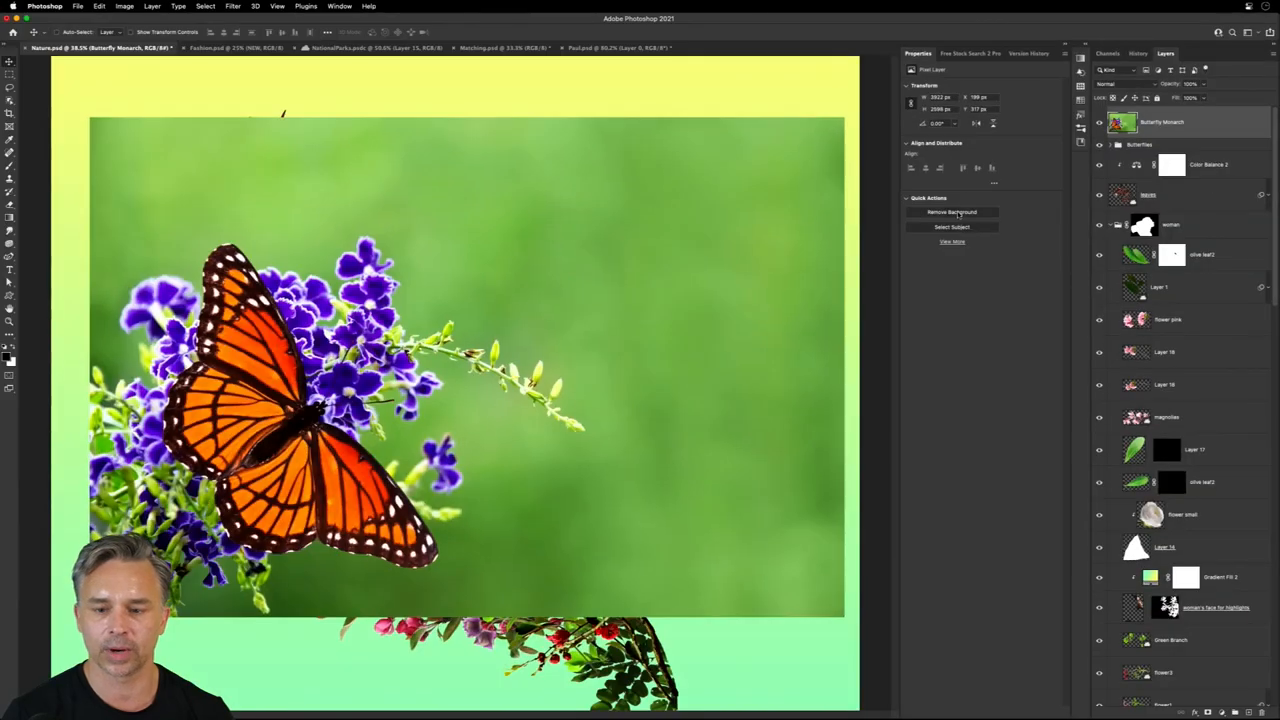
Select the monarch butterfly with Object Selection in Rectangle mode and mask the layer to it.
click(951, 212)
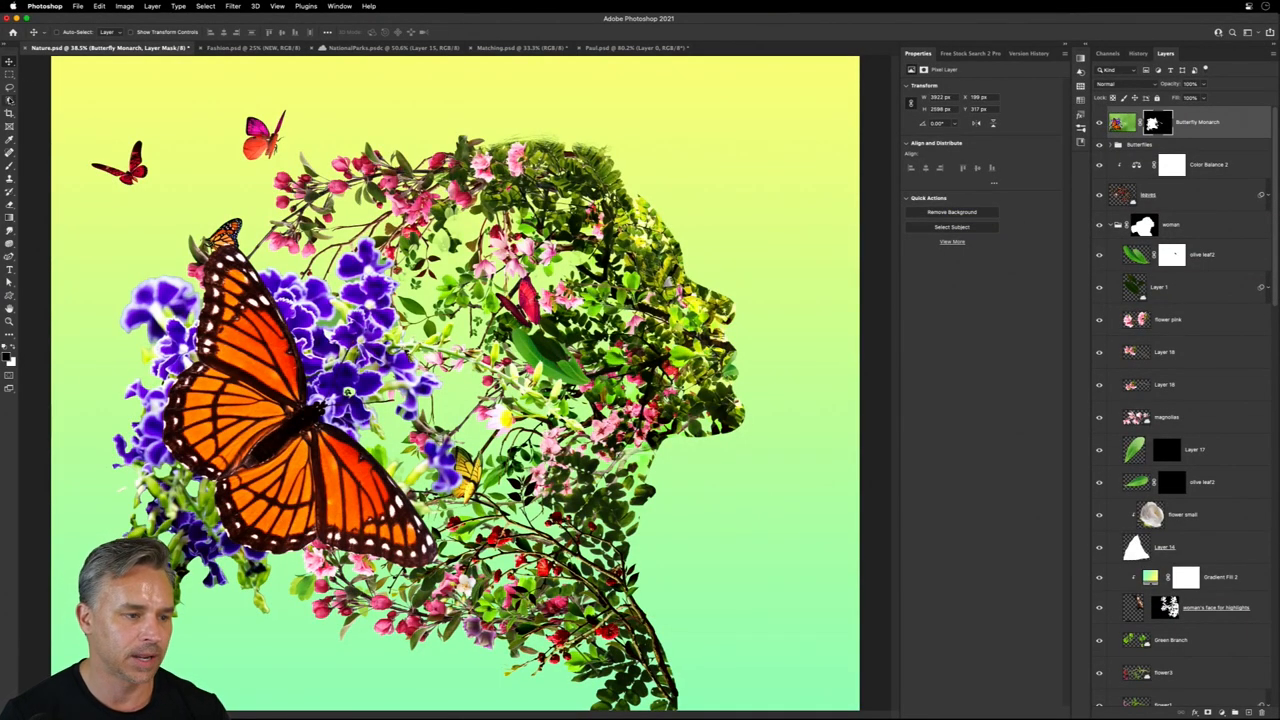
click(10, 98)
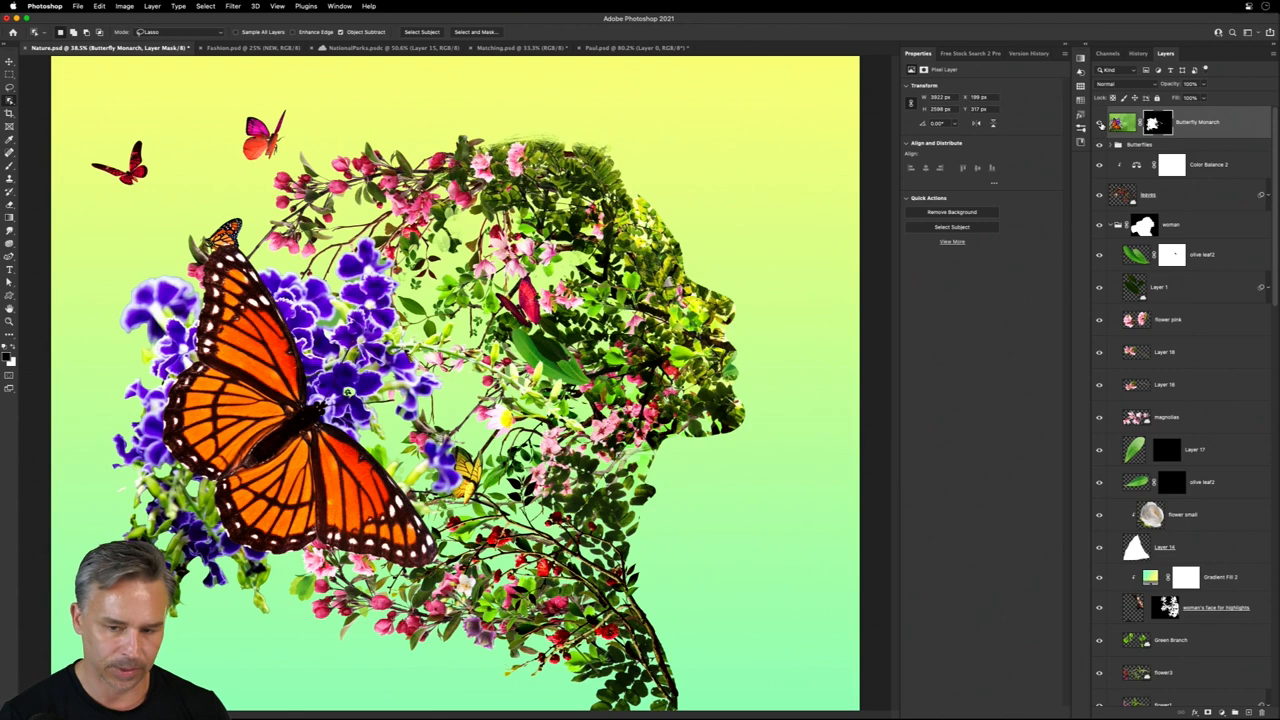
click(1099, 145)
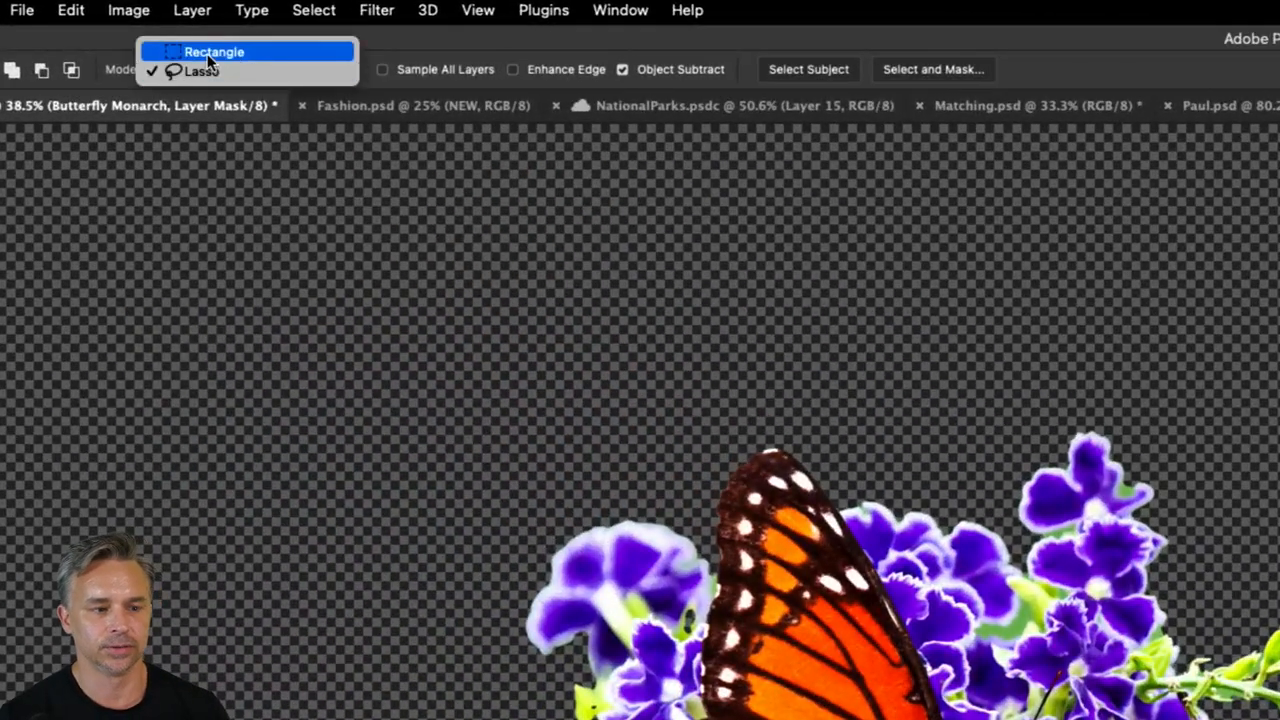
click(200, 71)
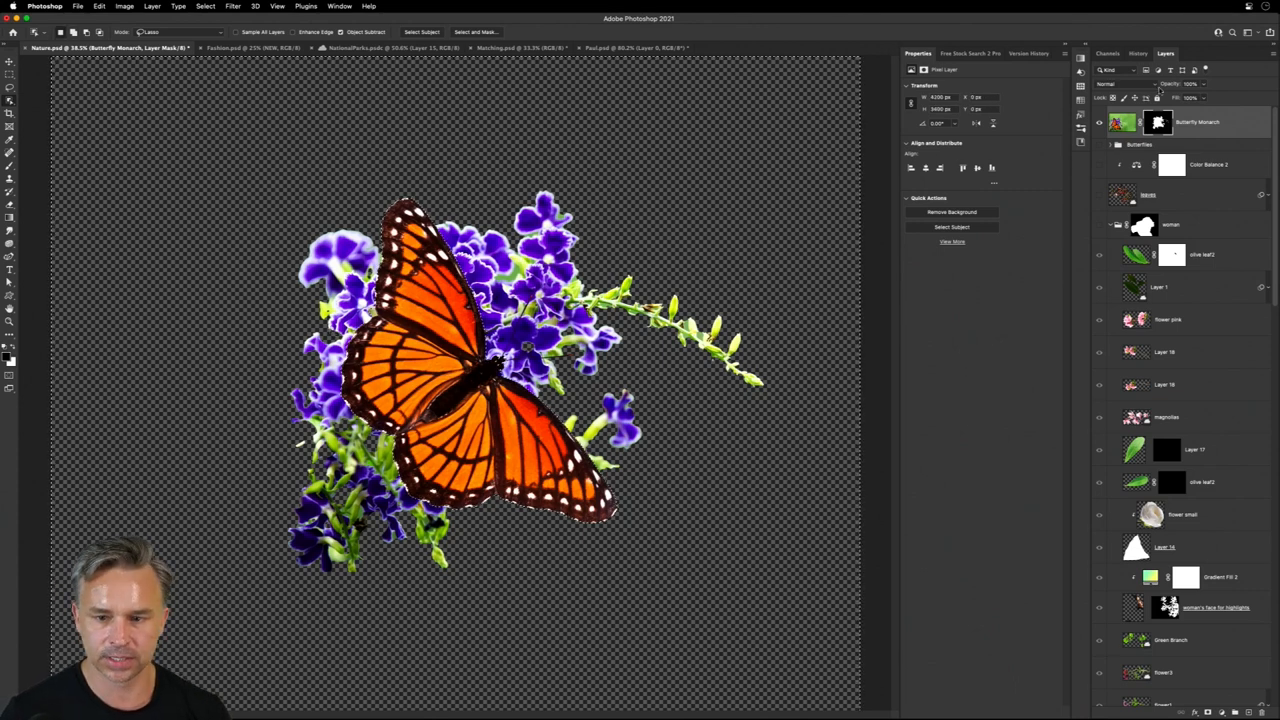
click(1157, 122)
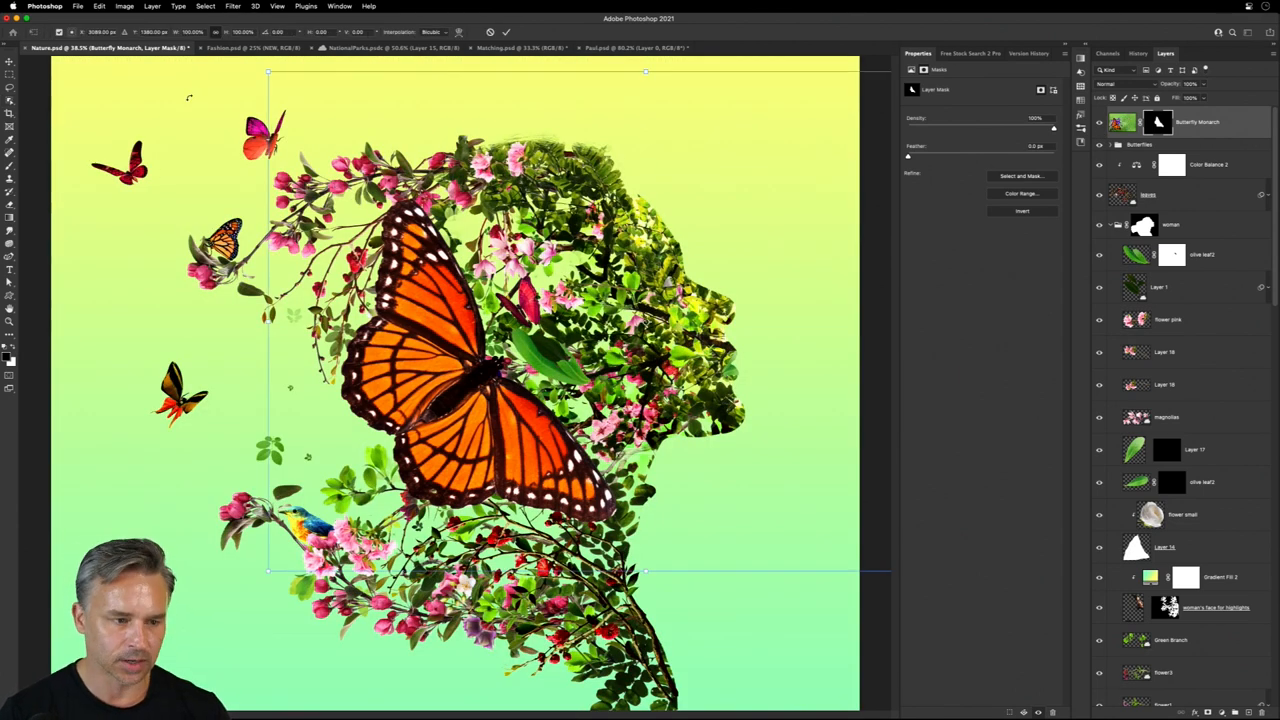
Shrink the monarch butterfly, move it to the right edge, and dismiss the object-not-found warning.
drag(470, 360, 845, 495)
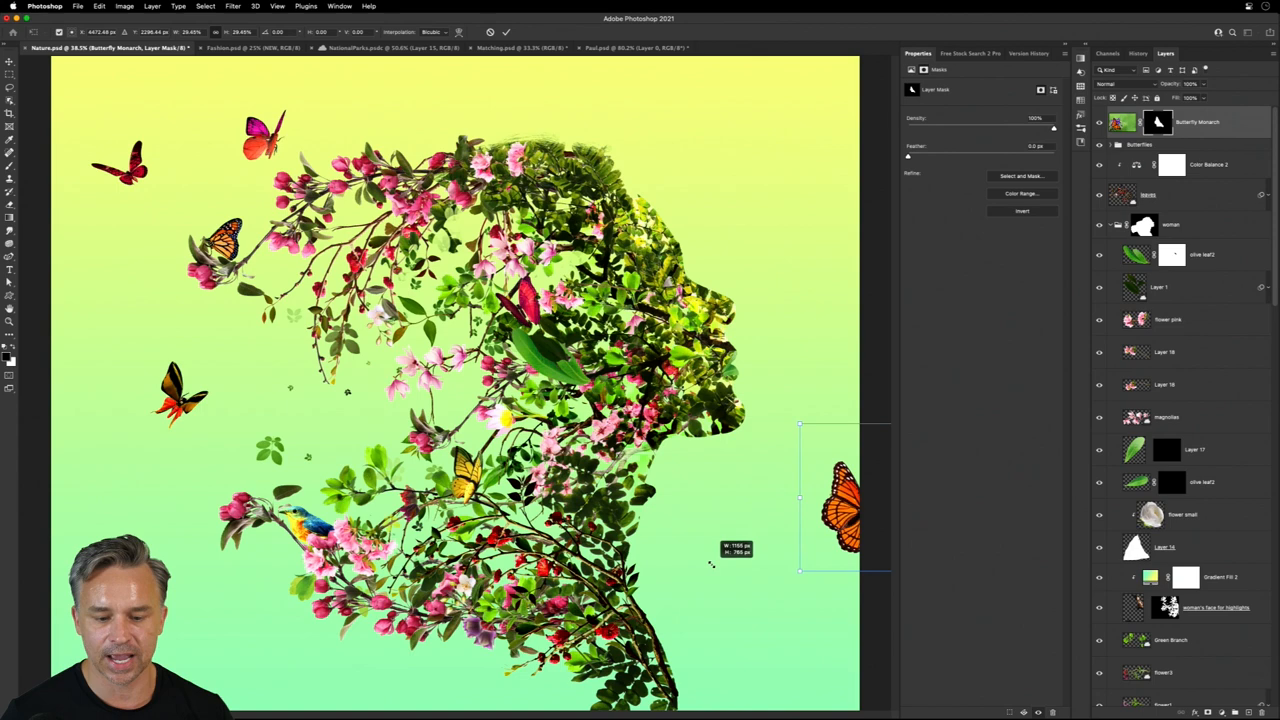
drag(845, 500, 580, 250)
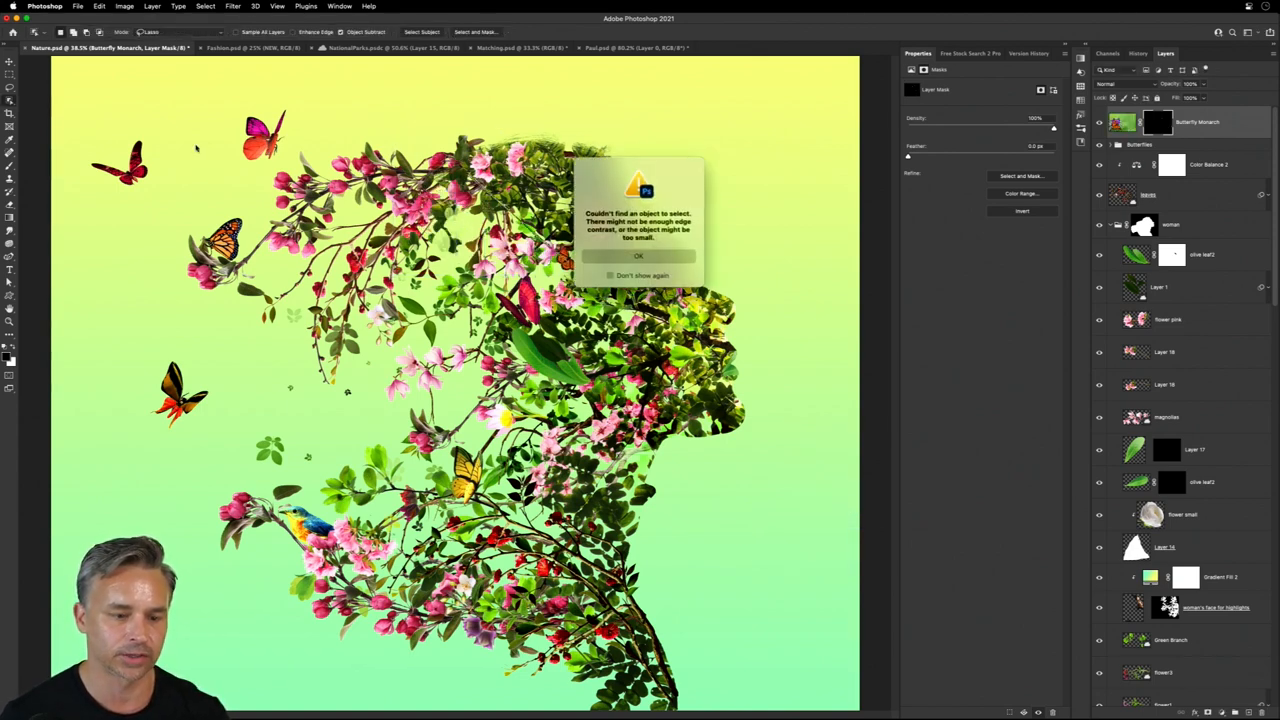
click(639, 256)
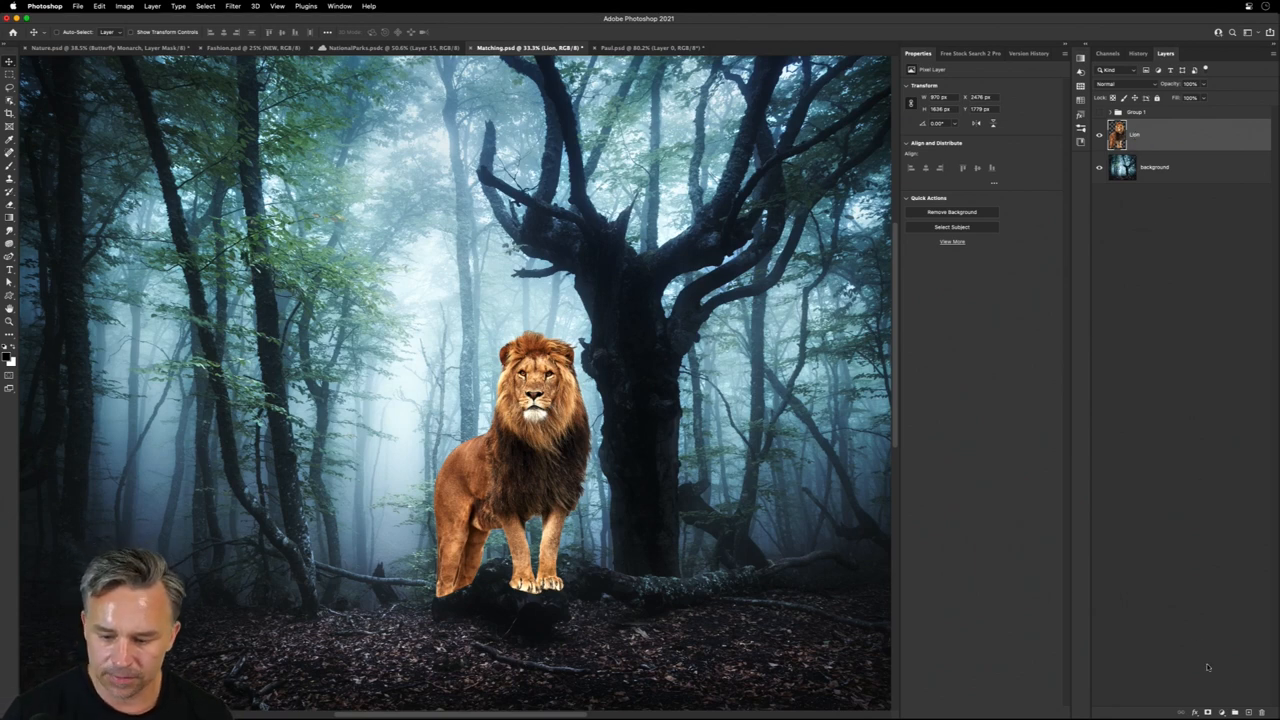
Switch to the Matching.psd lion composite document.
click(1222, 711)
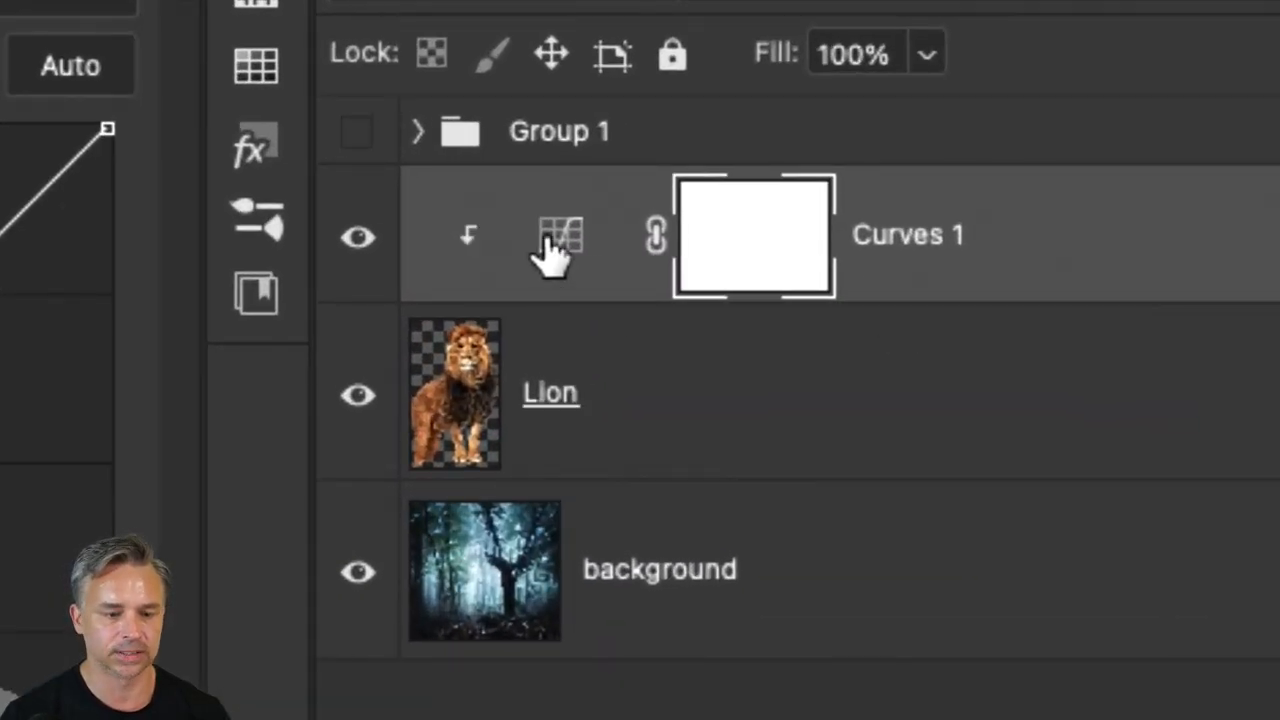
mouse_move(560, 235)
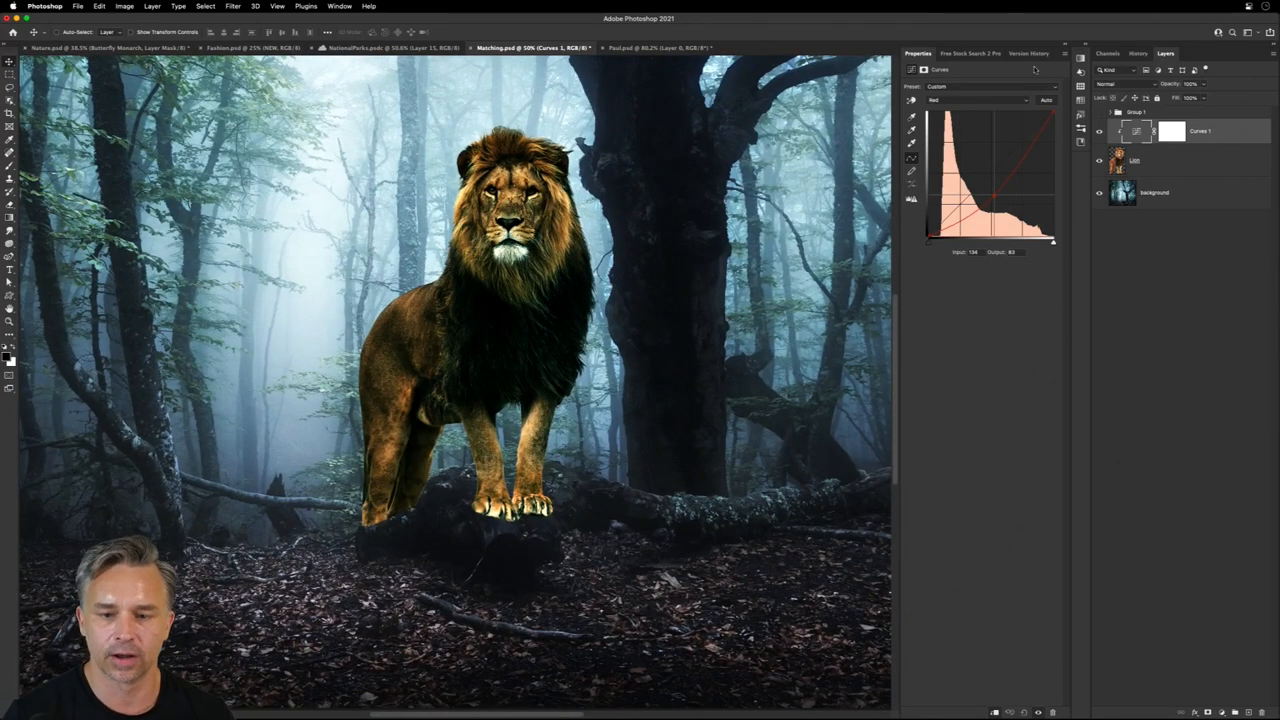
mouse_move(953, 541)
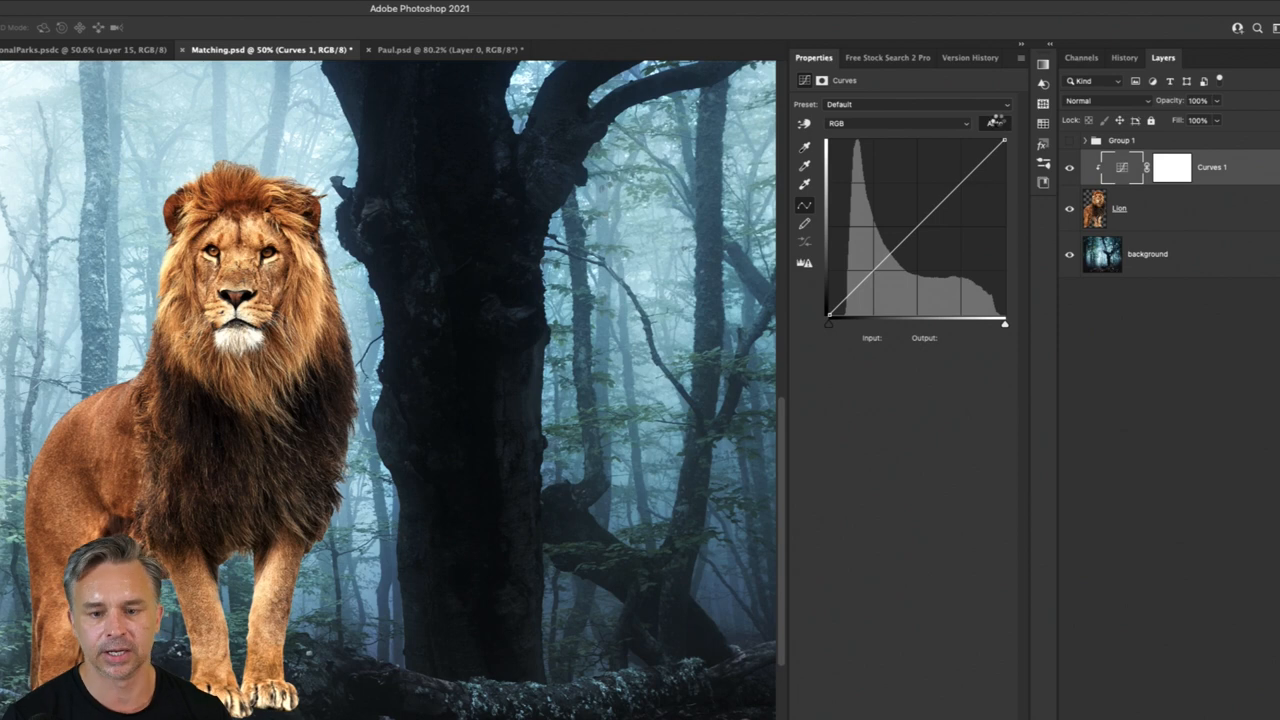
In Curves auto options, try contrast algorithms and choose Find Dark & Light Colors.
click(994, 122)
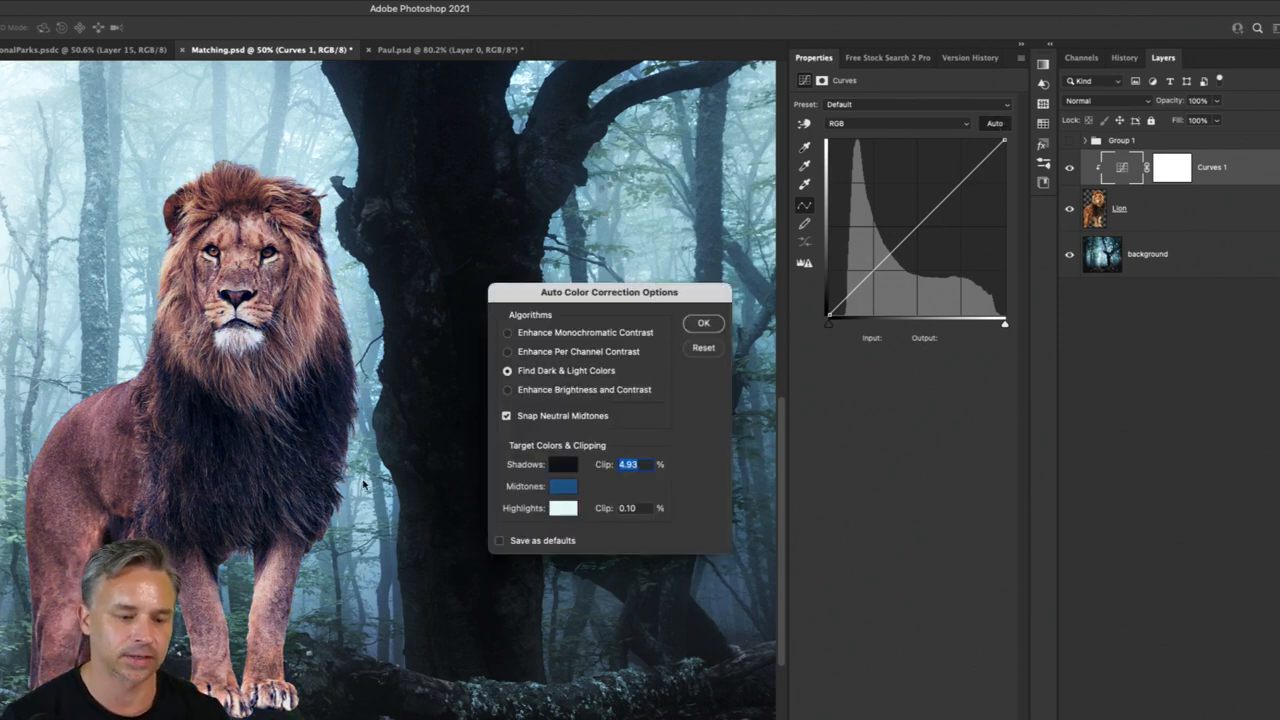
click(507, 351)
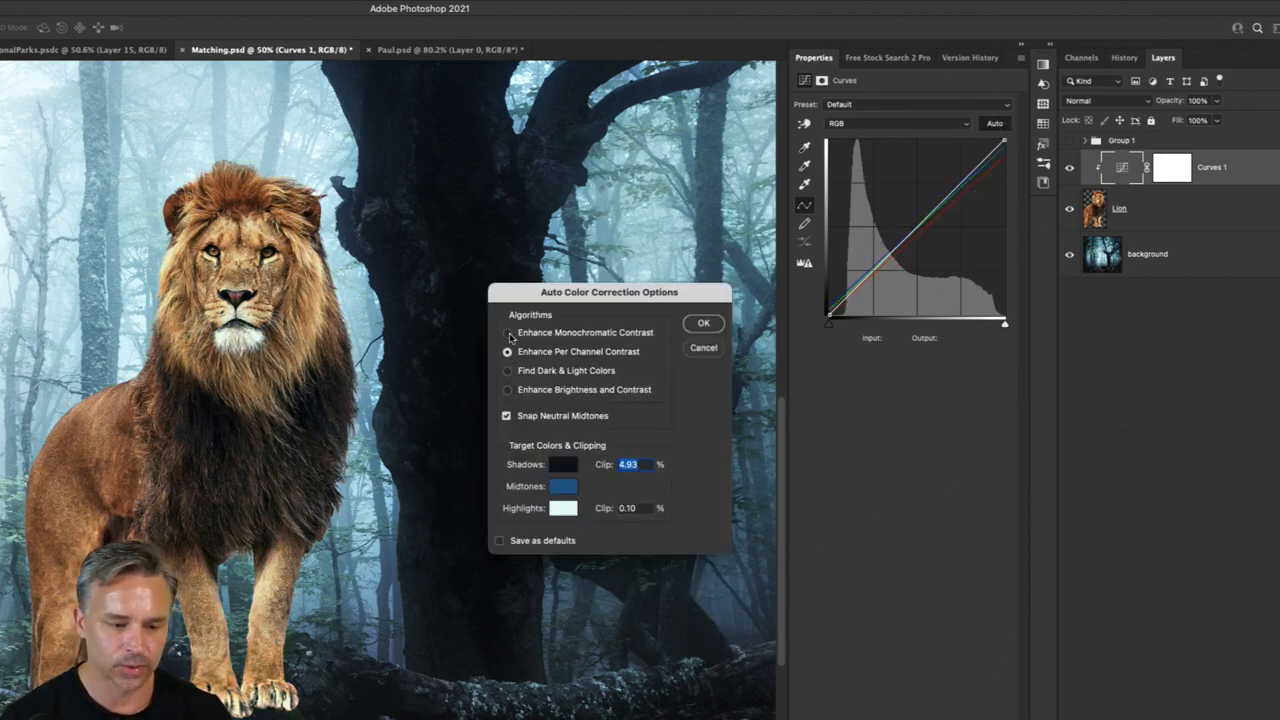
click(507, 332)
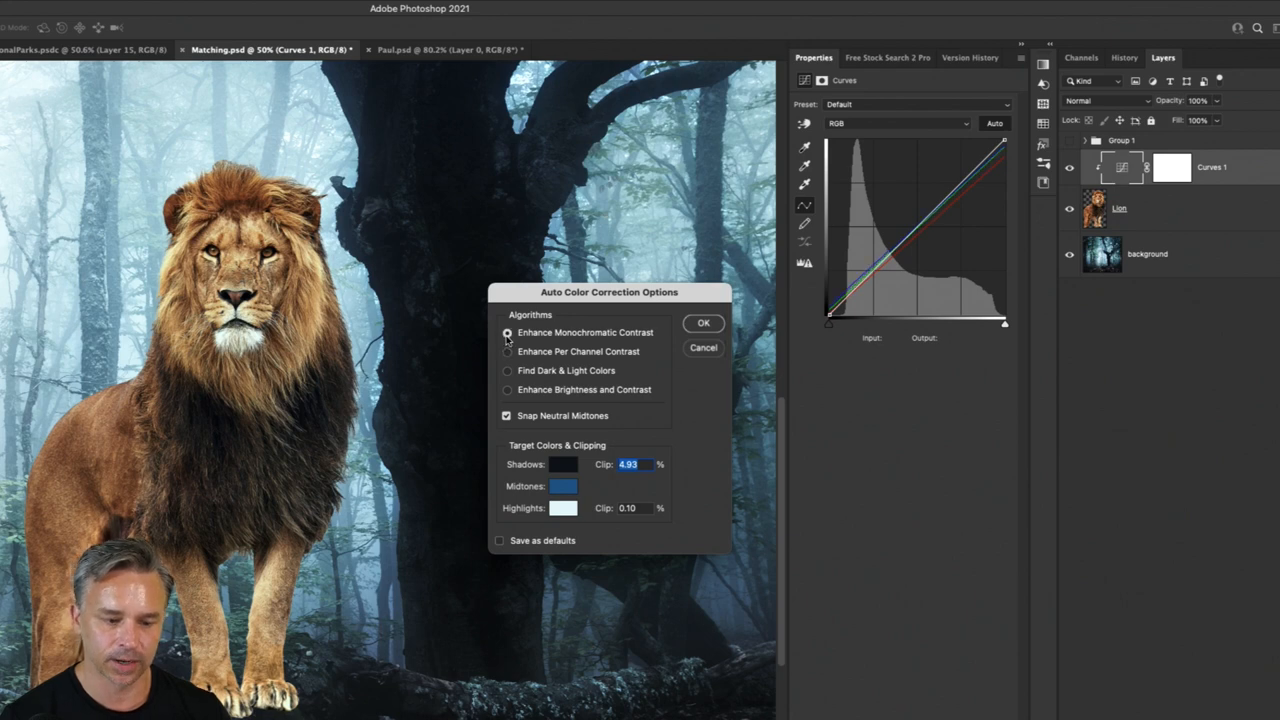
click(507, 370)
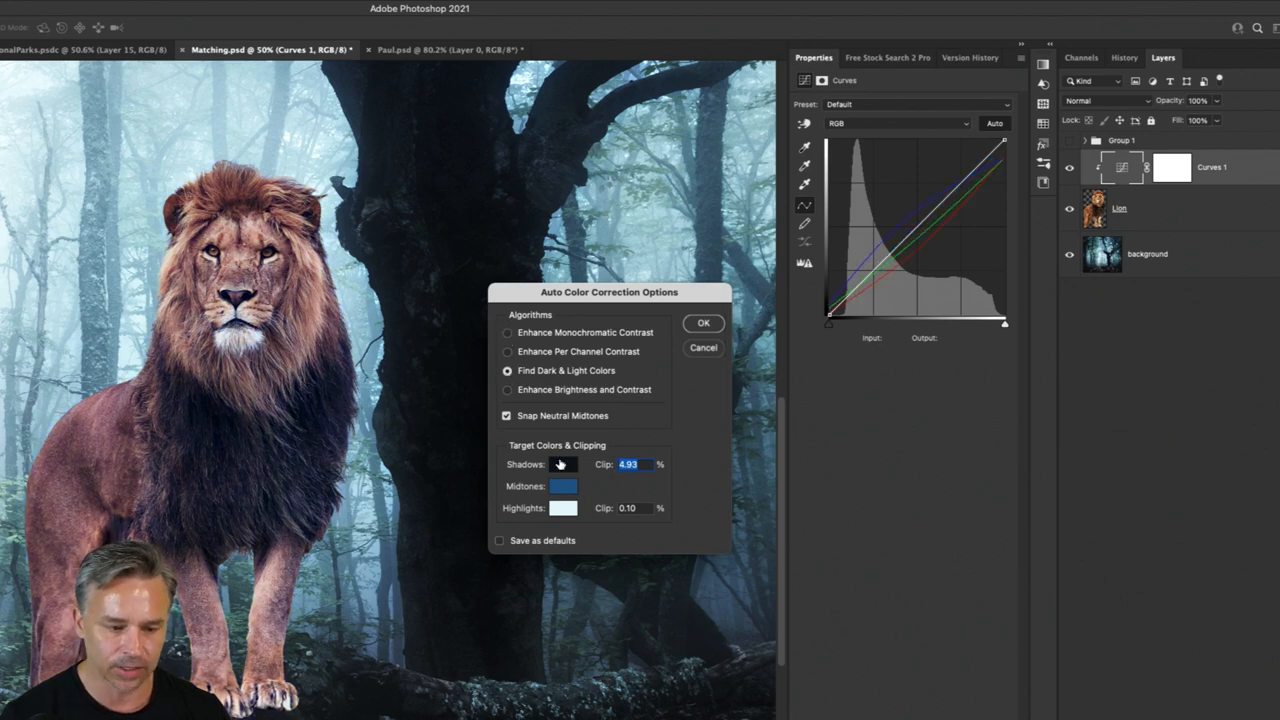
Sample the shadow target from the dark forest and the highlight target from the fog.
click(562, 464)
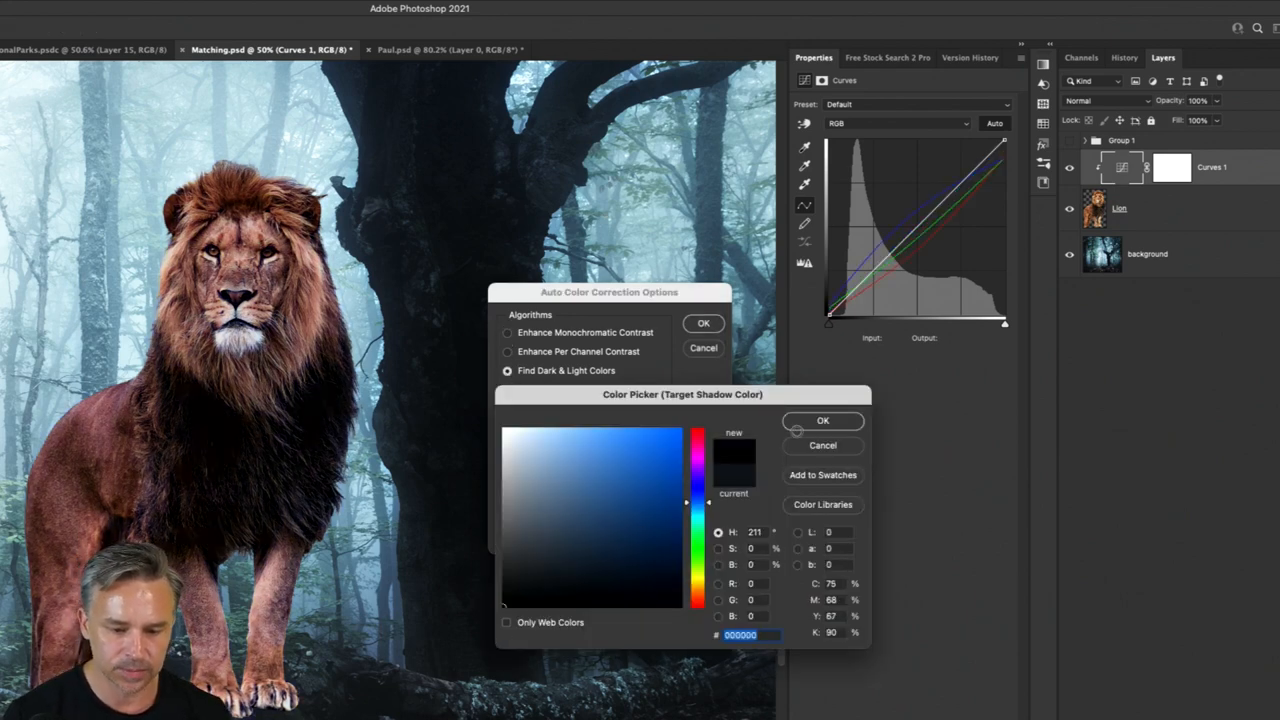
click(555, 467)
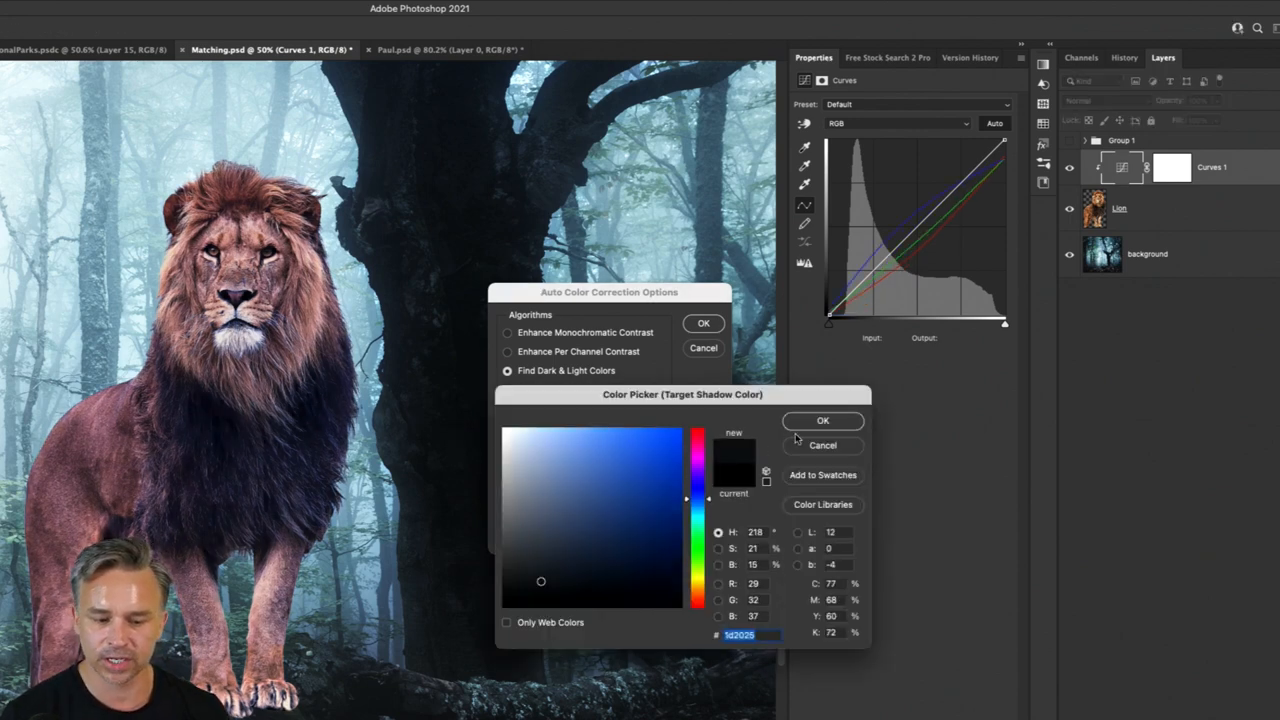
click(822, 420)
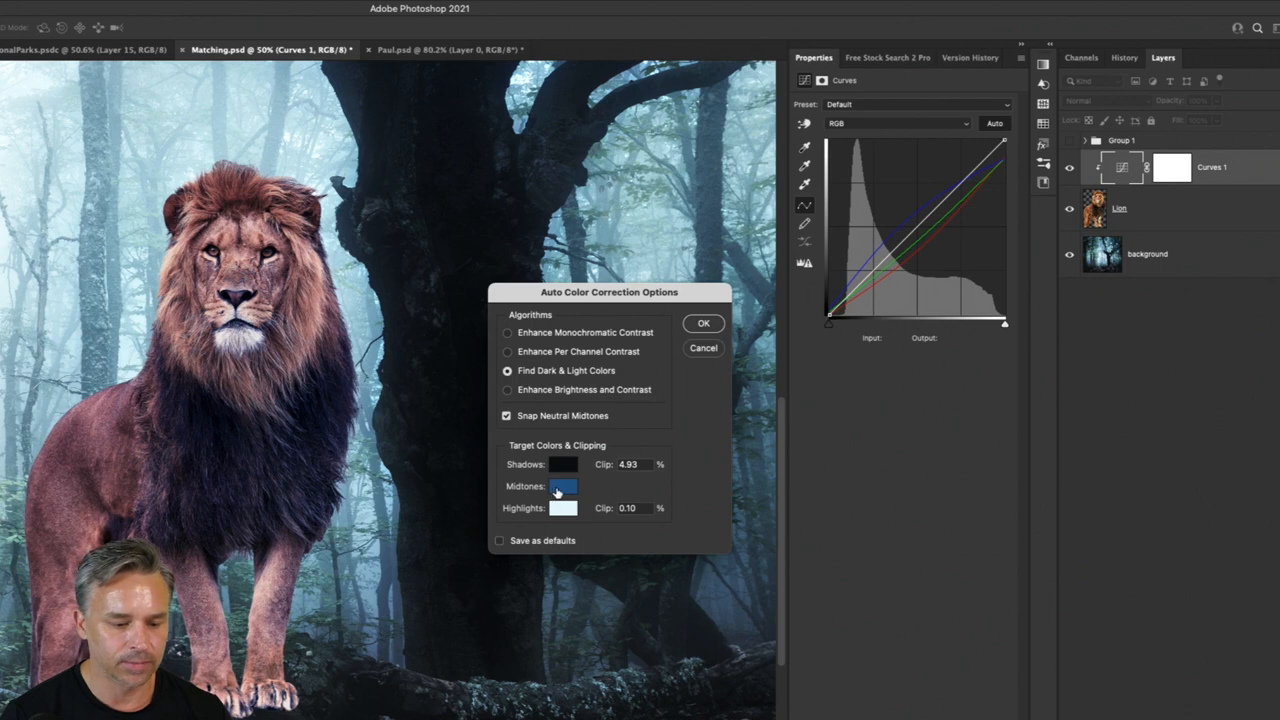
click(563, 486)
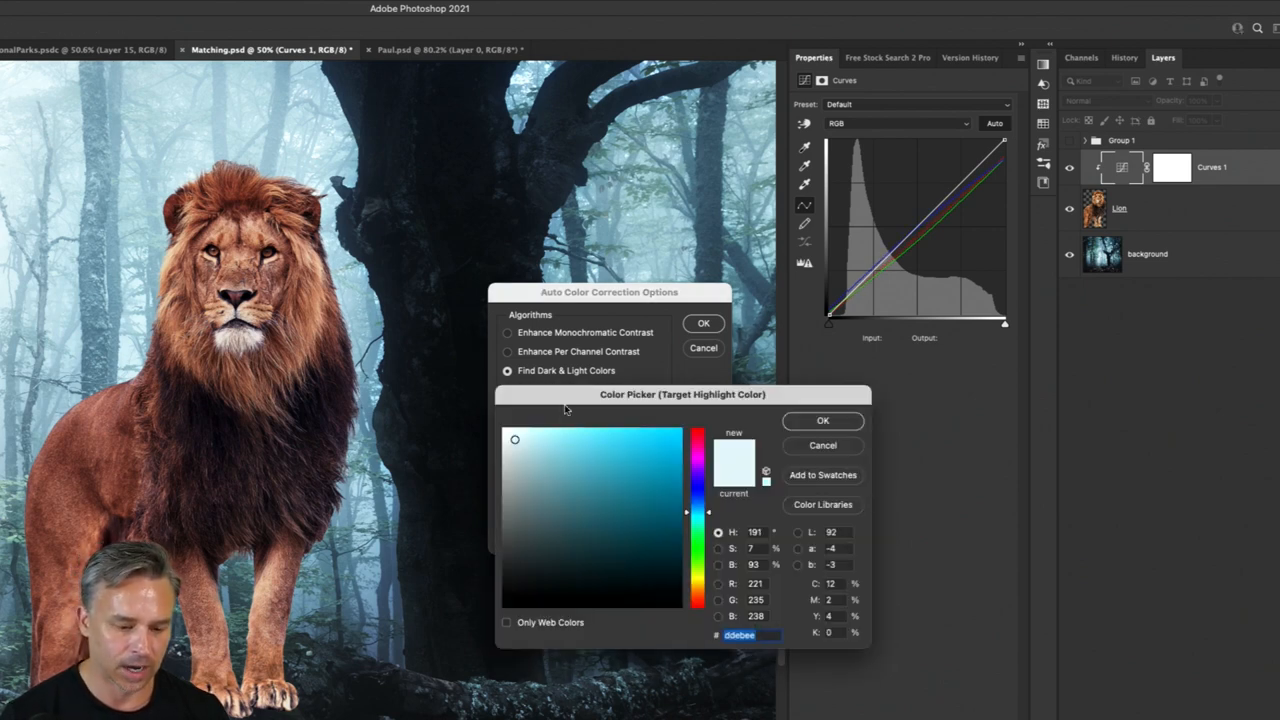
click(505, 430)
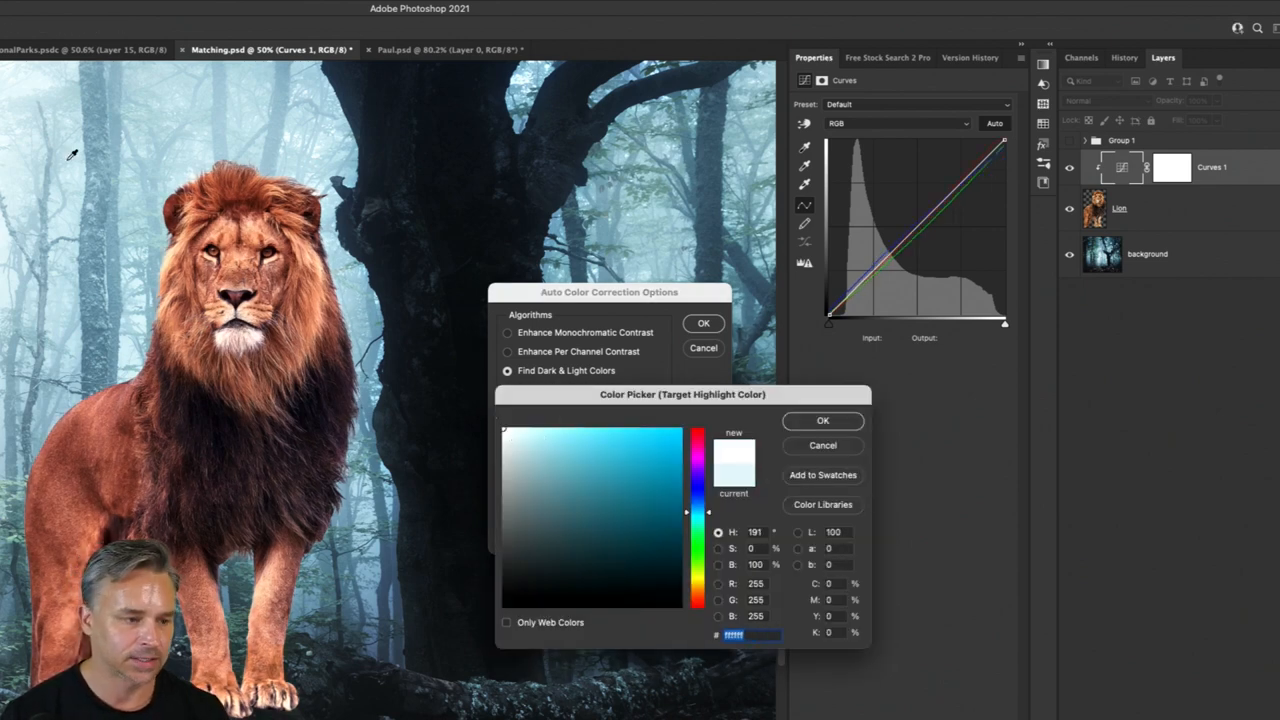
click(518, 442)
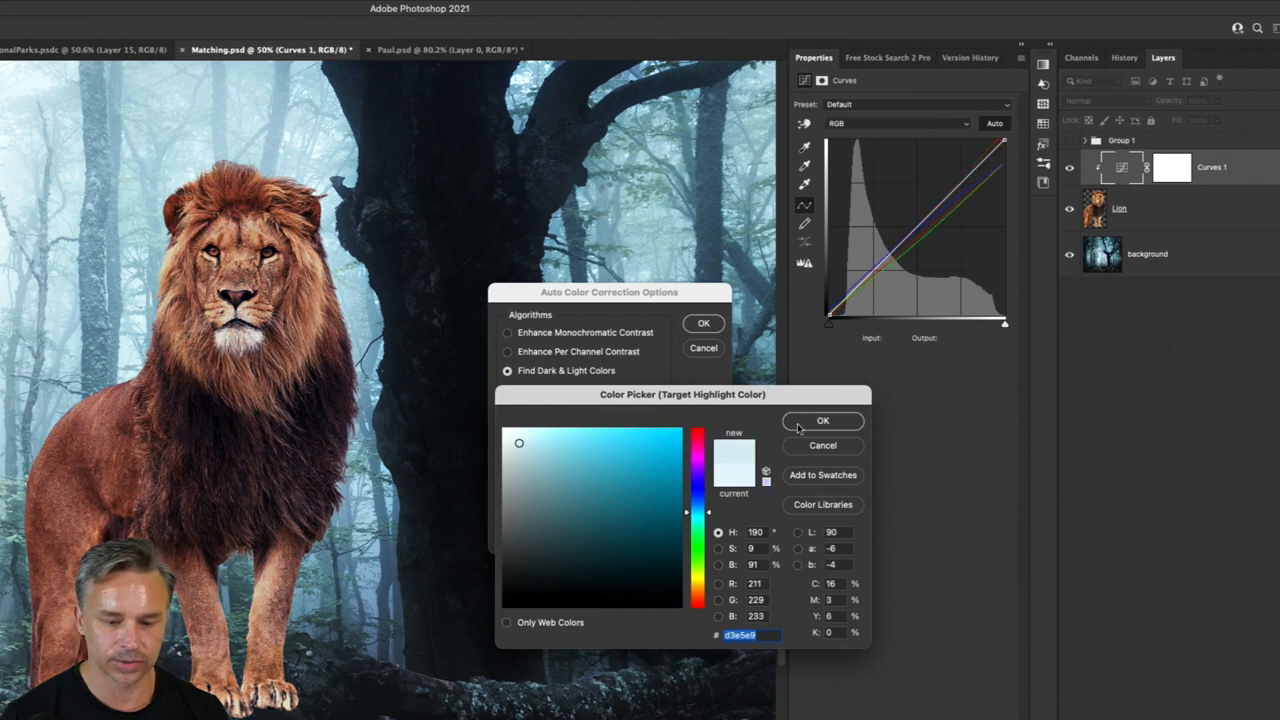
click(822, 420)
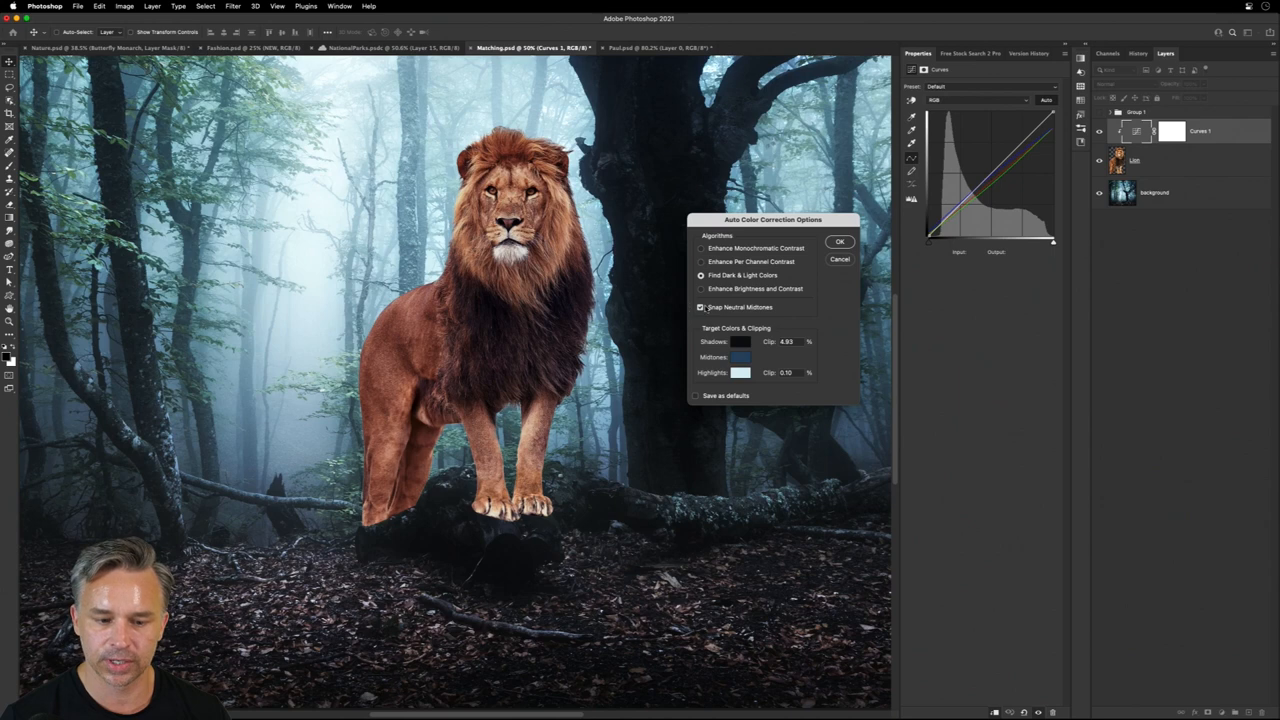
Sample the midtone target, apply the auto colour correction and answer the save-defaults prompt.
click(741, 357)
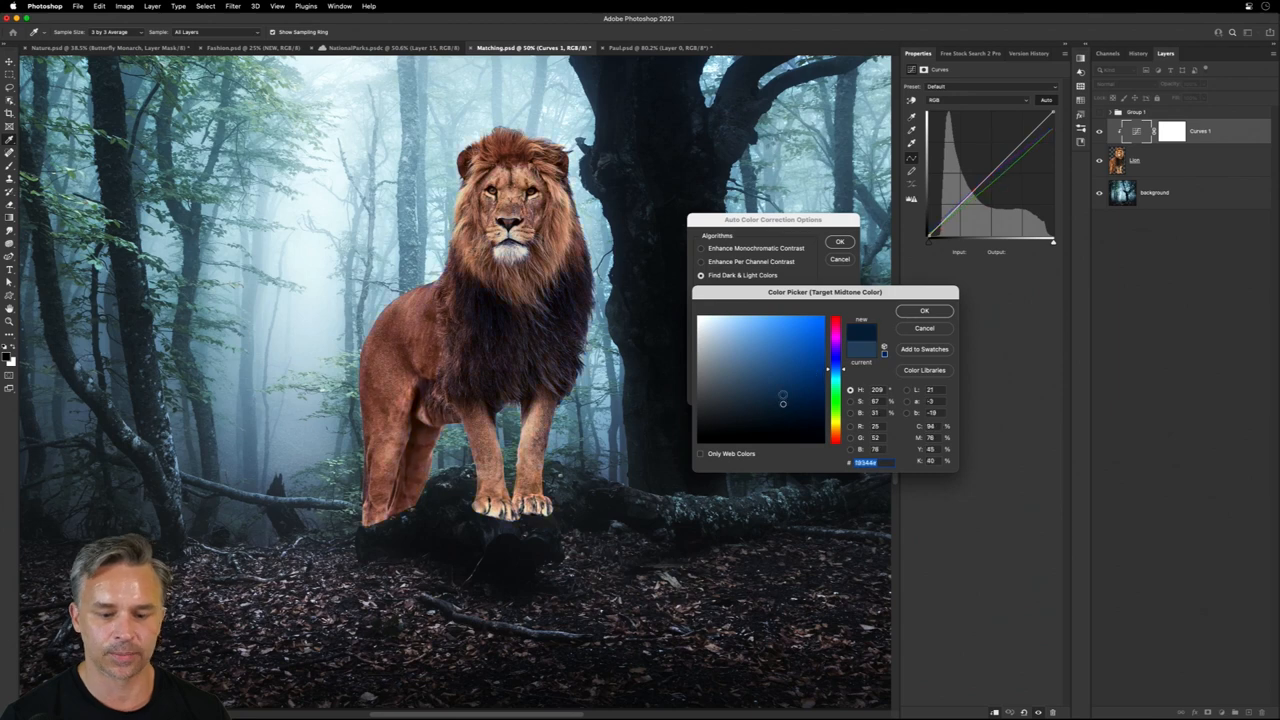
click(923, 310)
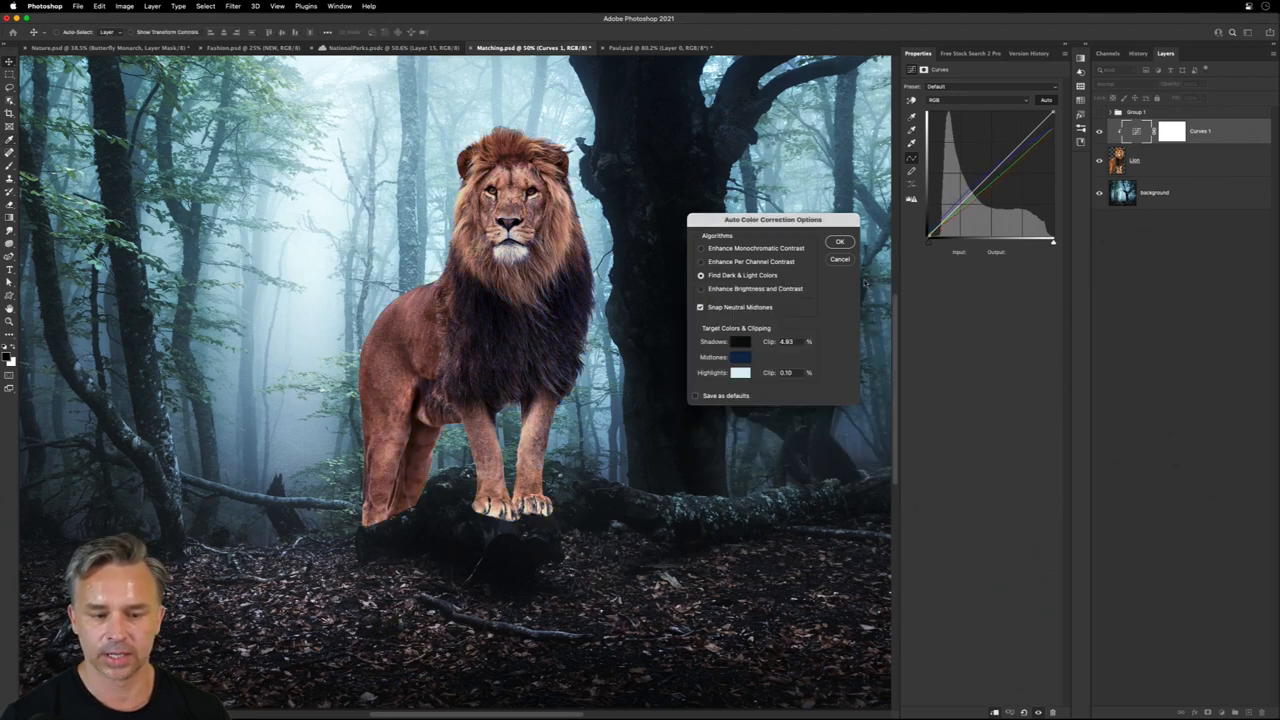
click(839, 242)
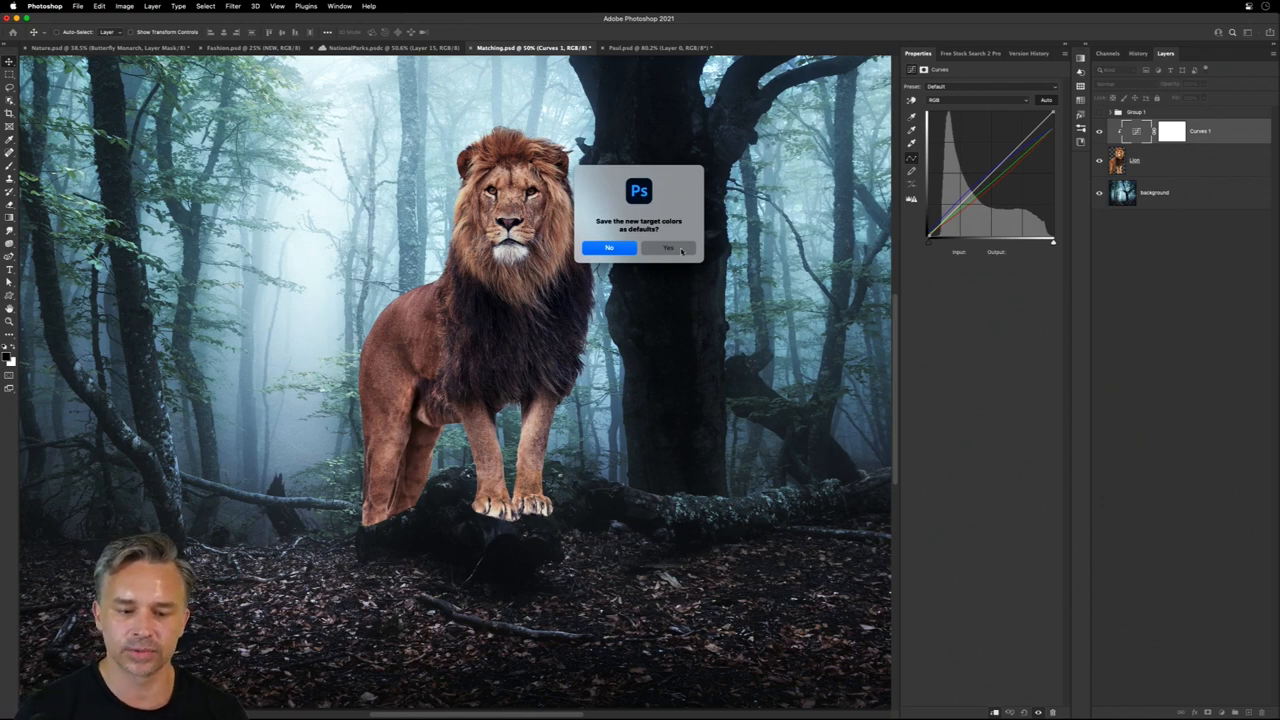
click(608, 247)
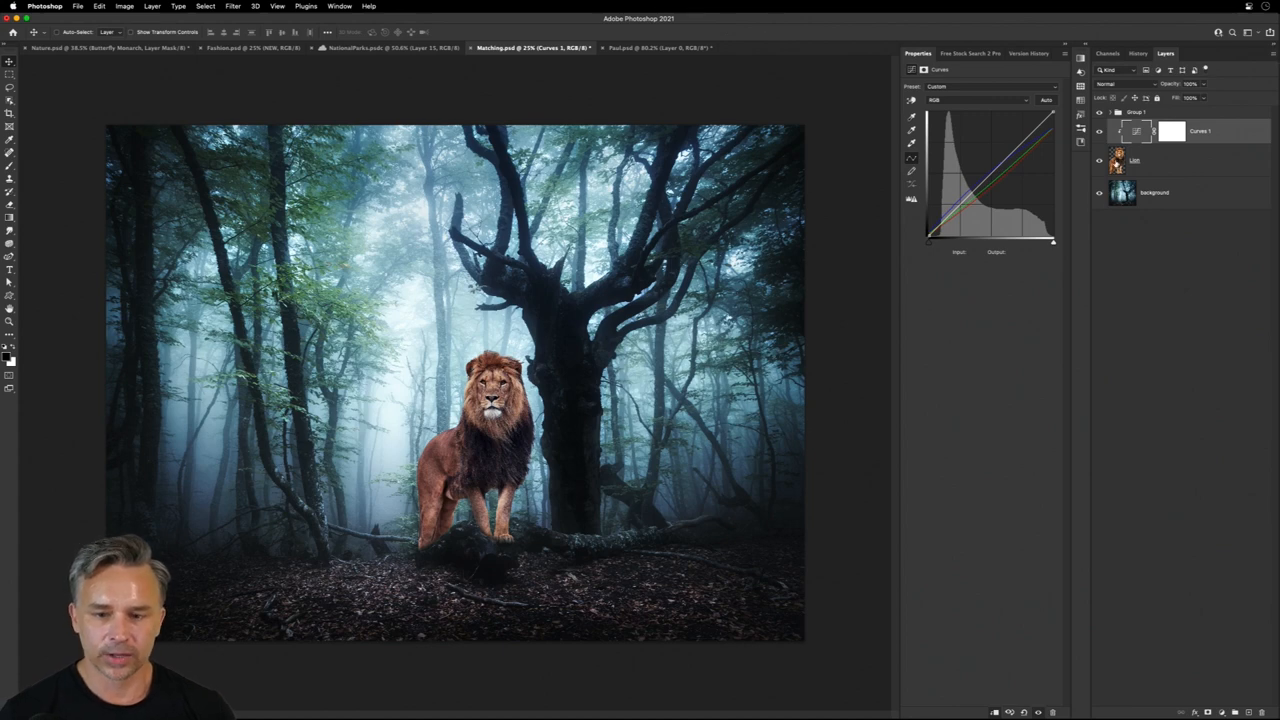
Add a new empty Layer 5 at the top of the lion composite's stack.
click(1135, 111)
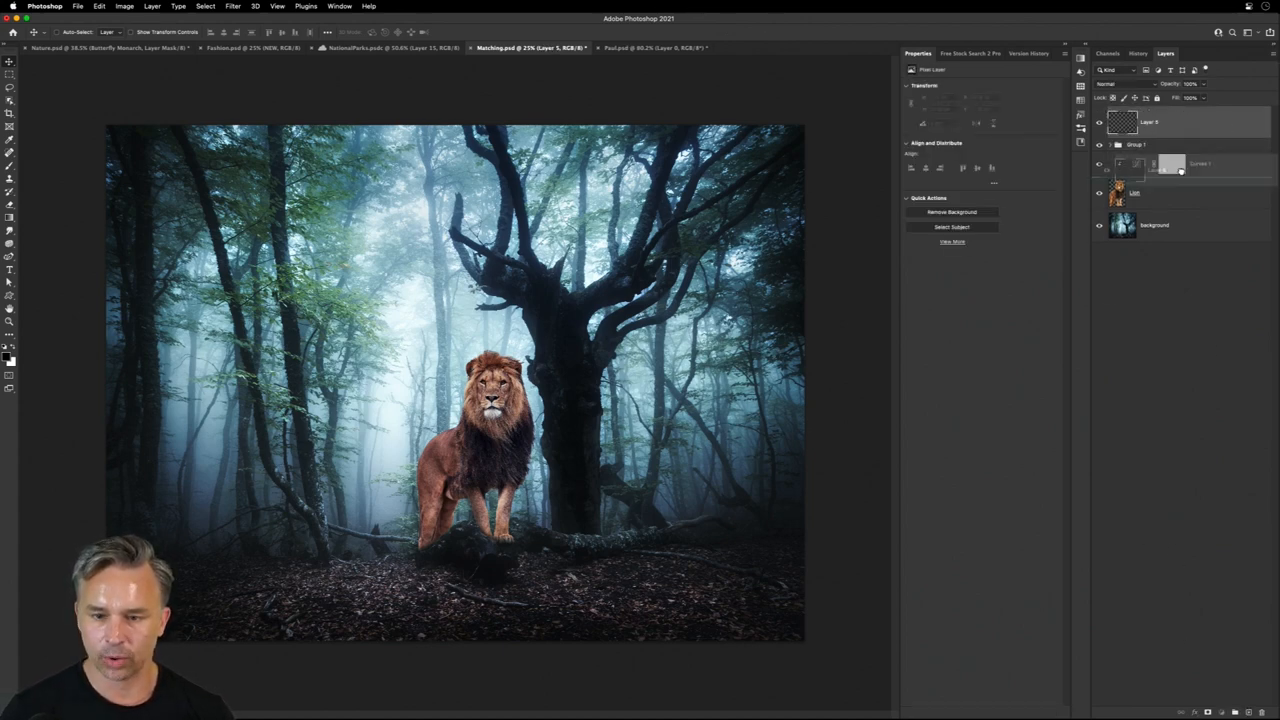
drag(1148, 122, 1148, 228)
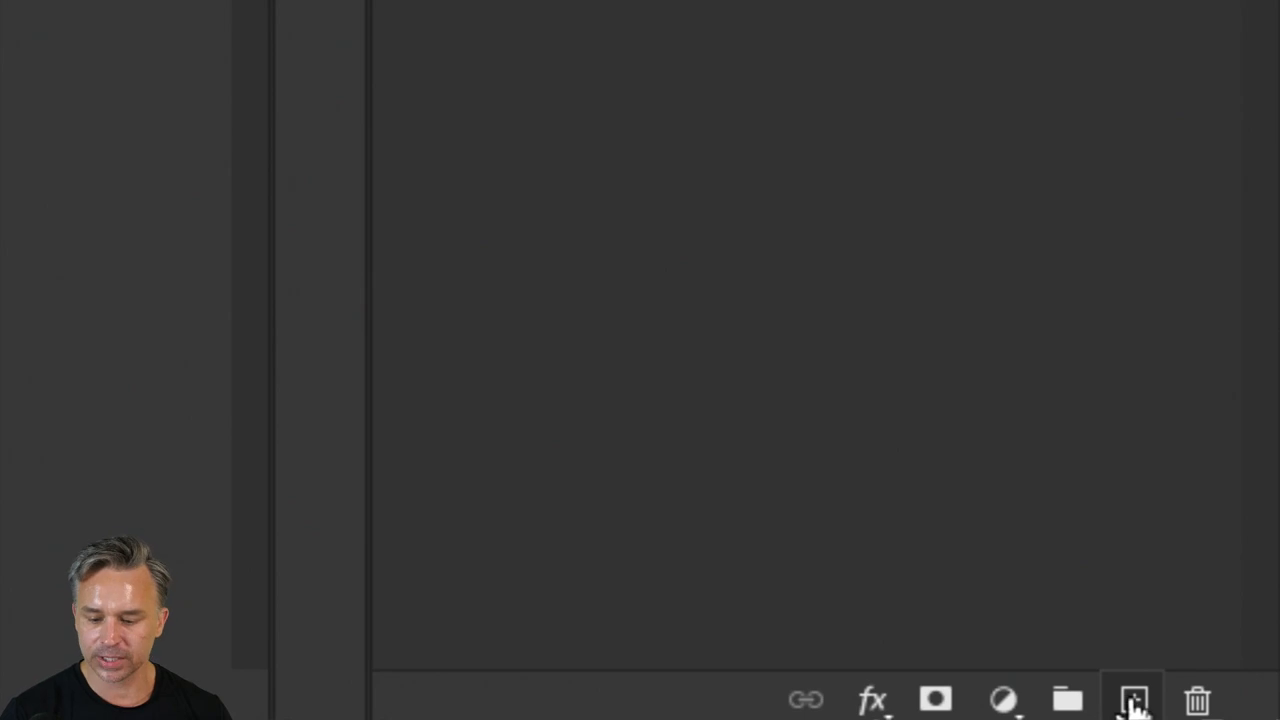
Create Layer 6 in Soft Light mode filled with neutral 50% gray.
click(1132, 699)
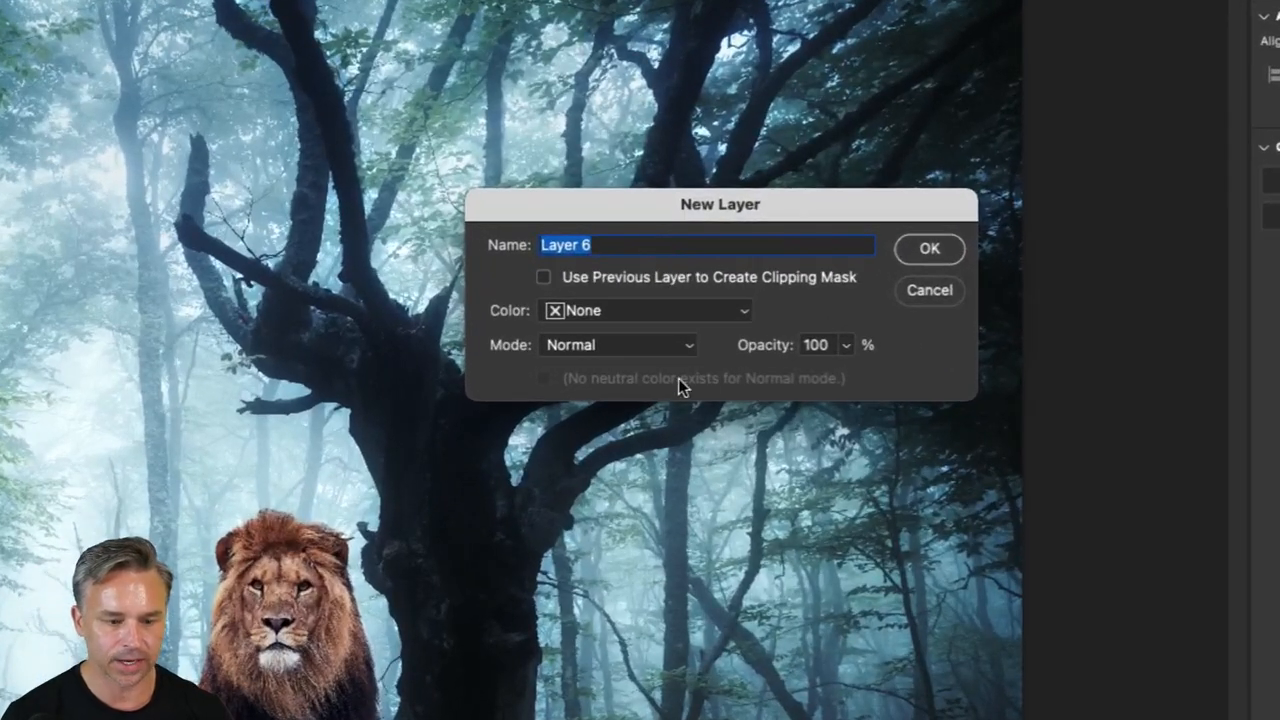
click(617, 344)
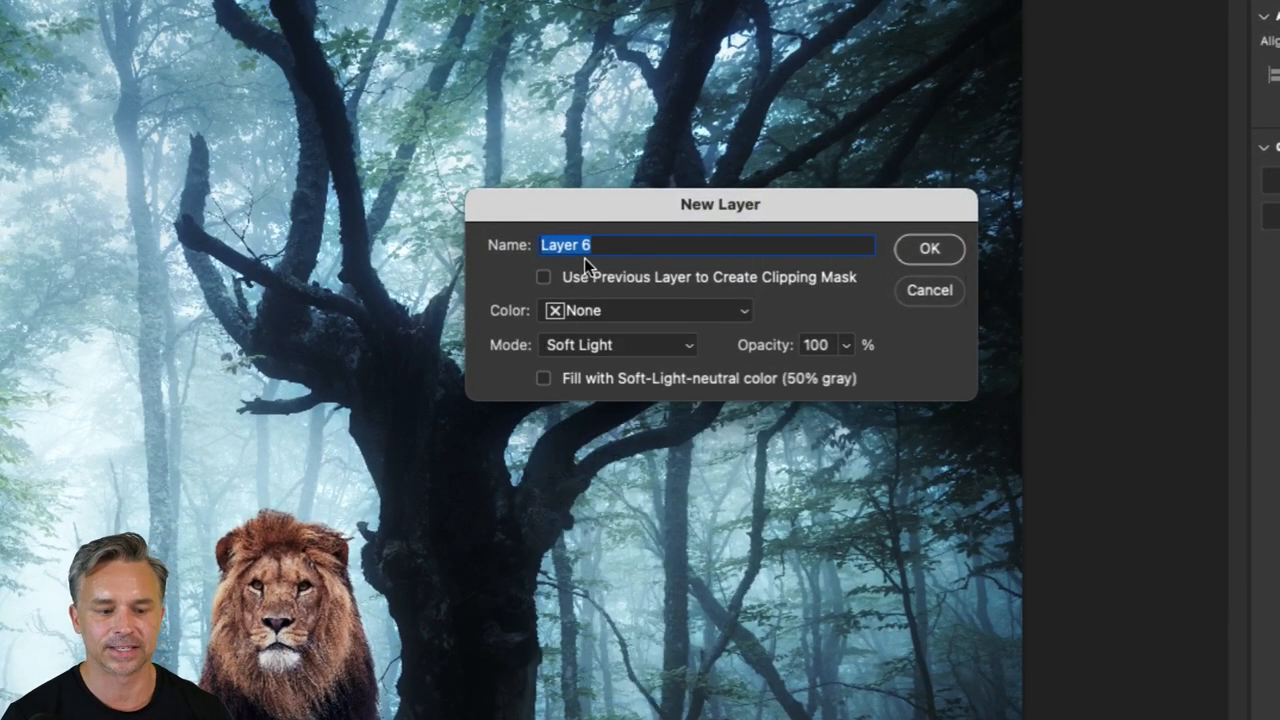
mouse_move(670, 258)
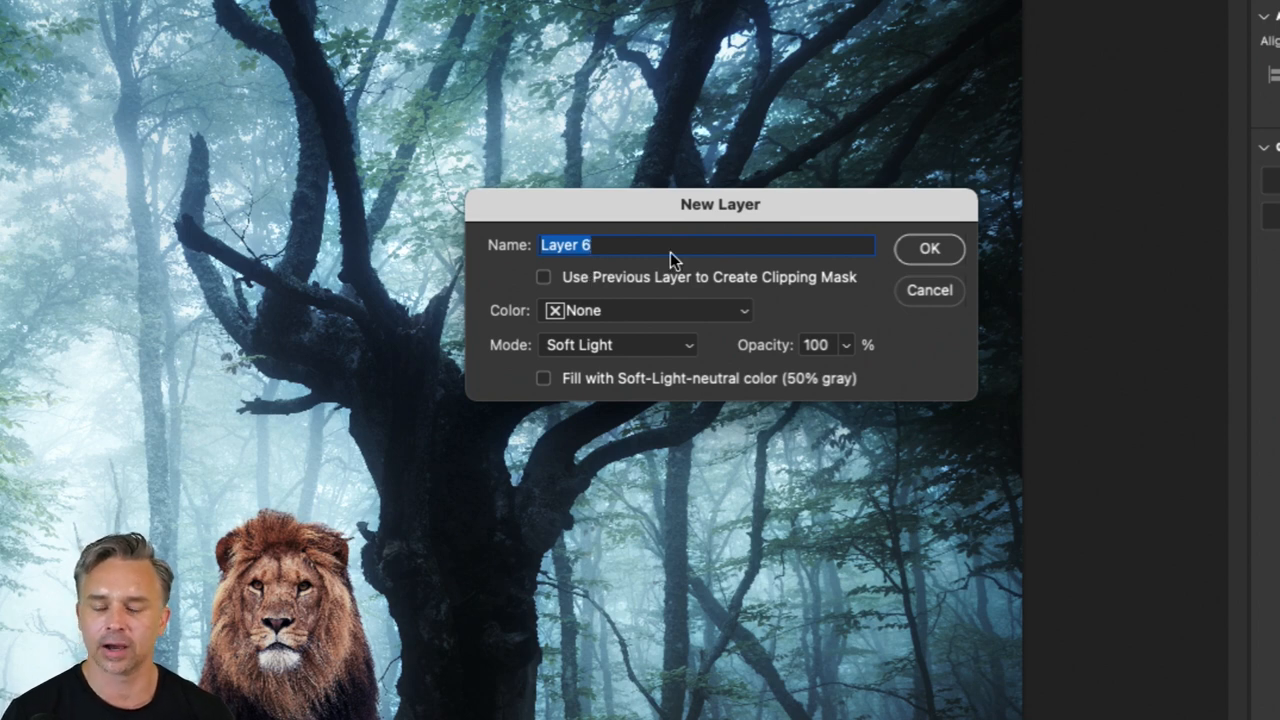
mouse_move(546, 388)
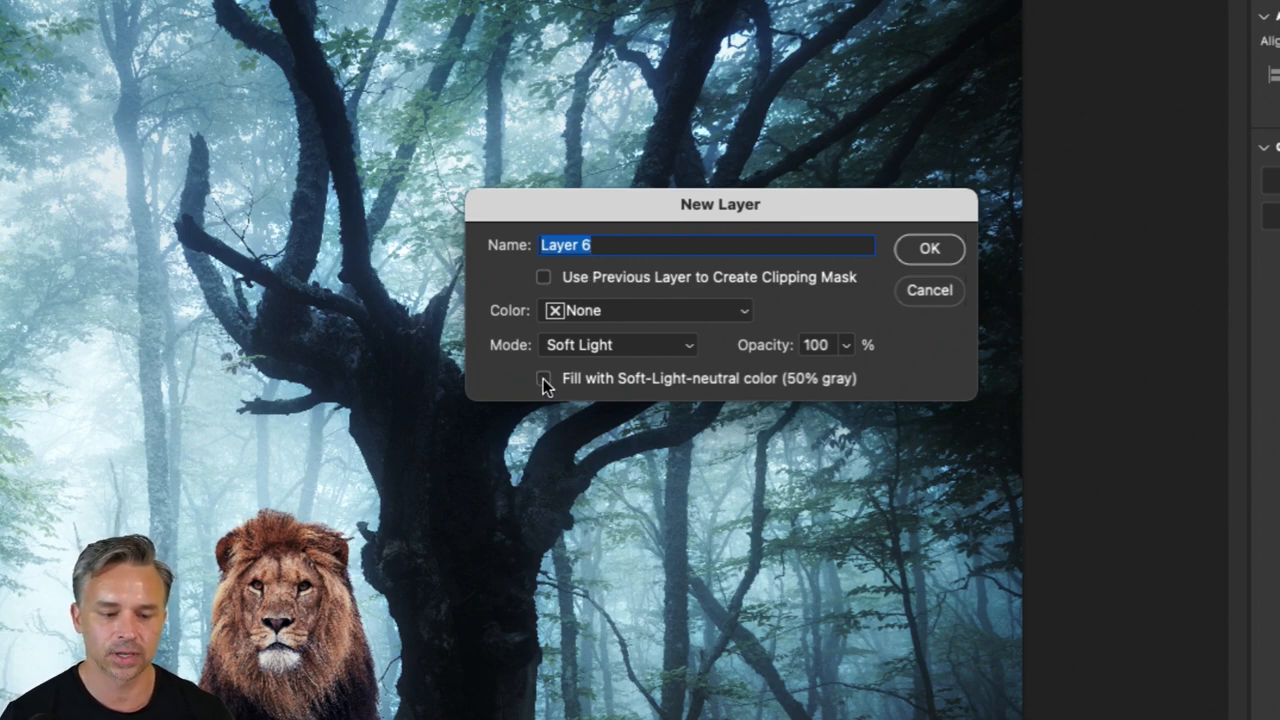
click(544, 378)
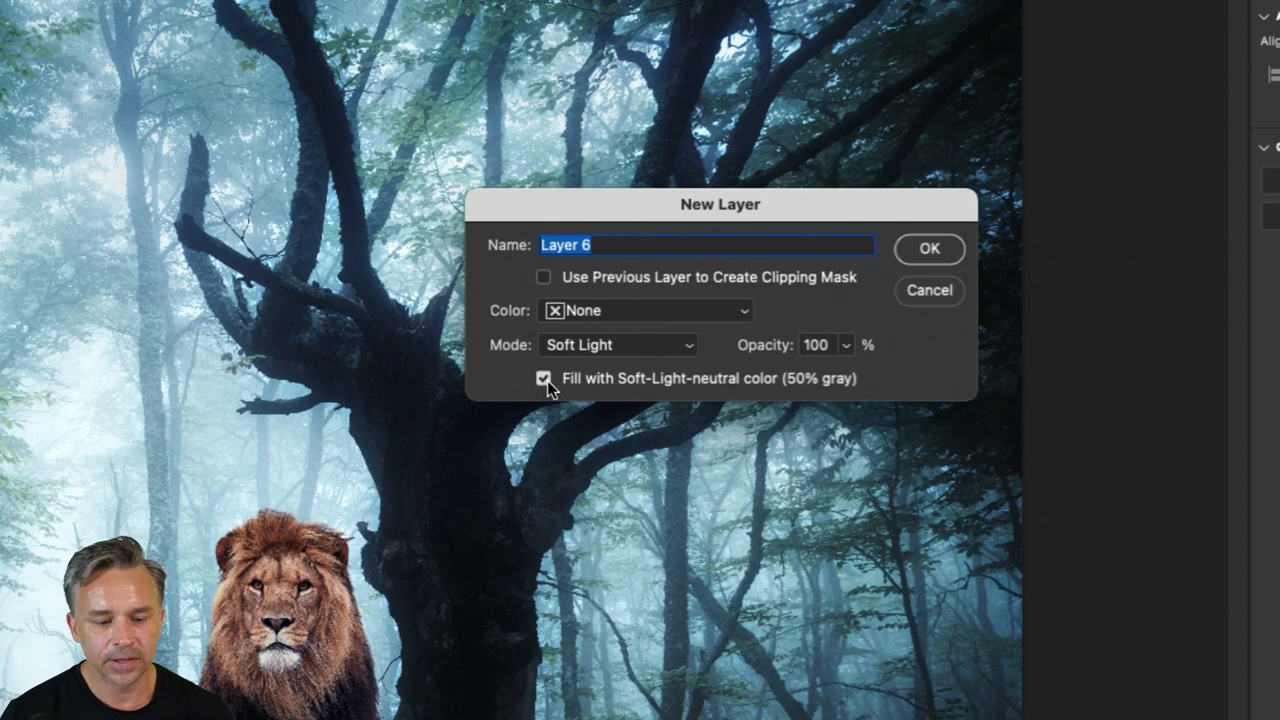
mouse_move(894, 261)
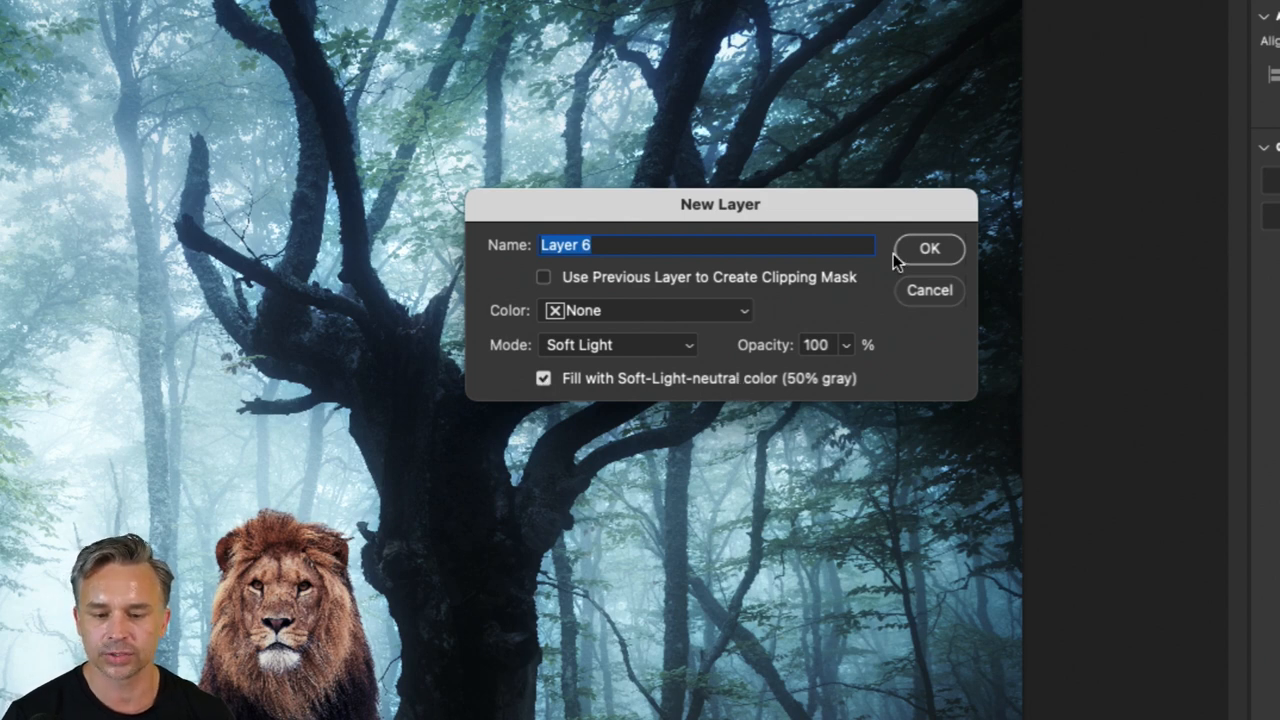
click(928, 248)
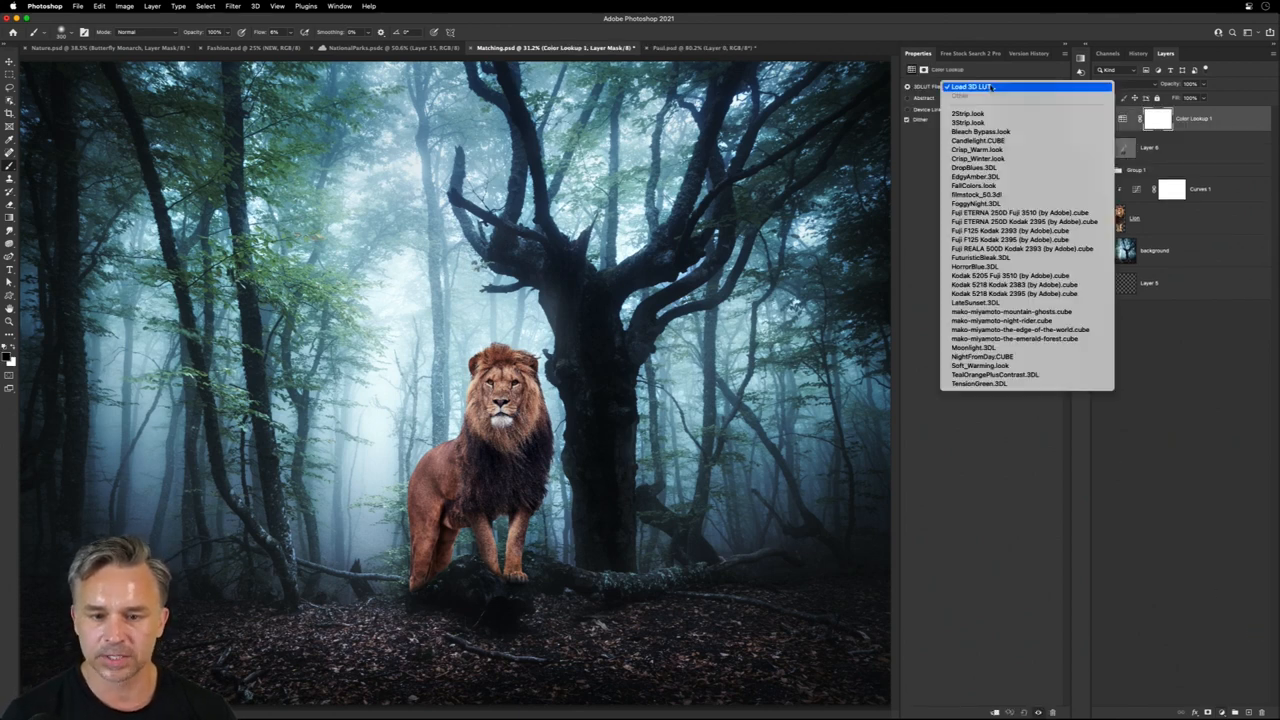
Give Color Lookup 1 the Crisp_Winter.look, cooling the lion forest, and copy the merged result for a new document.
click(978, 149)
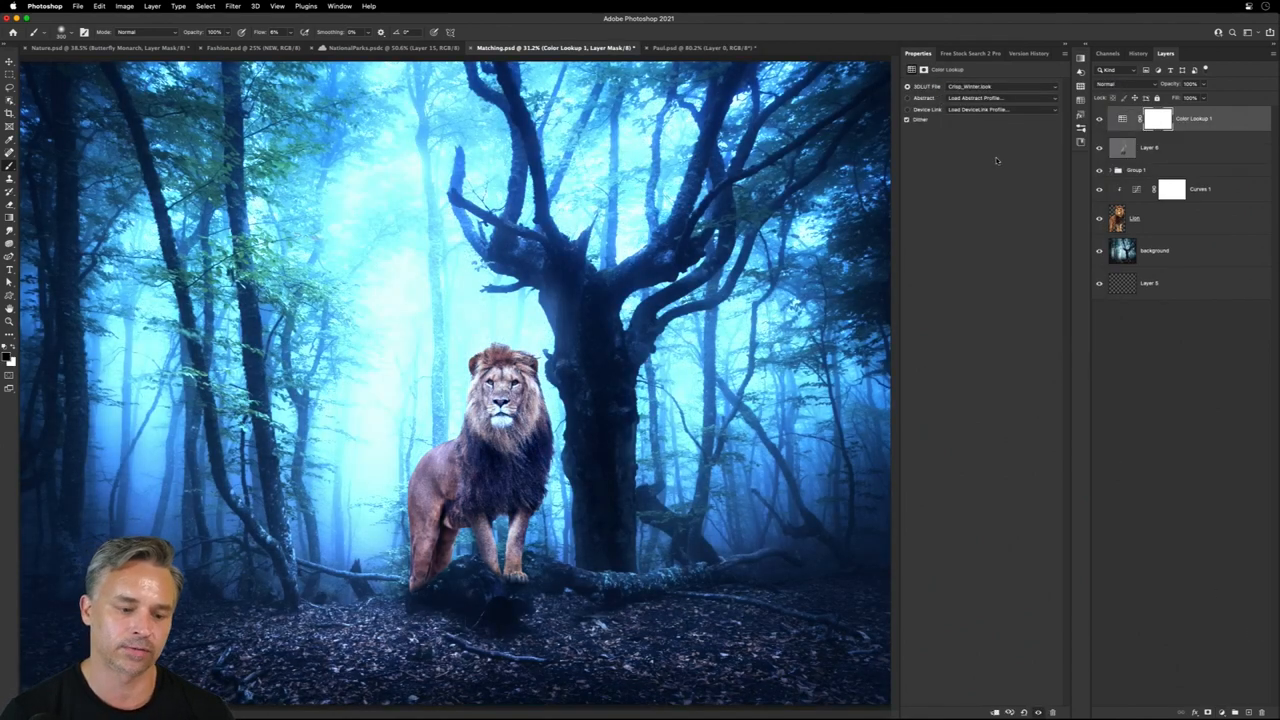
mouse_move(1030, 157)
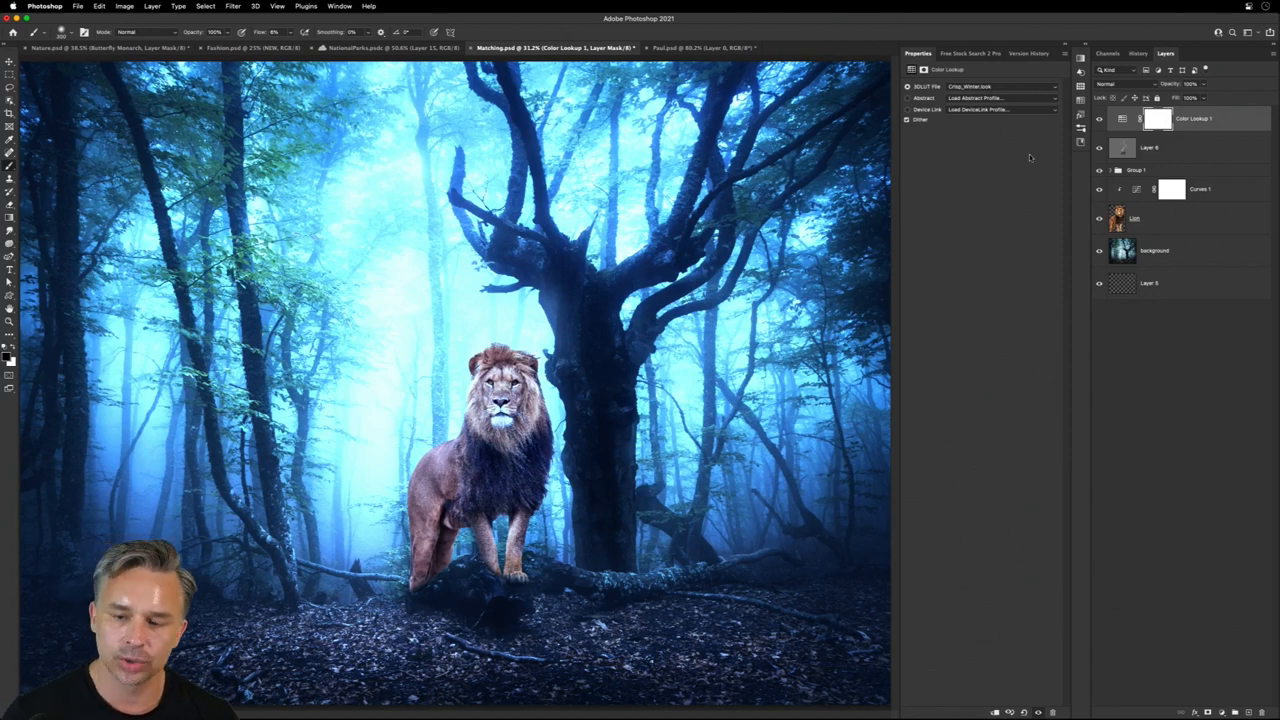
click(1000, 86)
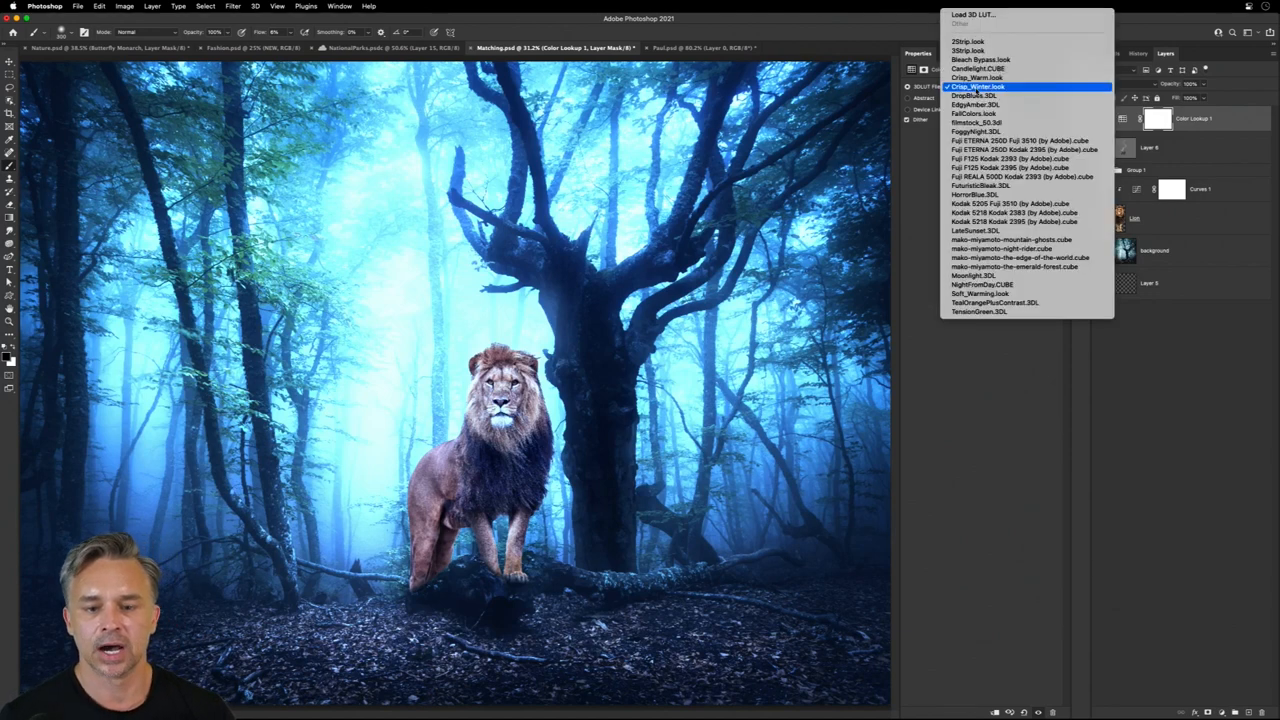
click(978, 86)
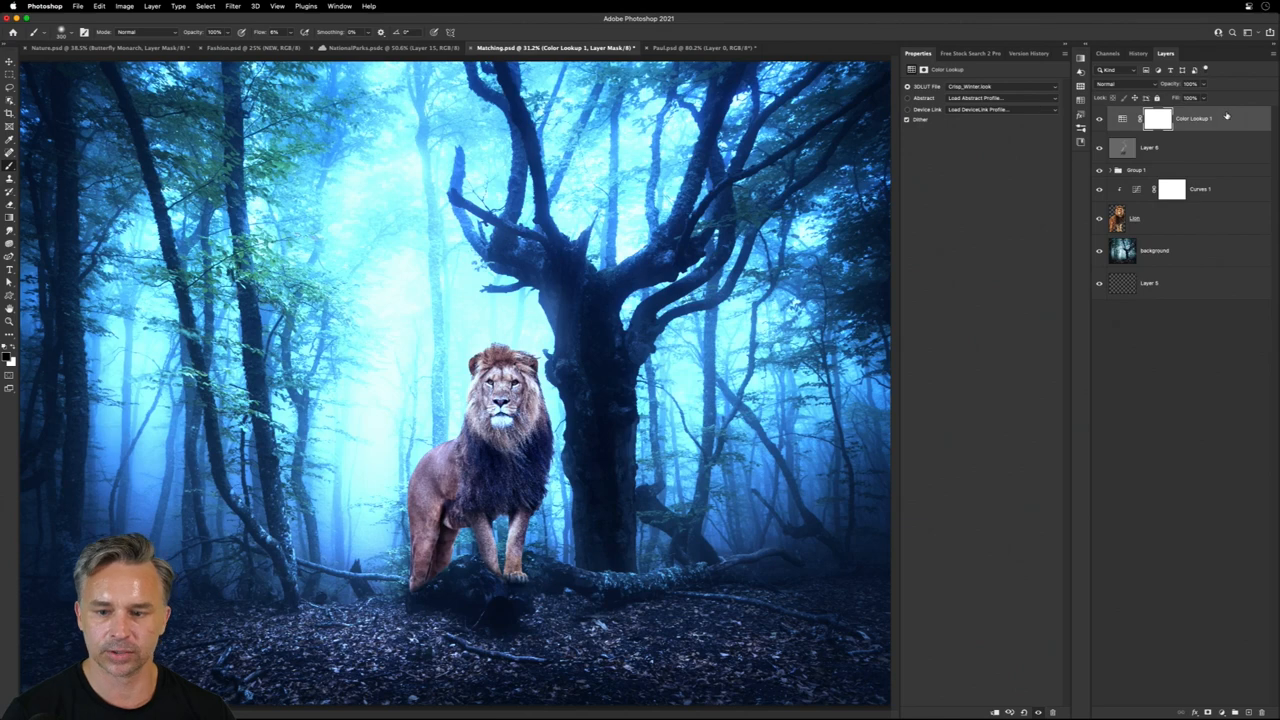
click(99, 6)
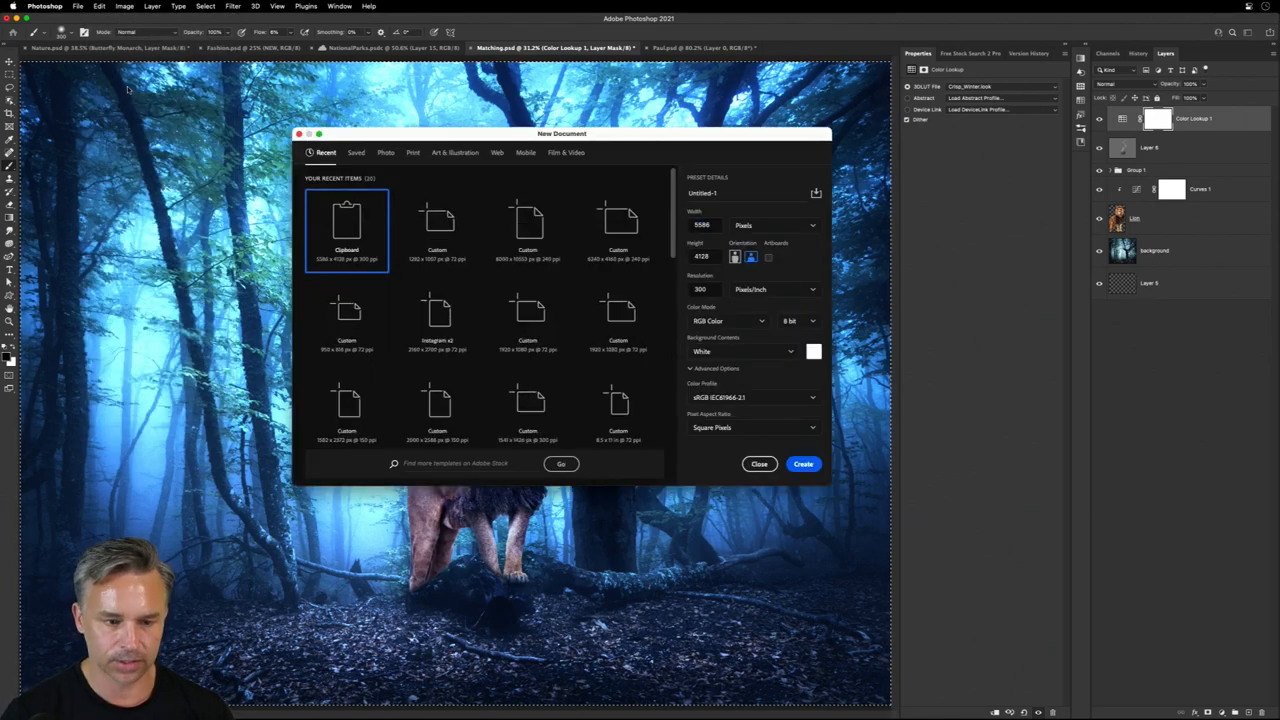
Create the clipboard document and start HDR Toning, agreeing to flatten it.
click(152, 7)
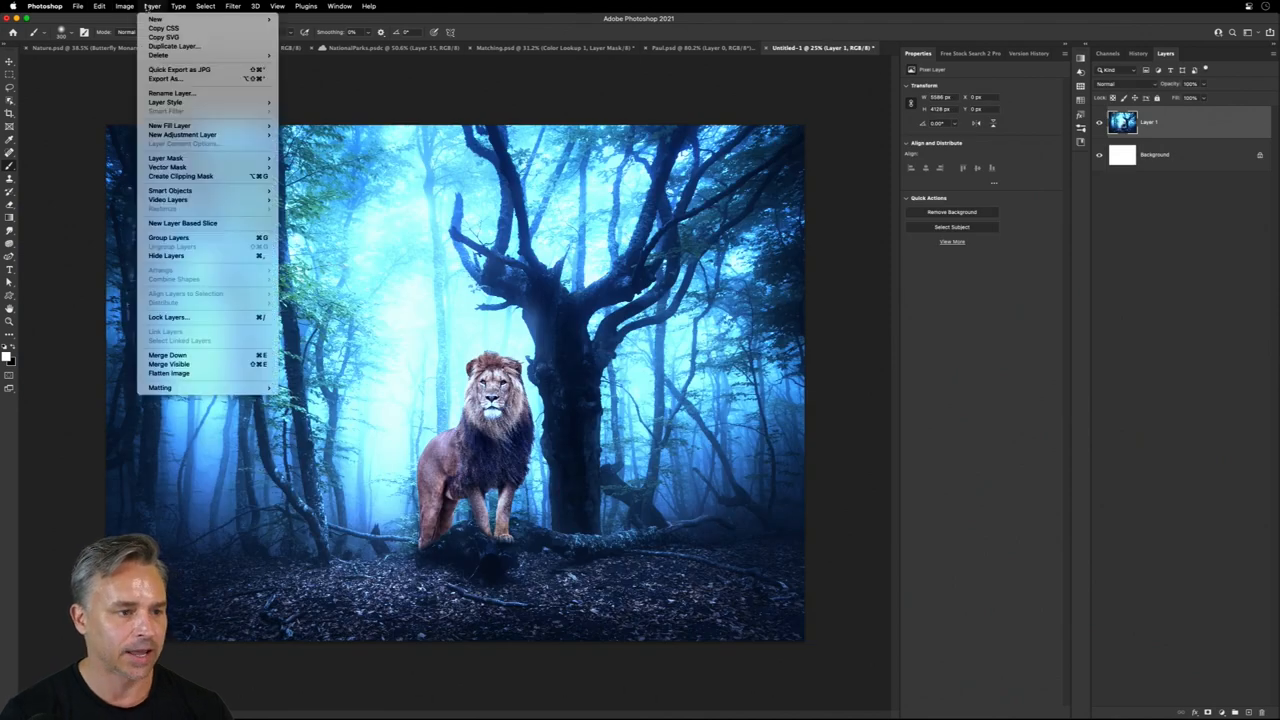
click(125, 6)
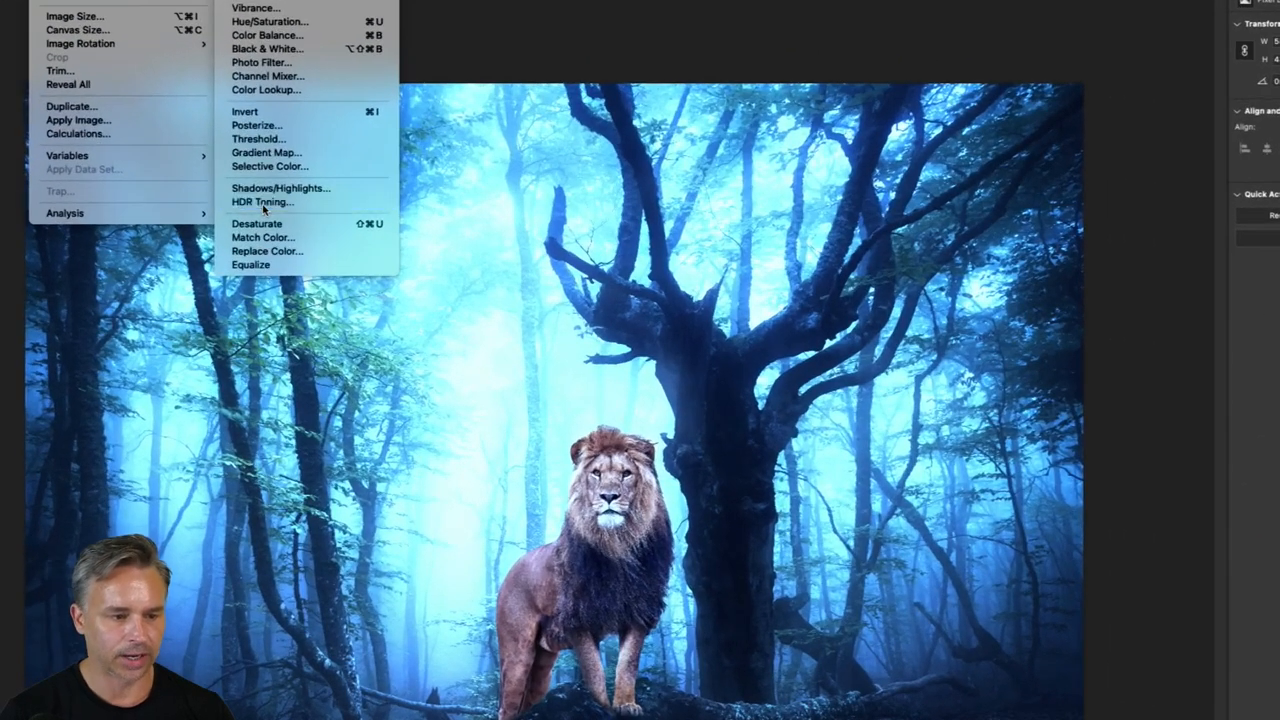
click(262, 201)
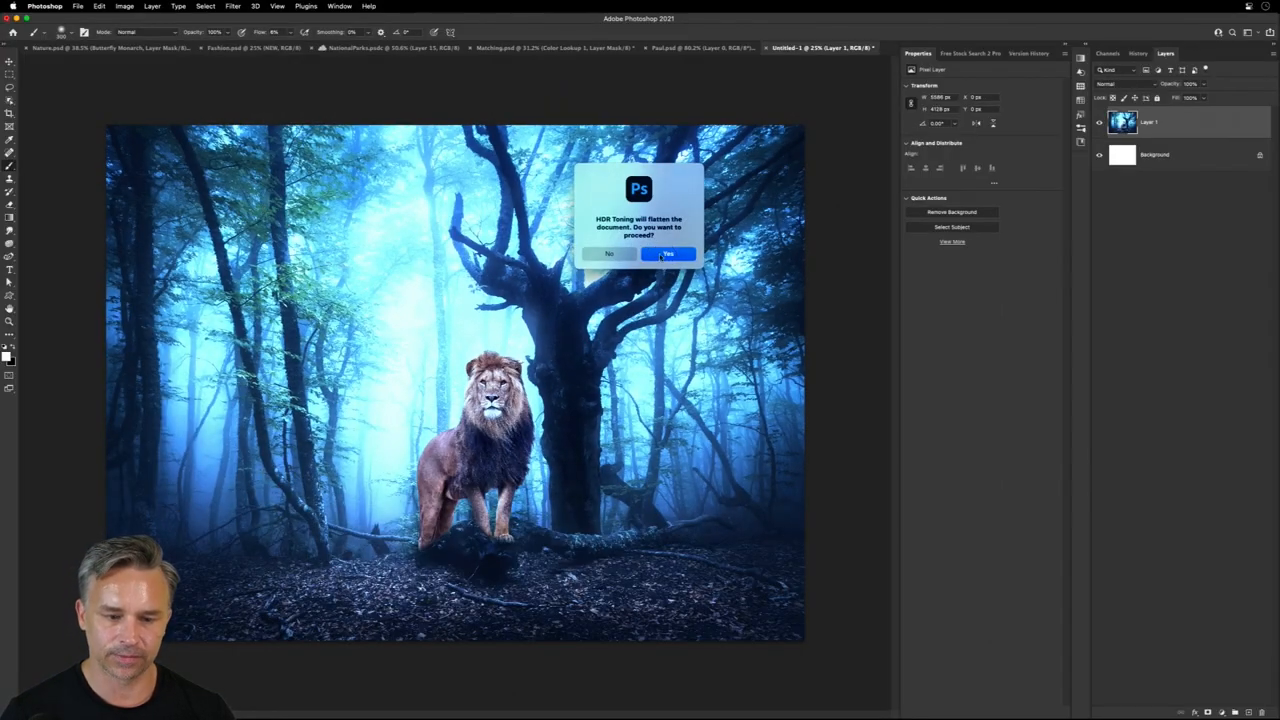
click(667, 253)
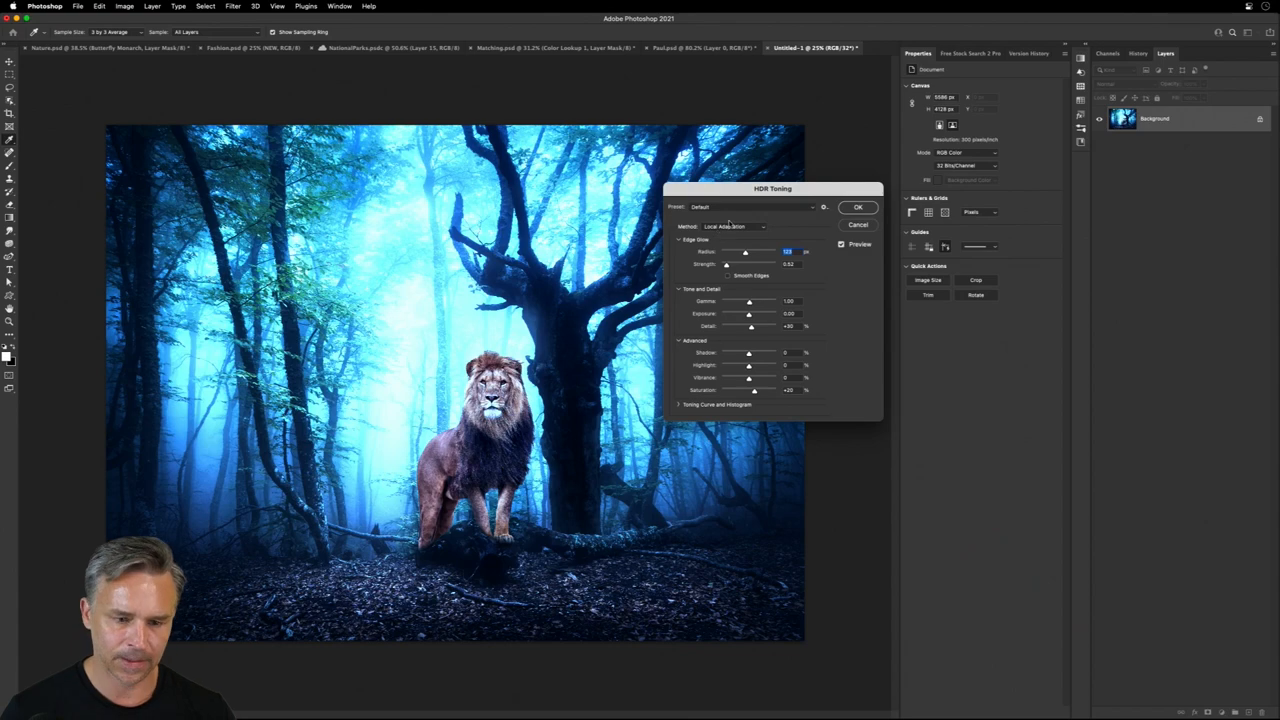
Apply an HDR Toning preset, then close the untitled document unsaved, leaving the copy for Matching.psd.
click(753, 207)
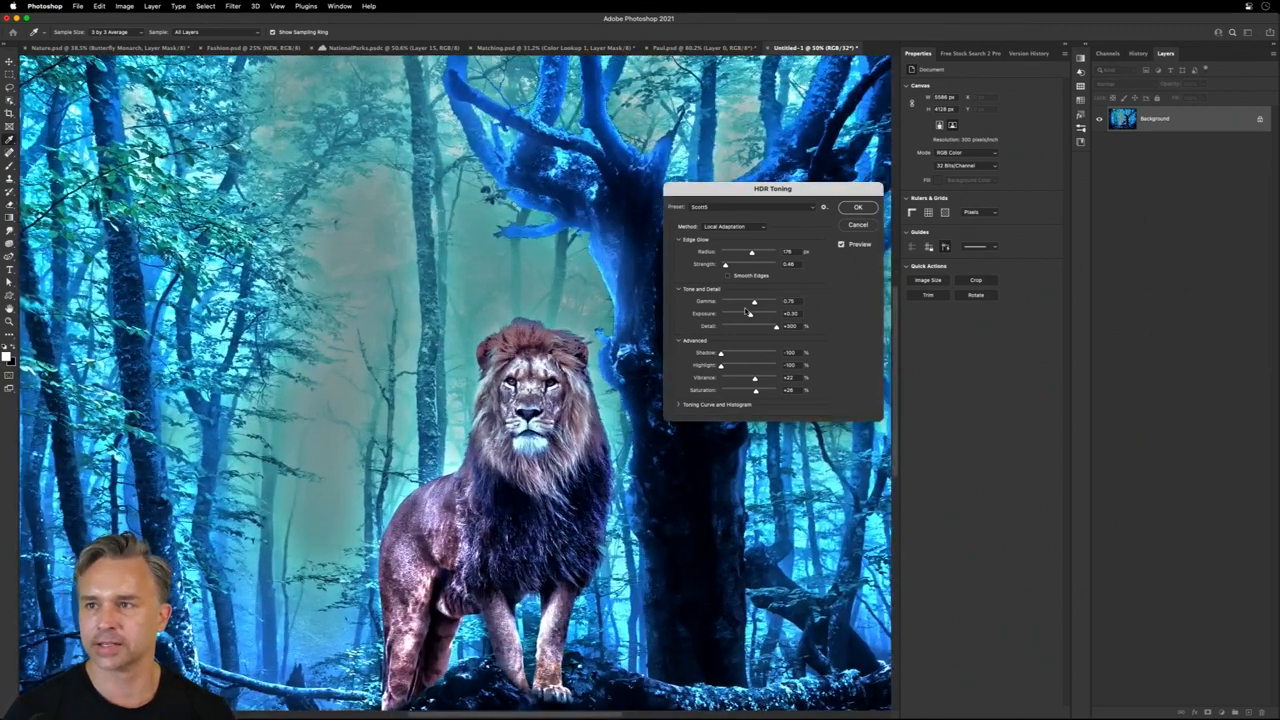
click(857, 207)
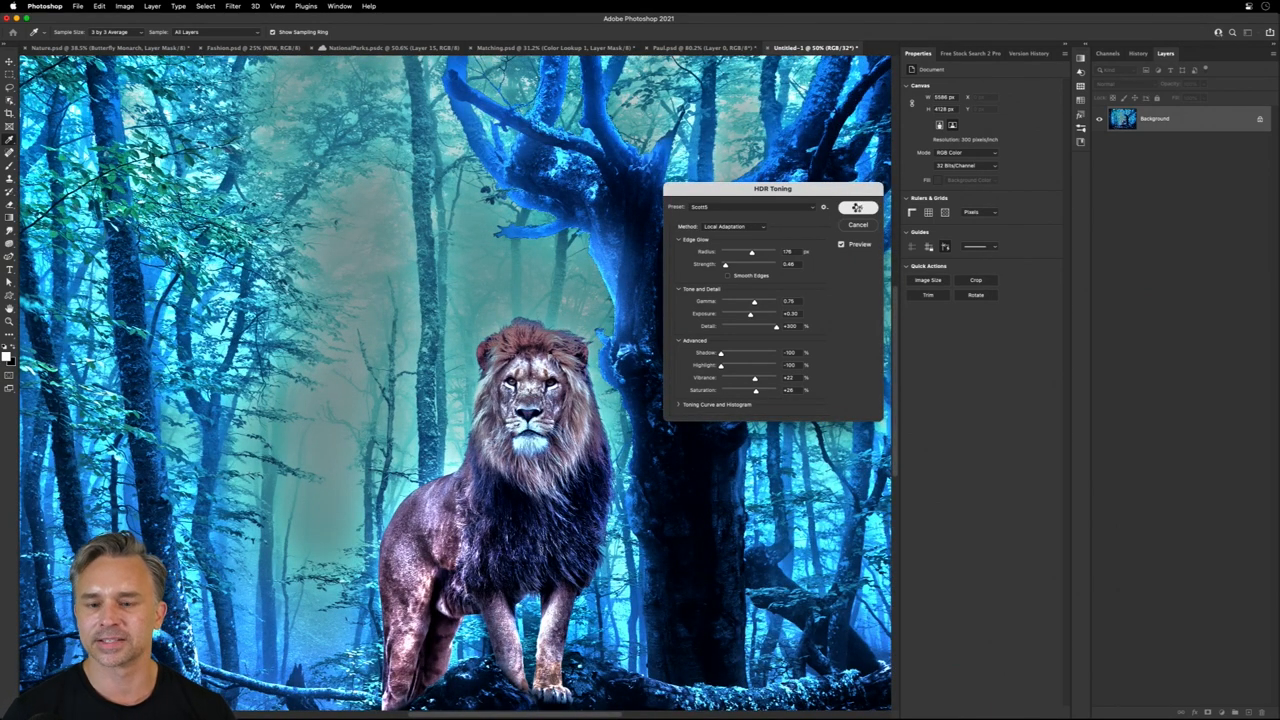
click(858, 224)
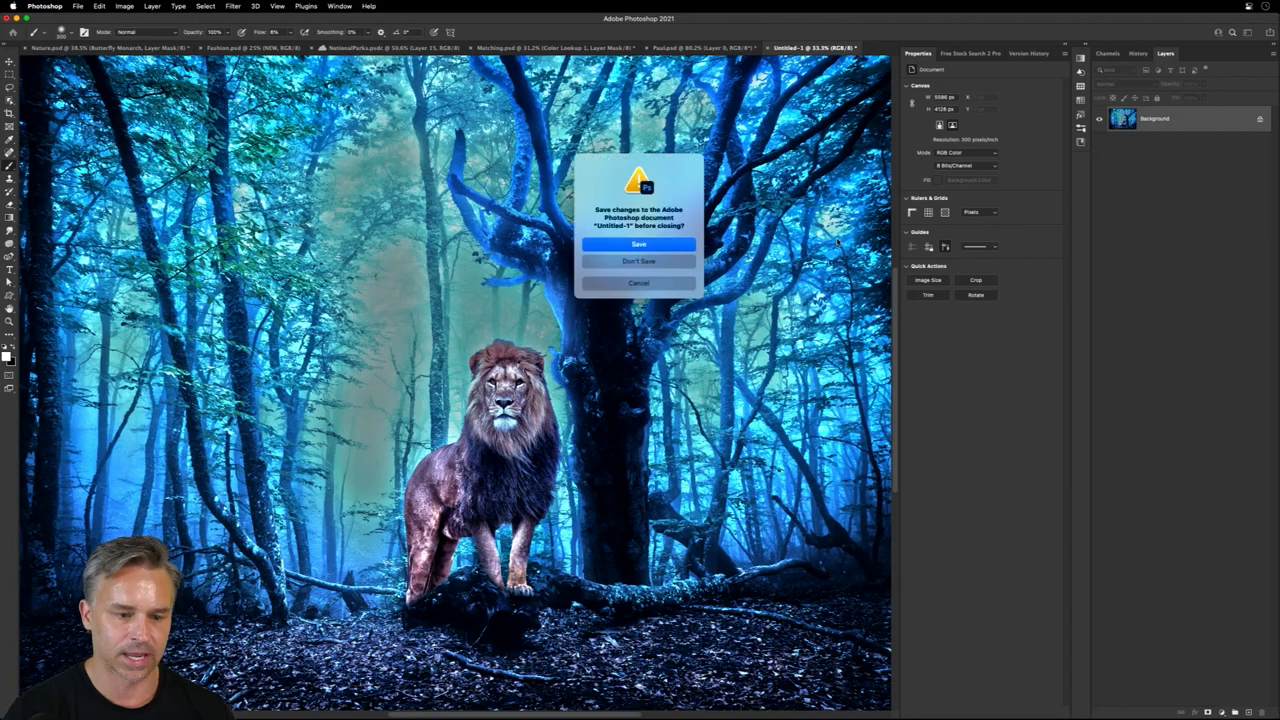
click(639, 261)
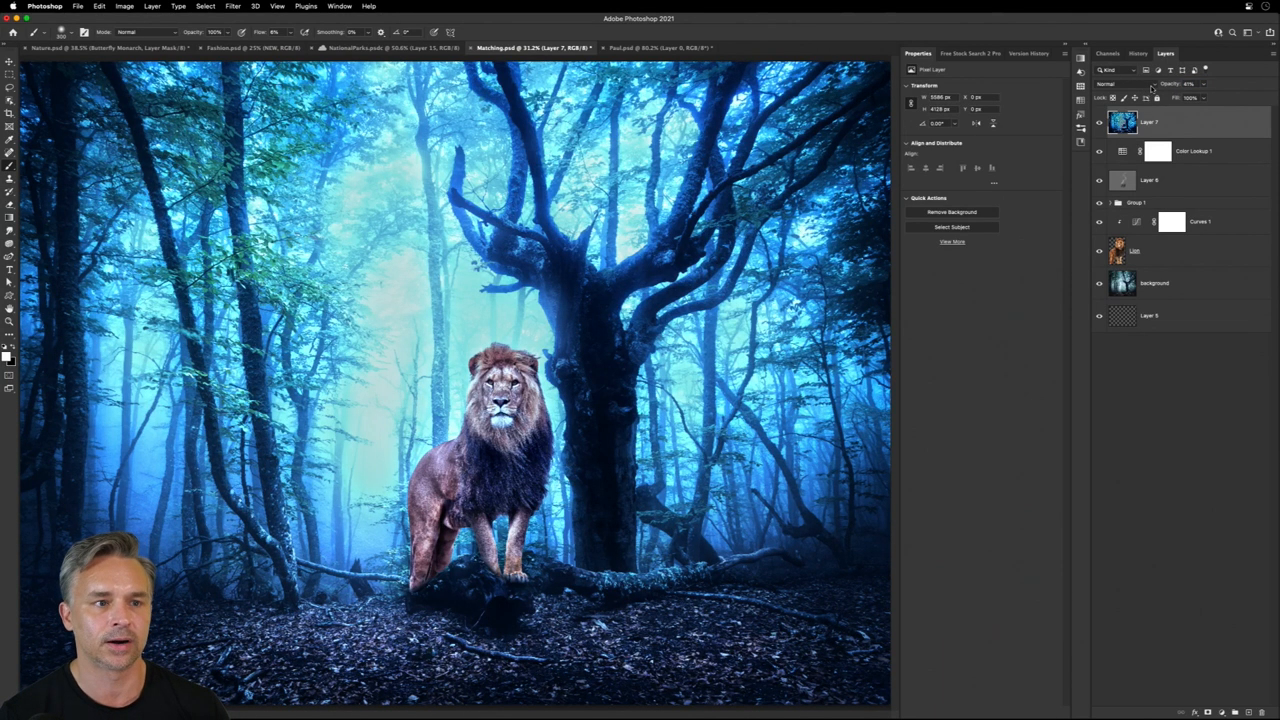
Switch to the green-screen portrait Paul.psd.
click(655, 47)
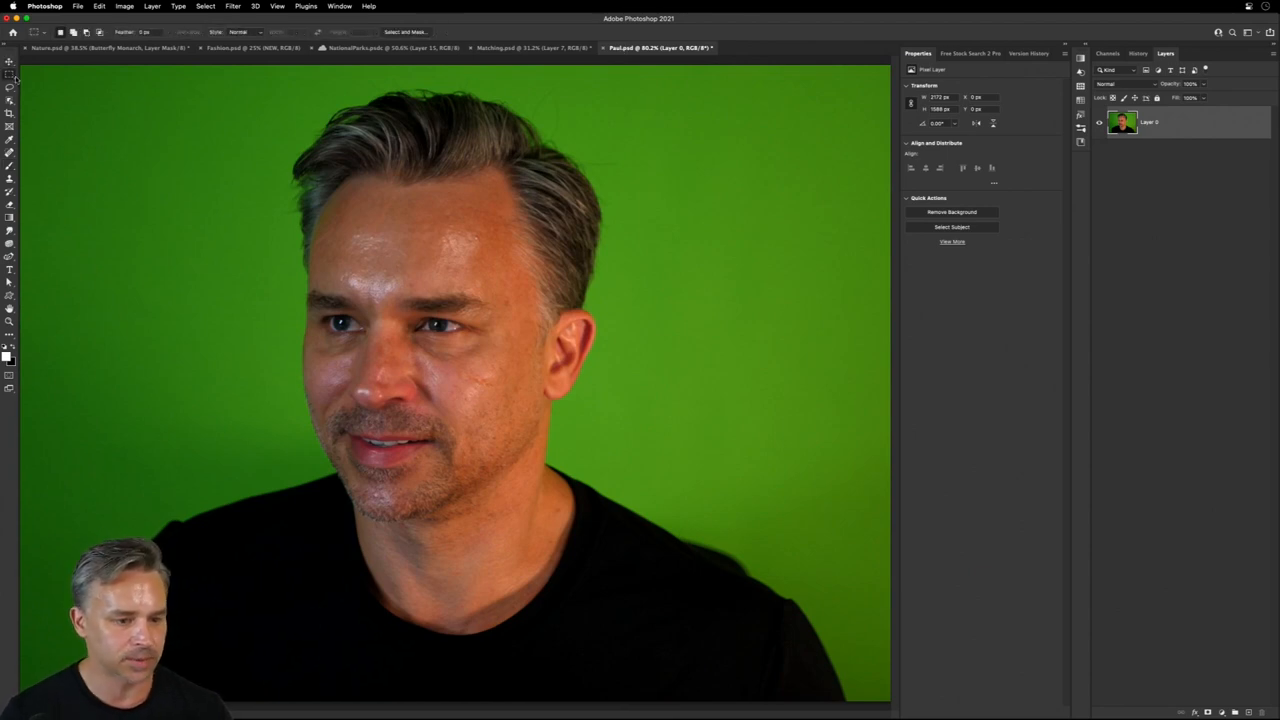
mouse_move(10, 88)
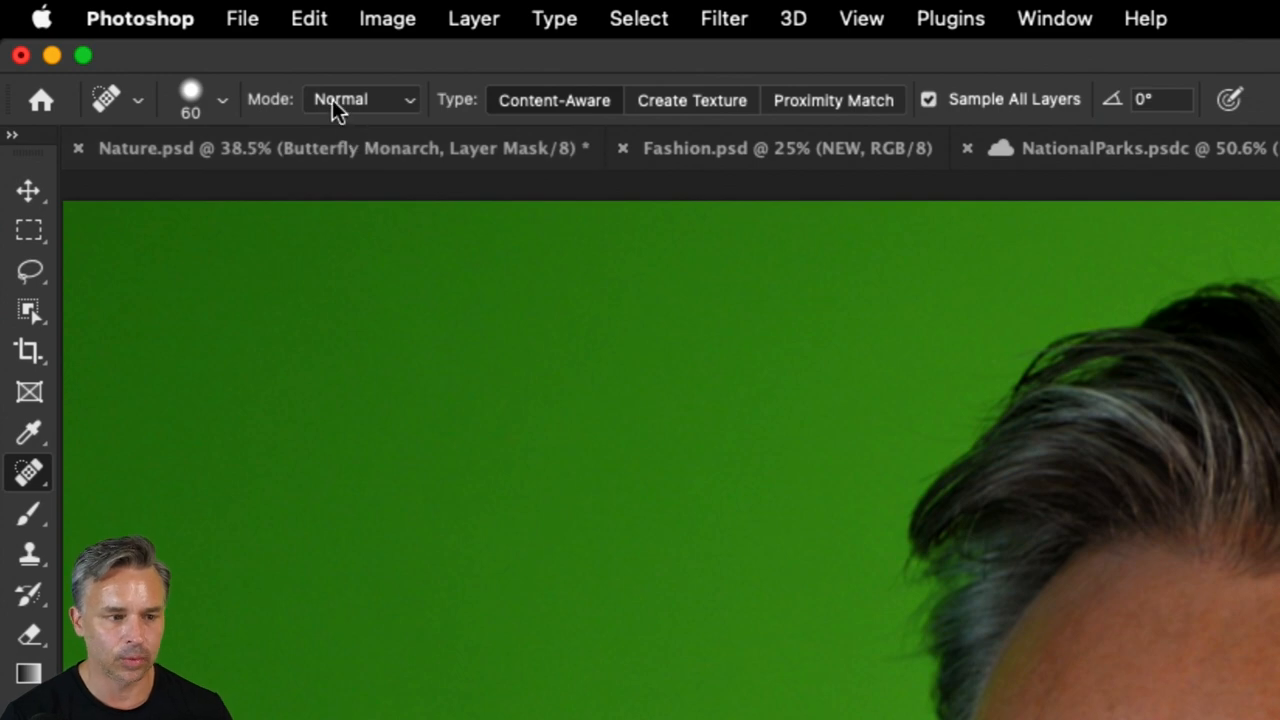
With the Spot Healing Brush in Darken mode, heal shiny spots on the forehead and face on Layer 1, then add Layer 0 to the selection.
click(360, 99)
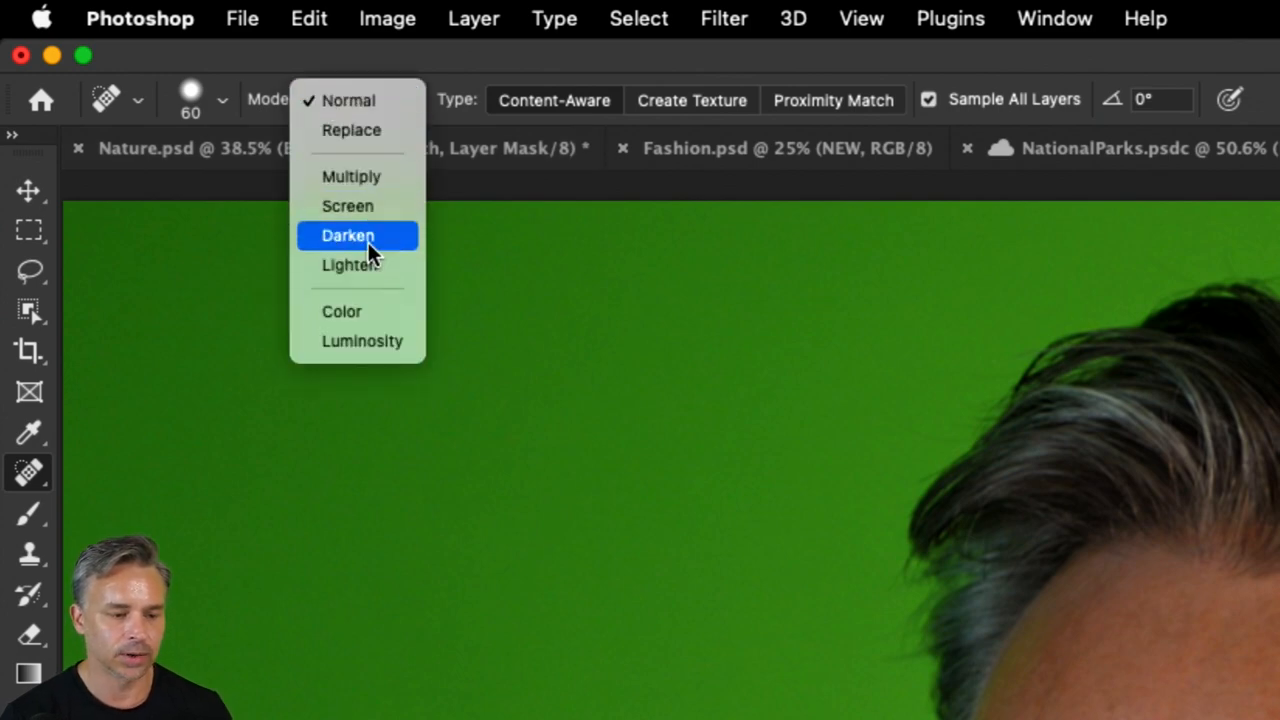
click(348, 235)
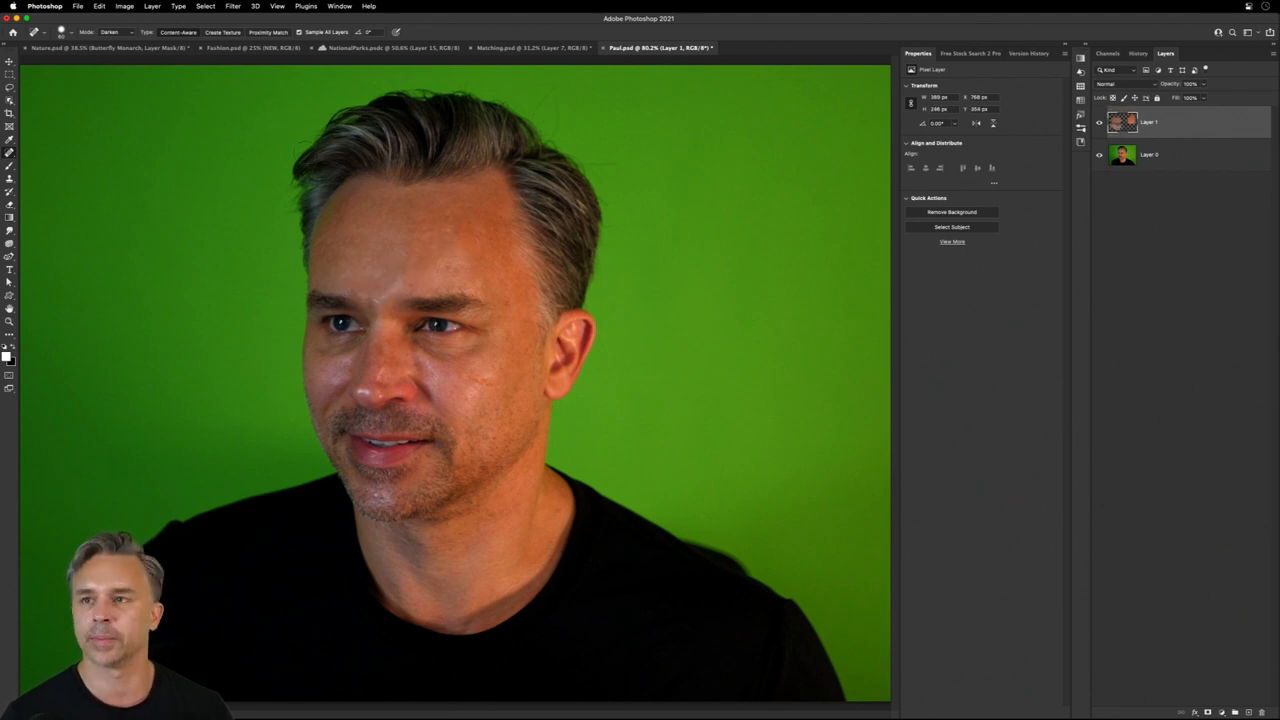
click(378, 297)
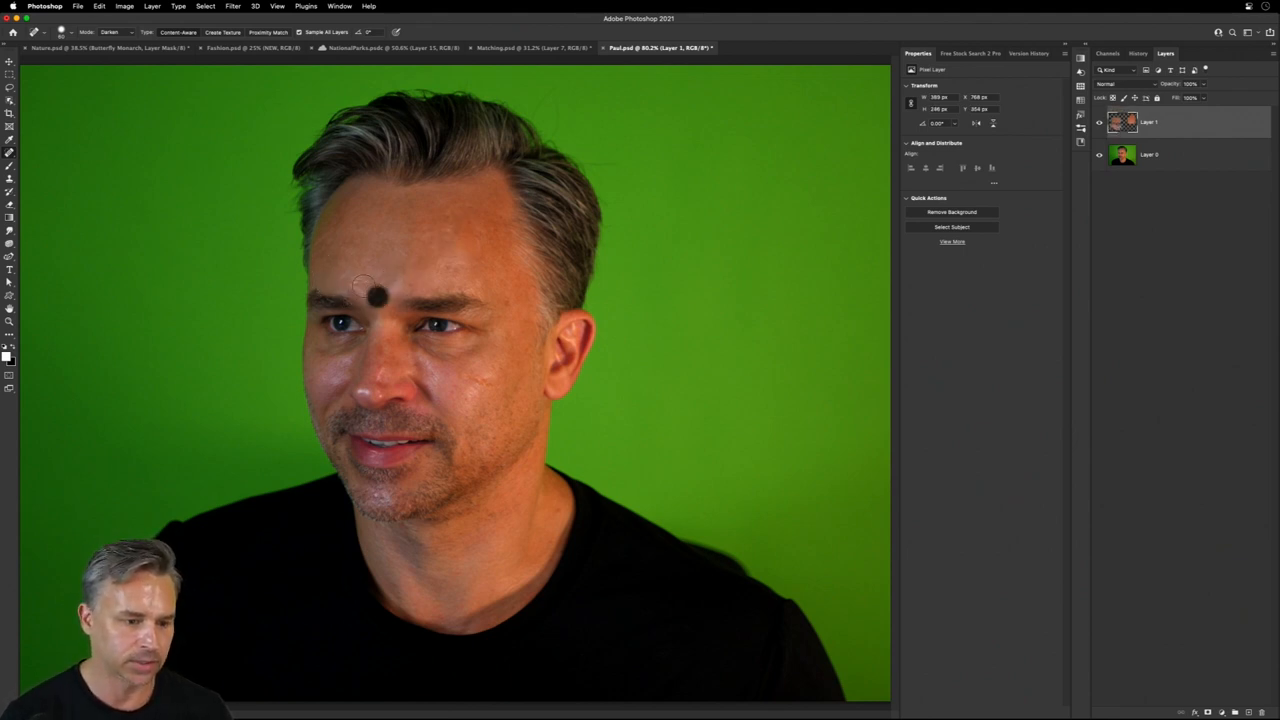
click(375, 293)
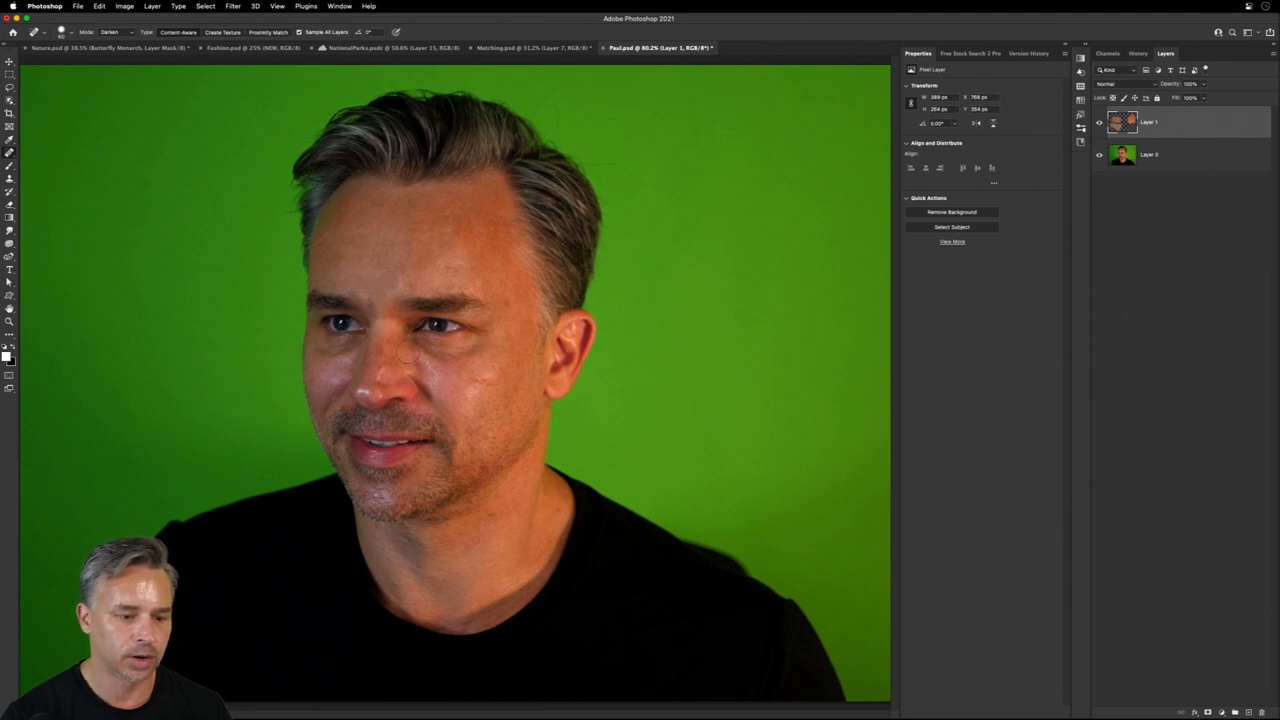
click(110, 32)
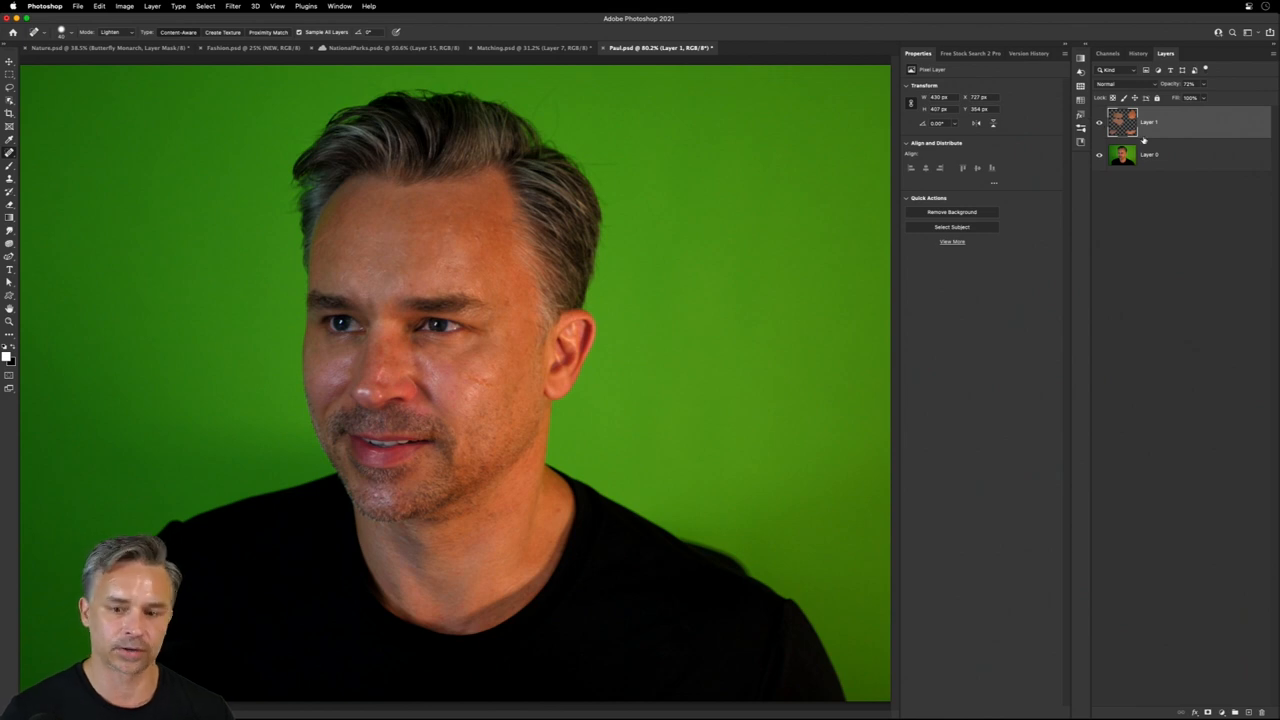
click(1150, 154)
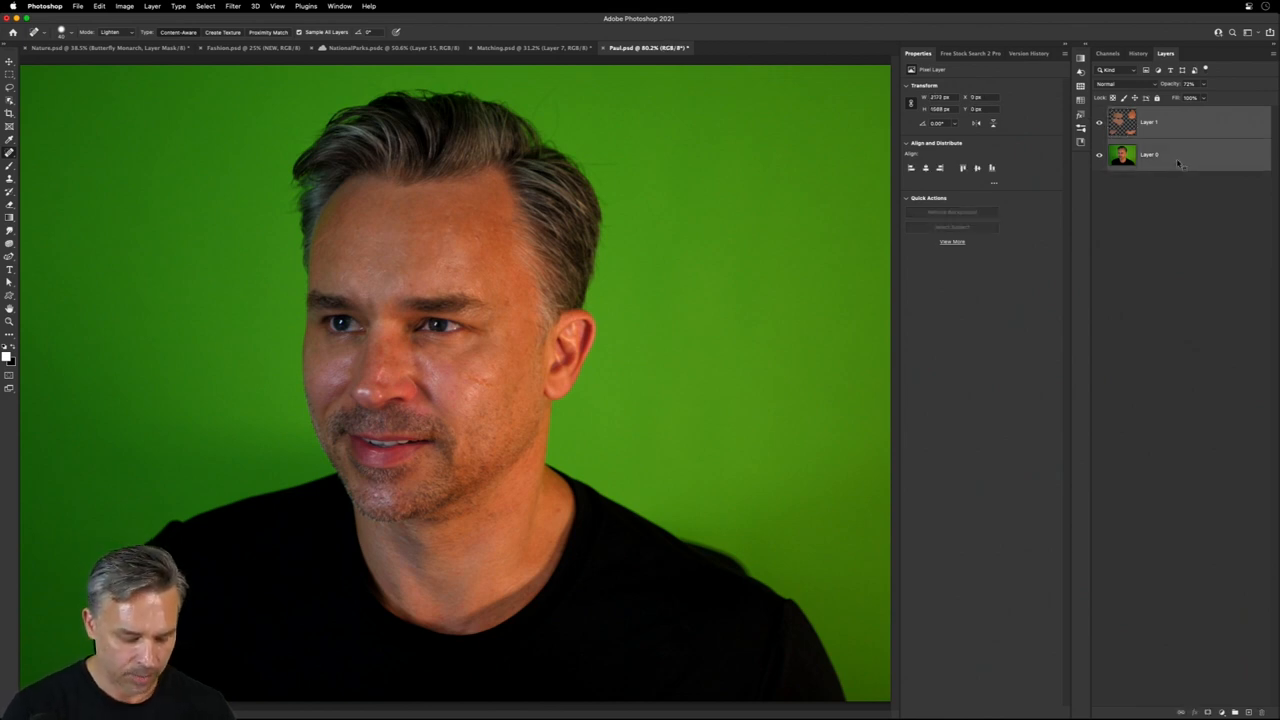
Convert to a smart object and in Camera Raw lower Texture and brighten the skin under the eye.
click(233, 6)
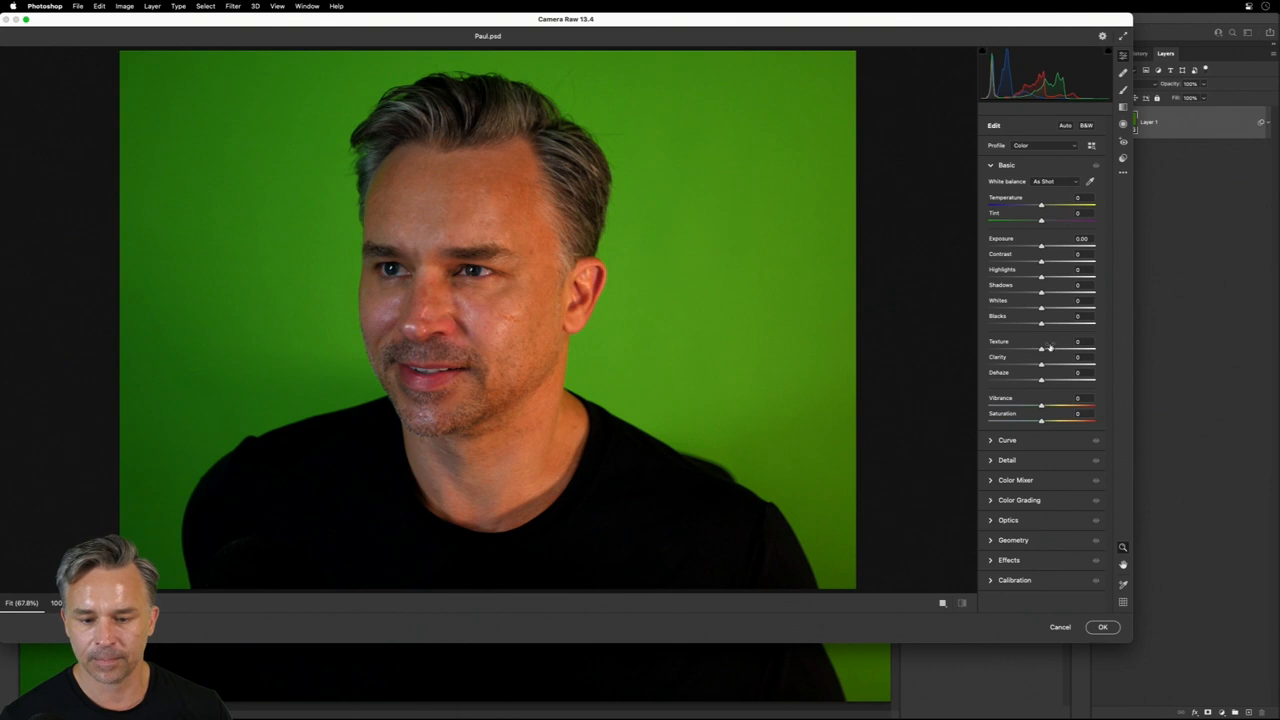
drag(1041, 349, 1065, 349)
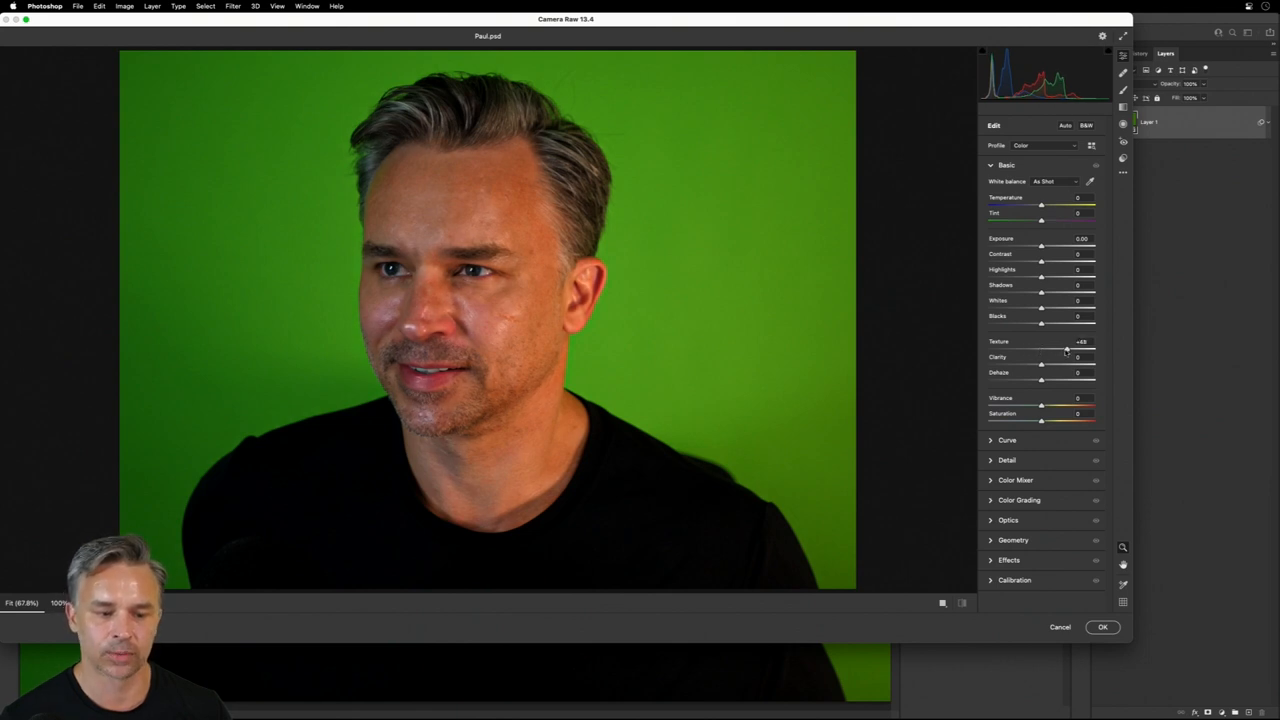
drag(1065, 348, 1035, 348)
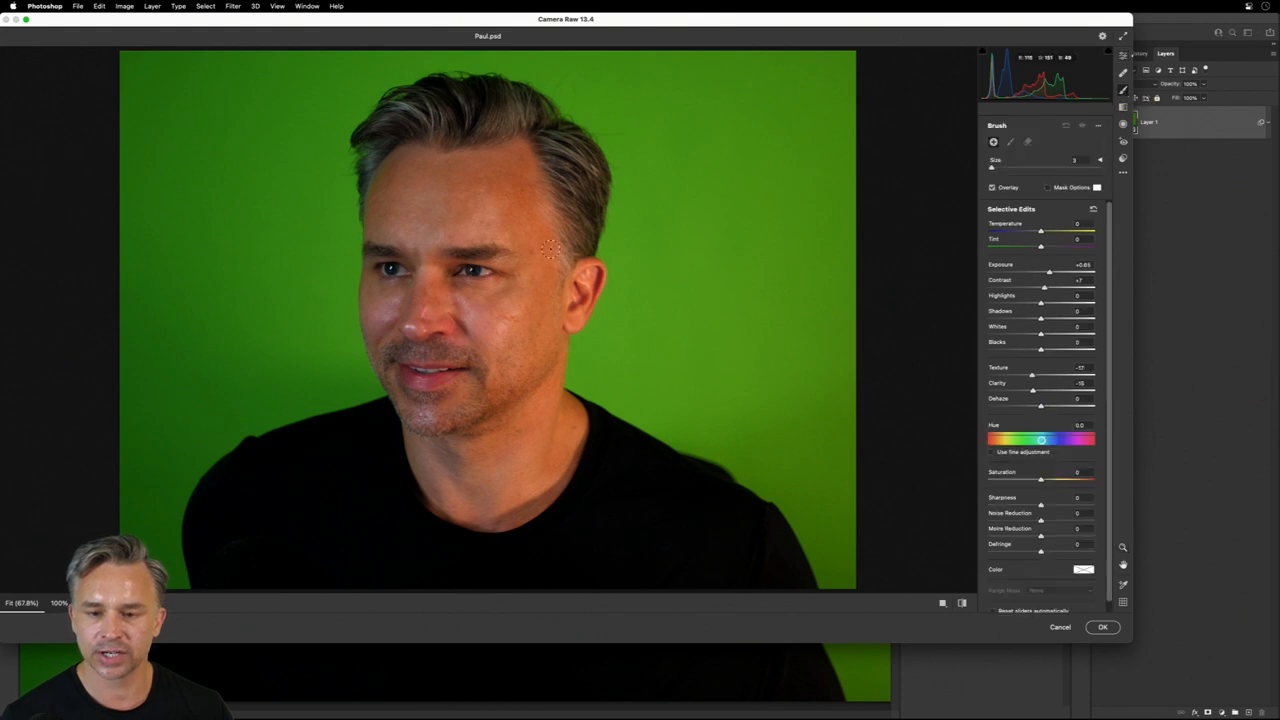
click(468, 265)
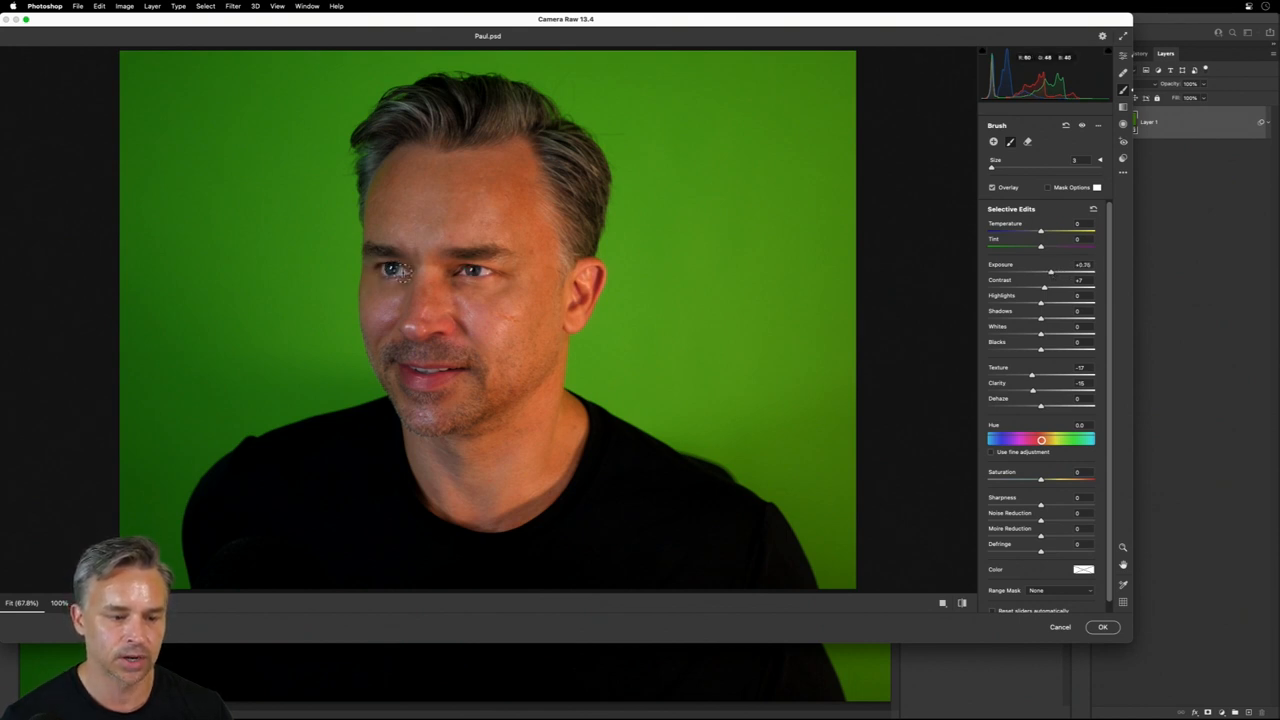
click(1102, 627)
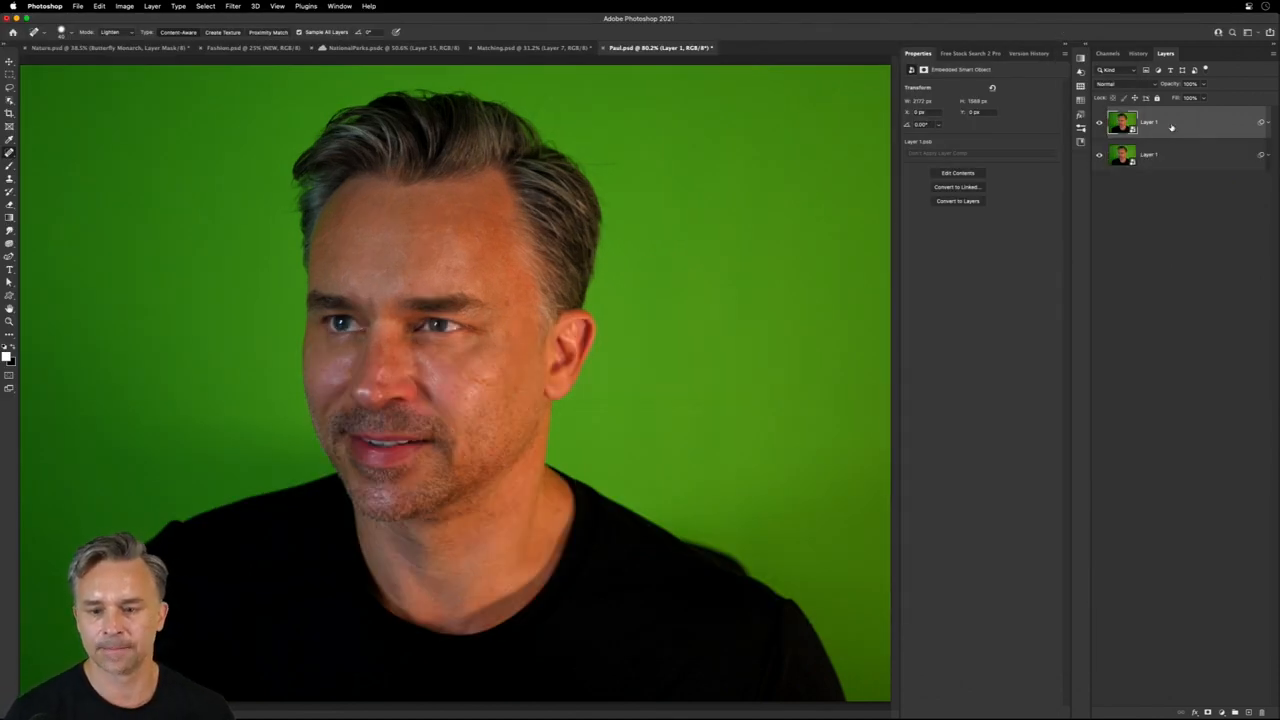
Convert the top smart object back into Layer 1 - Smart Object Group holding Layer 1 and Layer 0.
right_click(1148, 121)
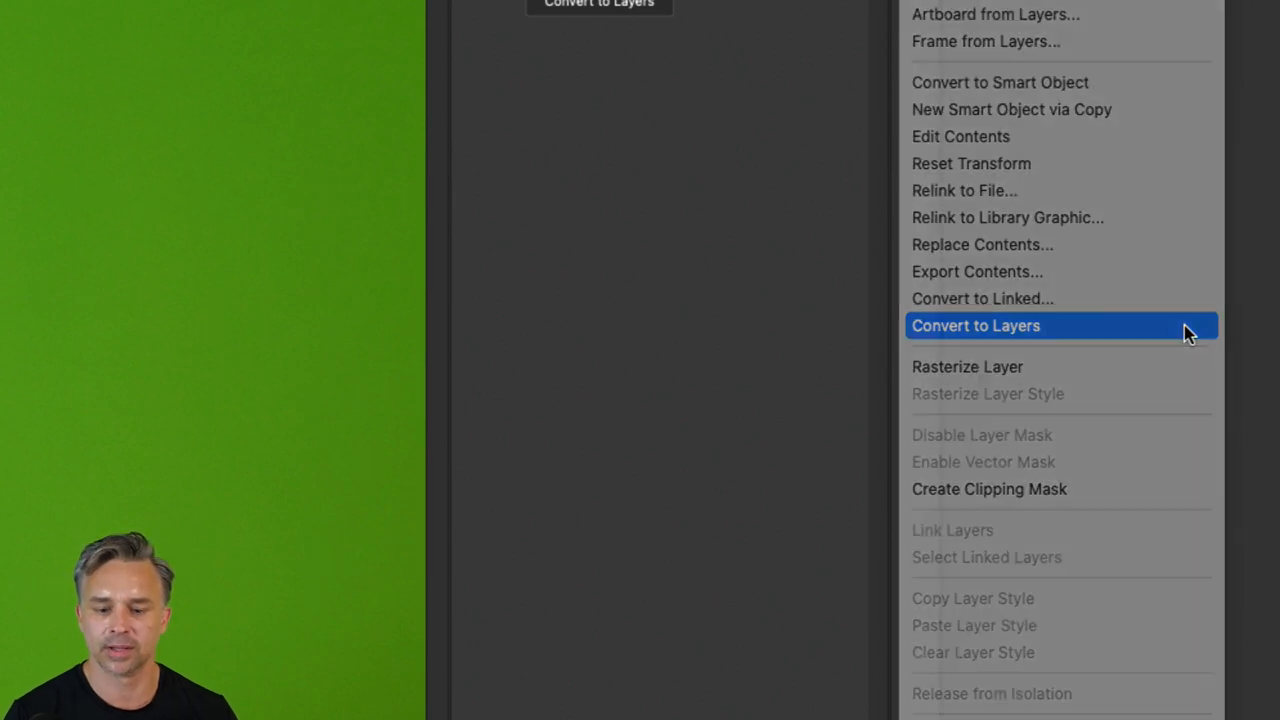
click(975, 325)
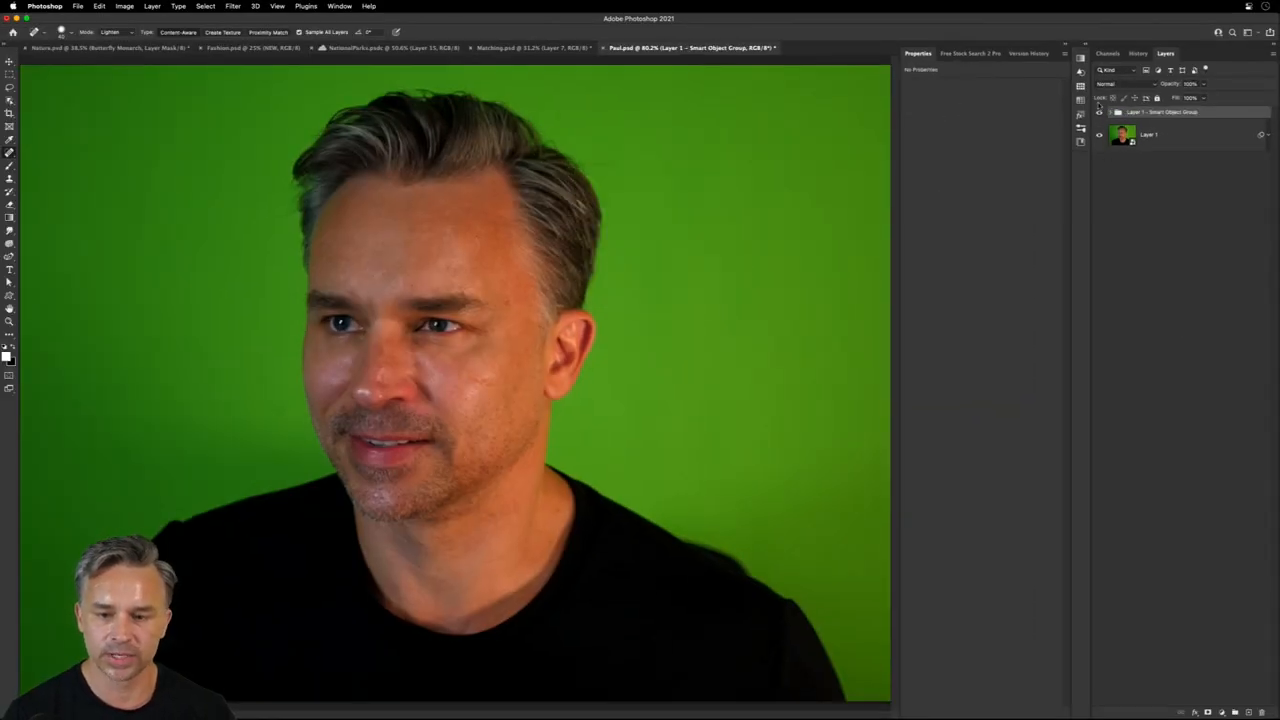
click(1099, 111)
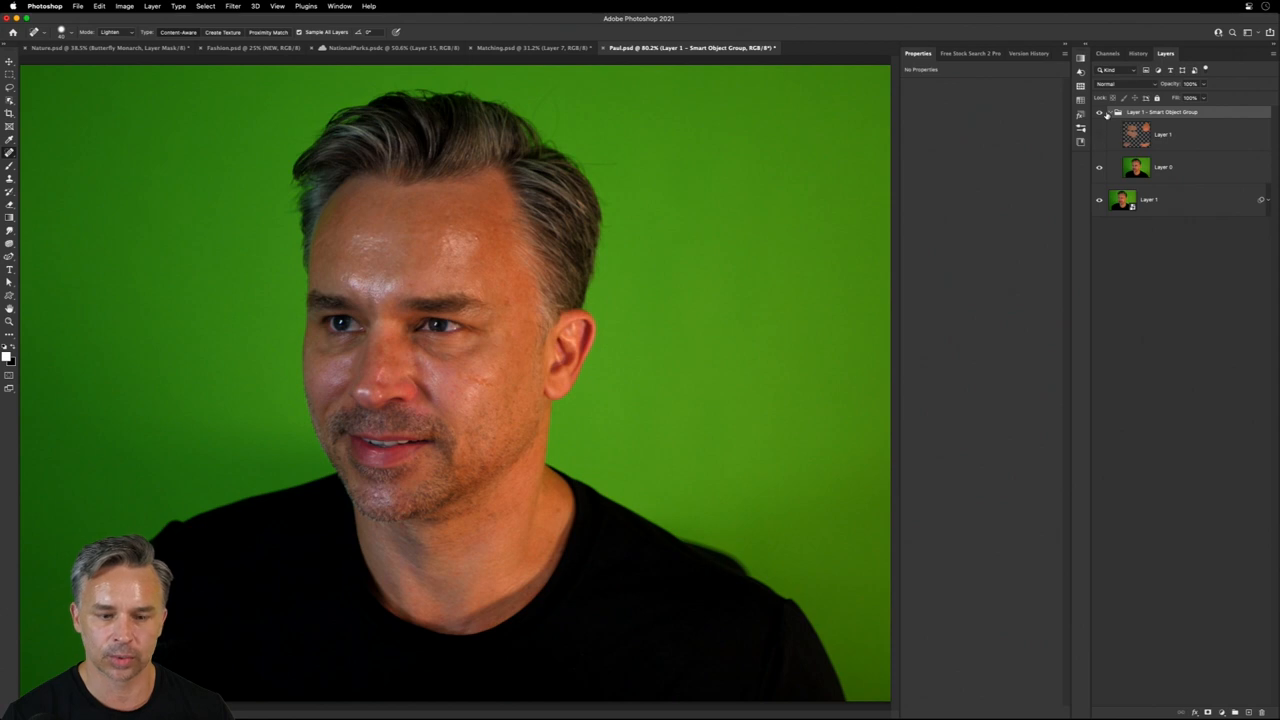
click(1108, 111)
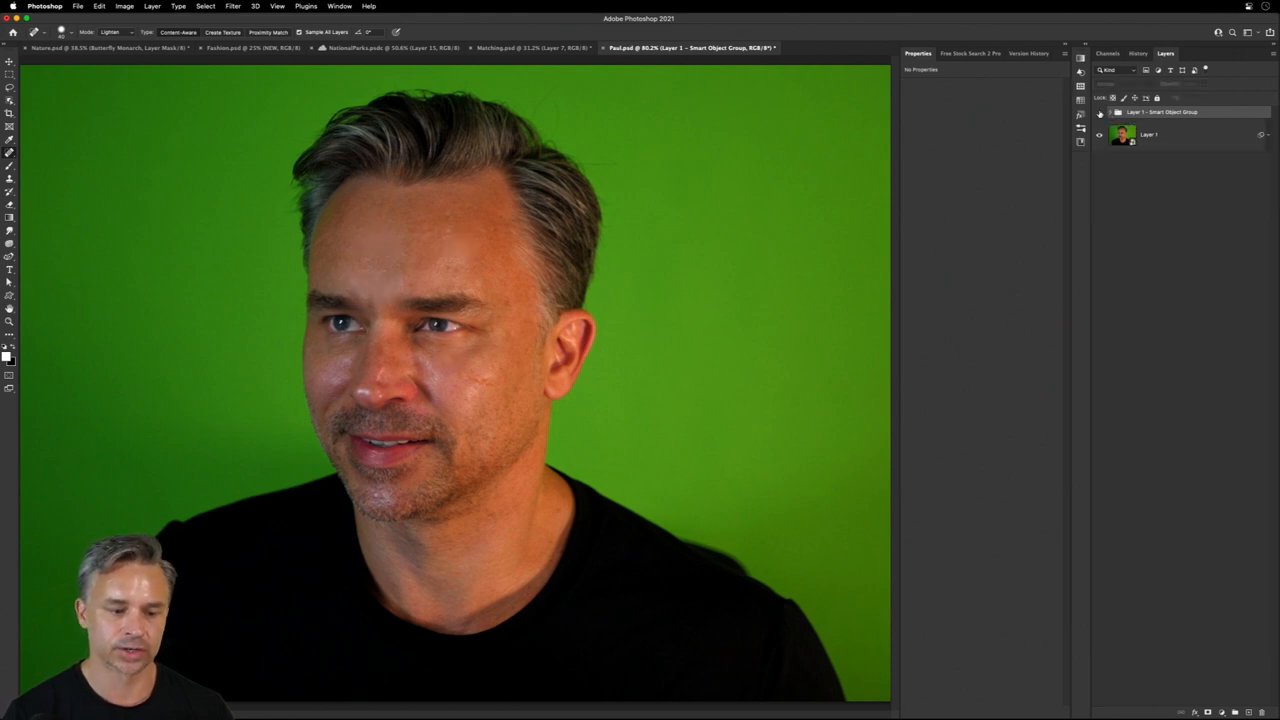